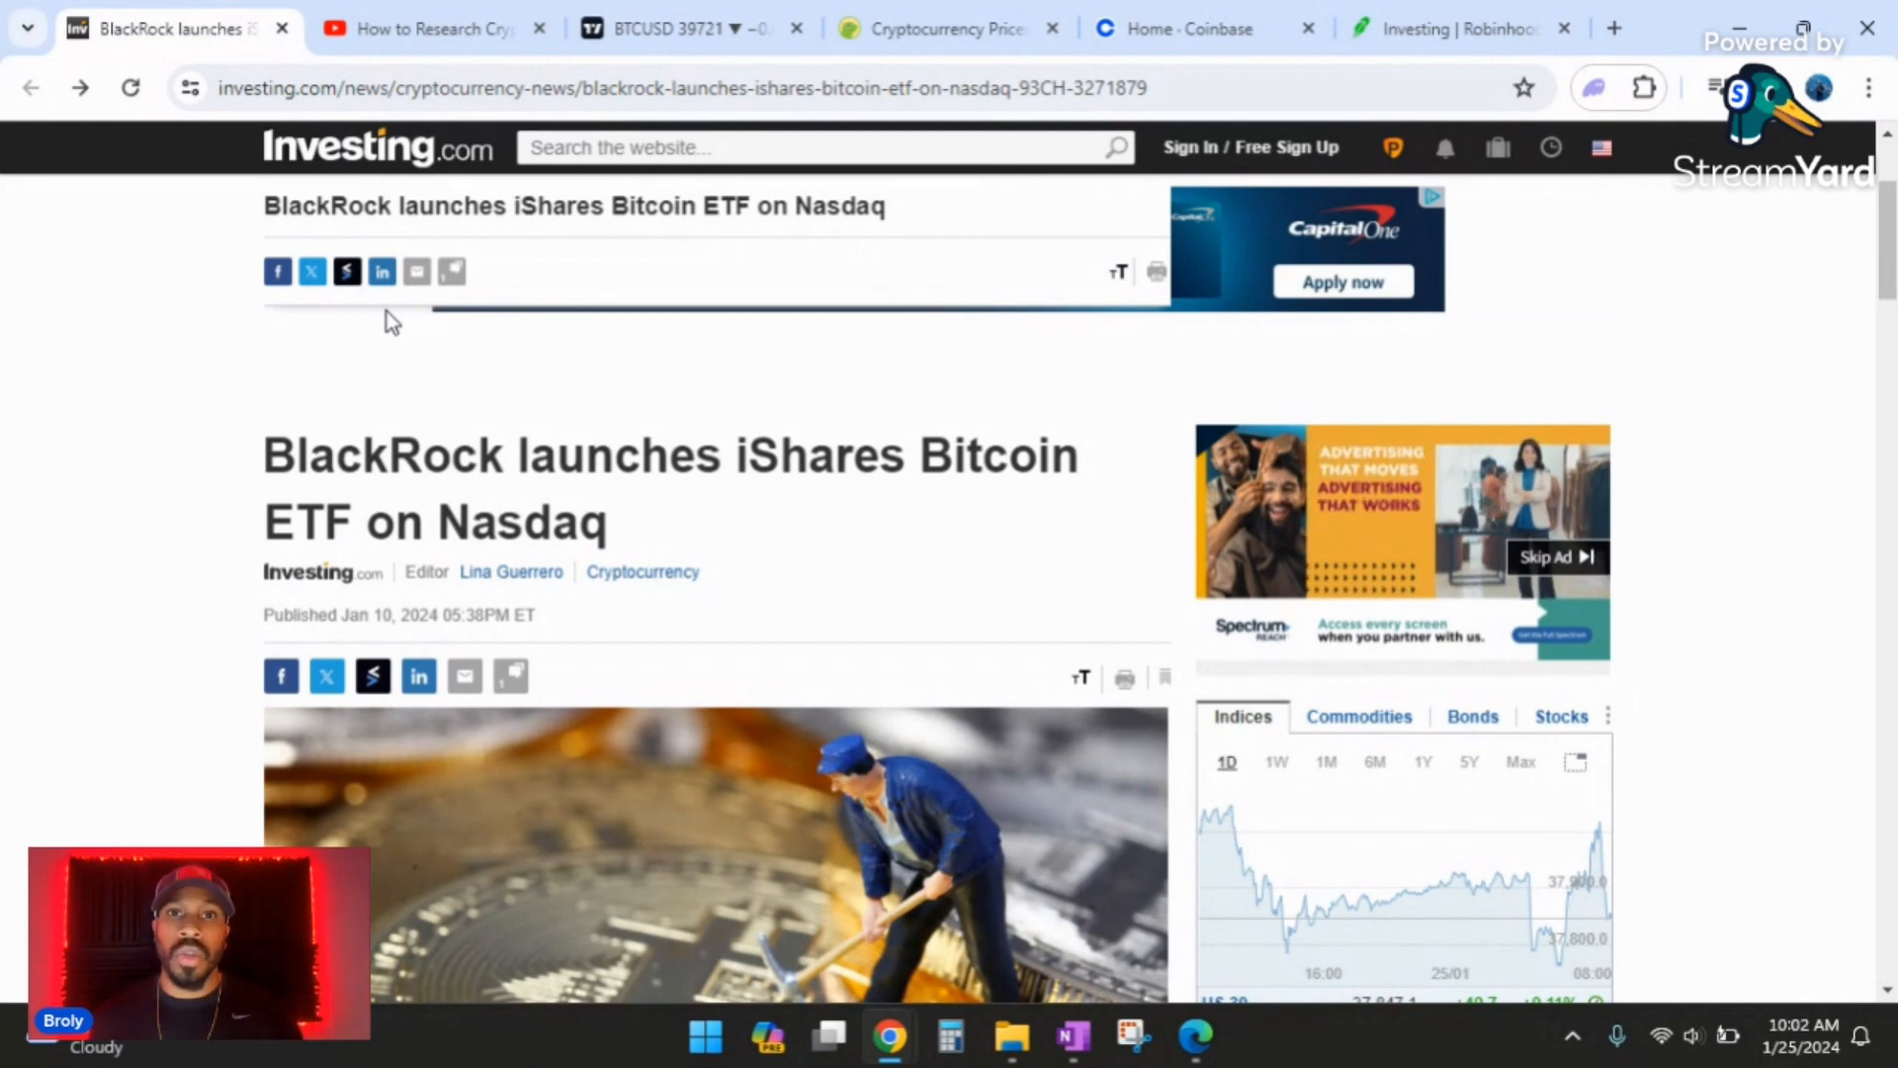
- Move through the research video tab to the monthly Bitcoin price chart
click(430, 27)
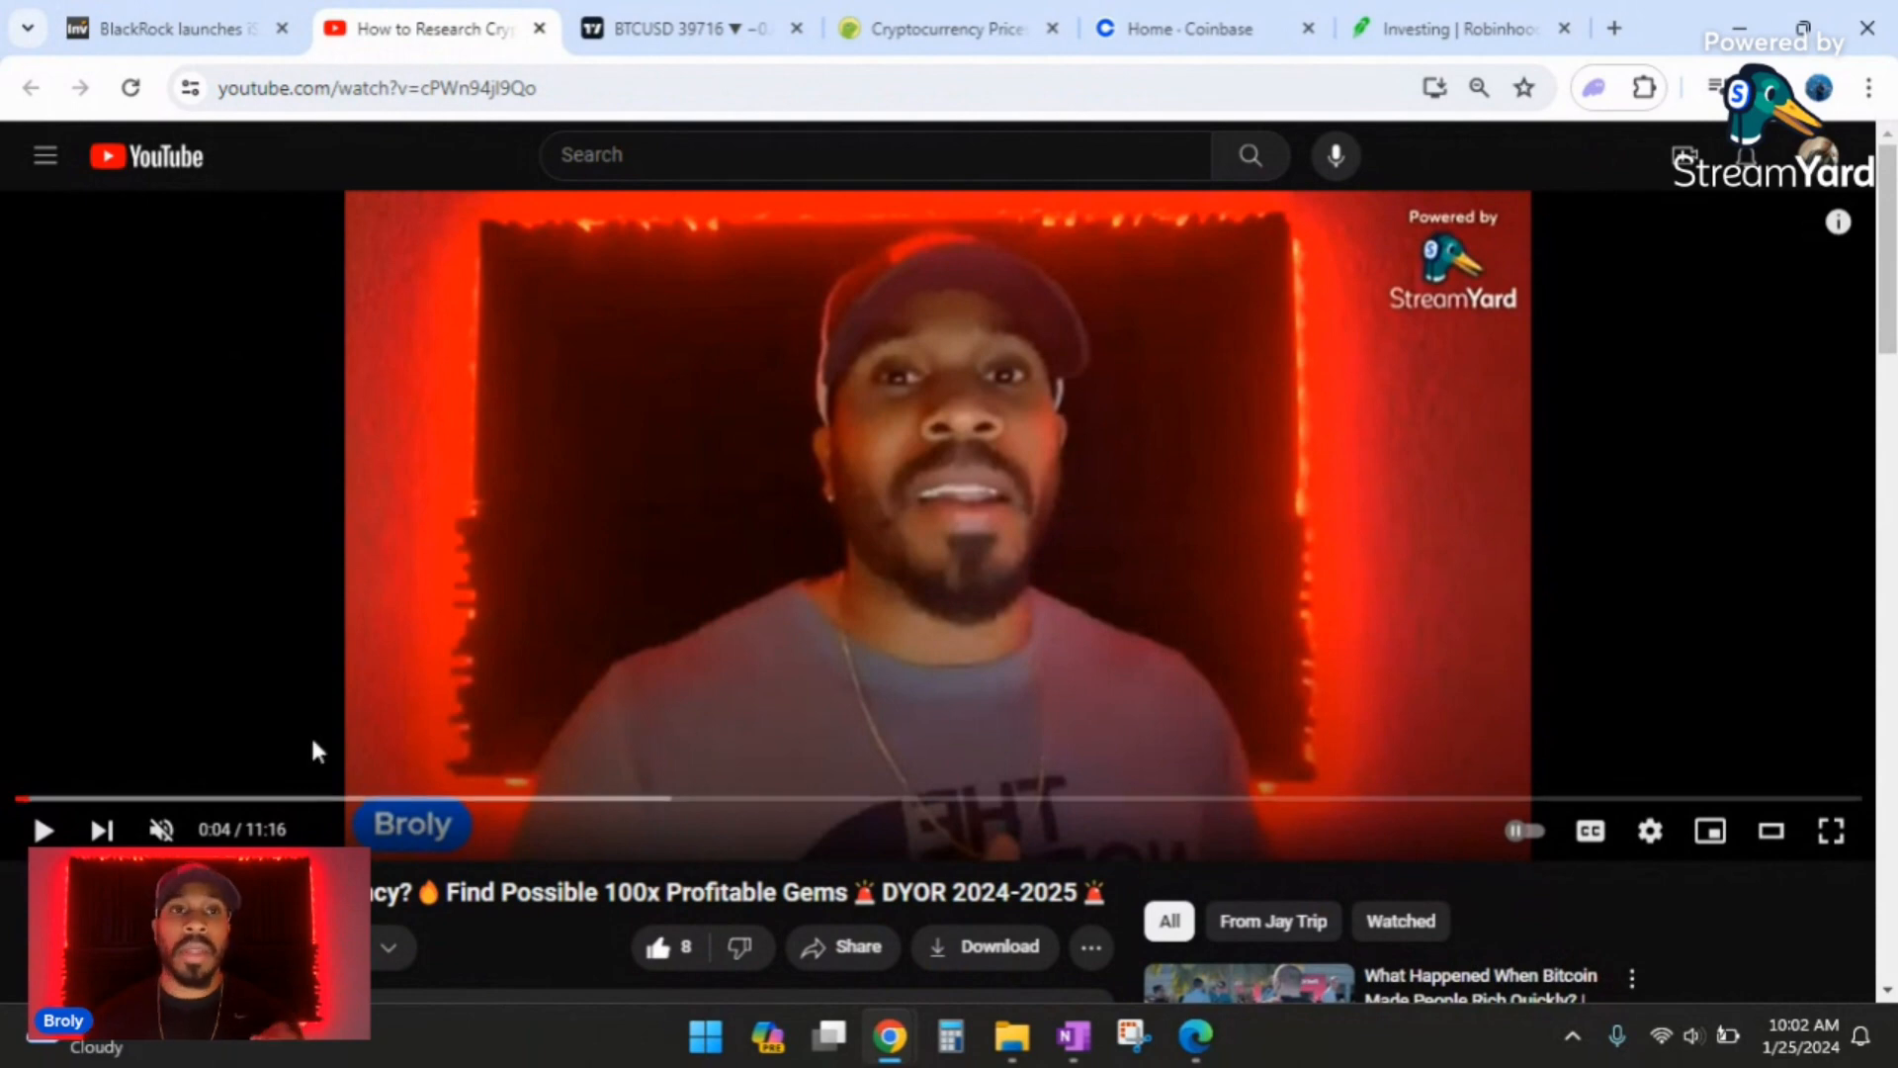
click(690, 28)
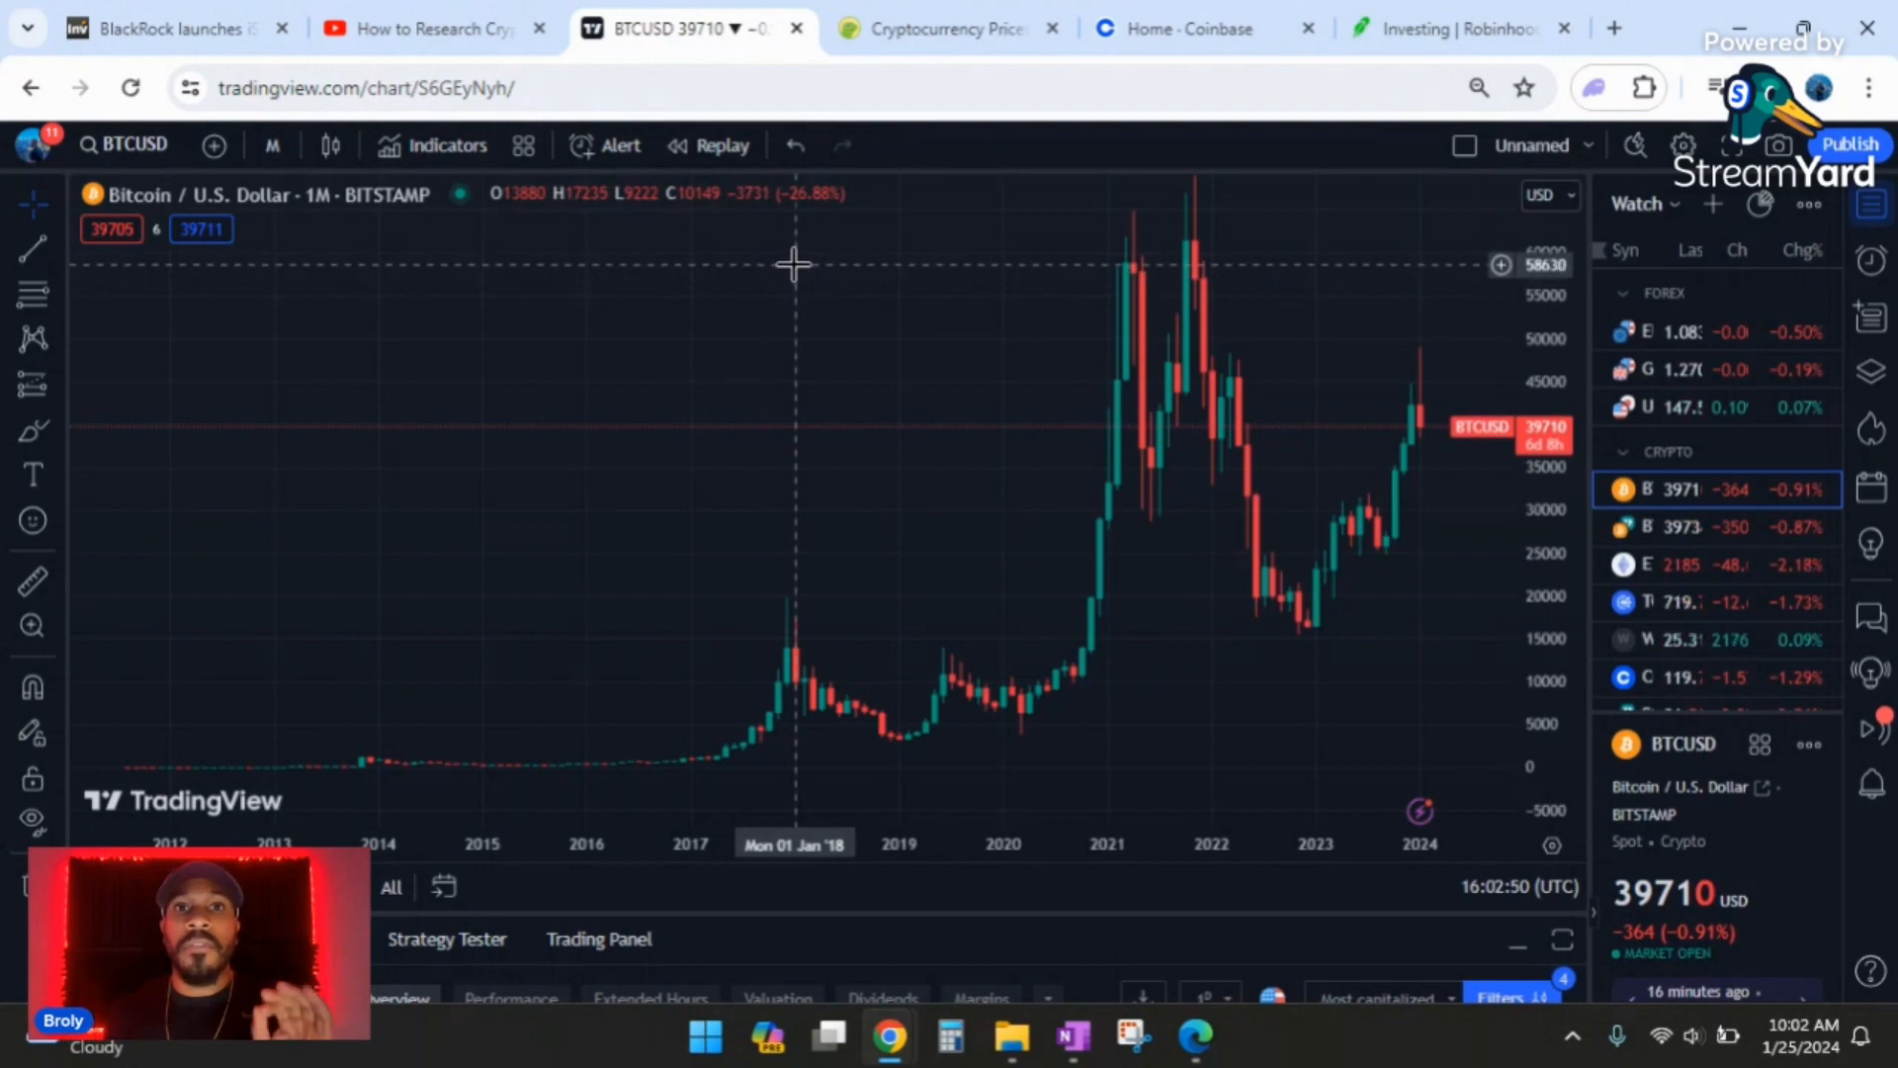
mouse_move(1009, 518)
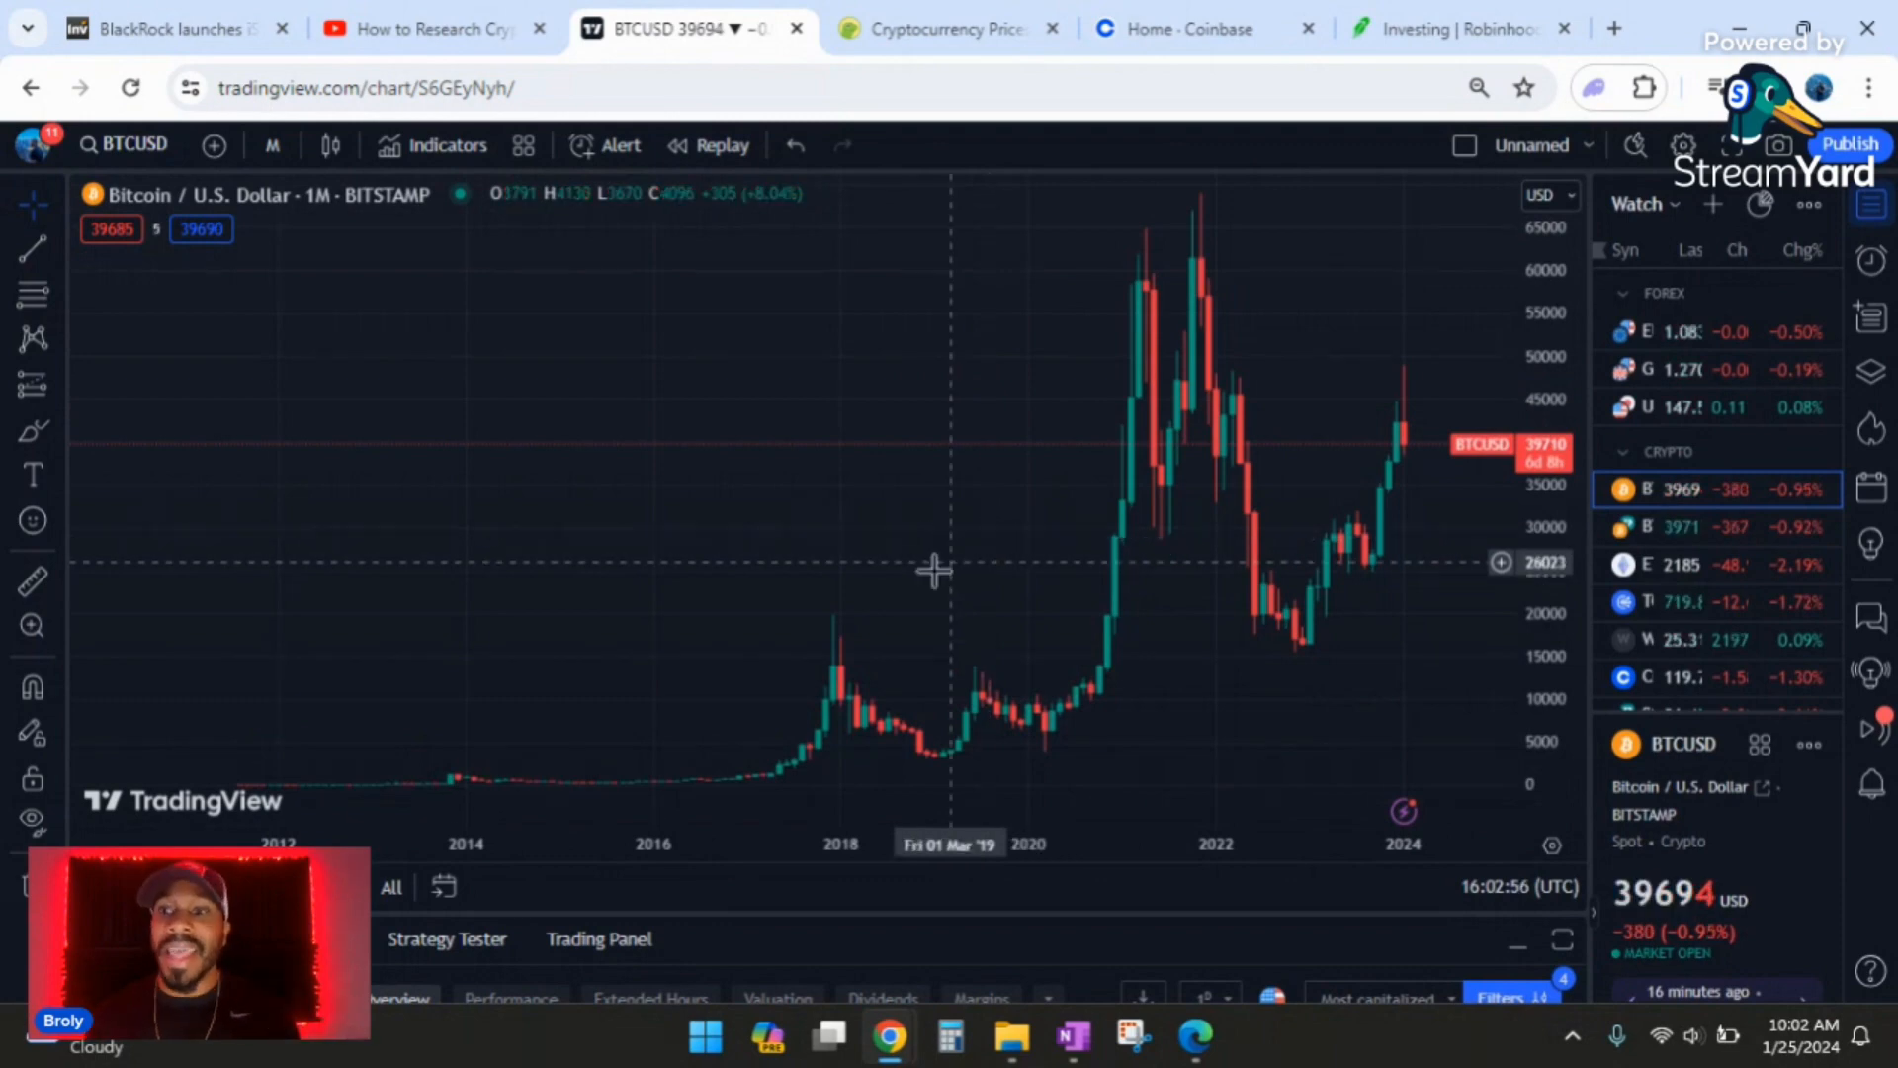
mouse_move(248, 735)
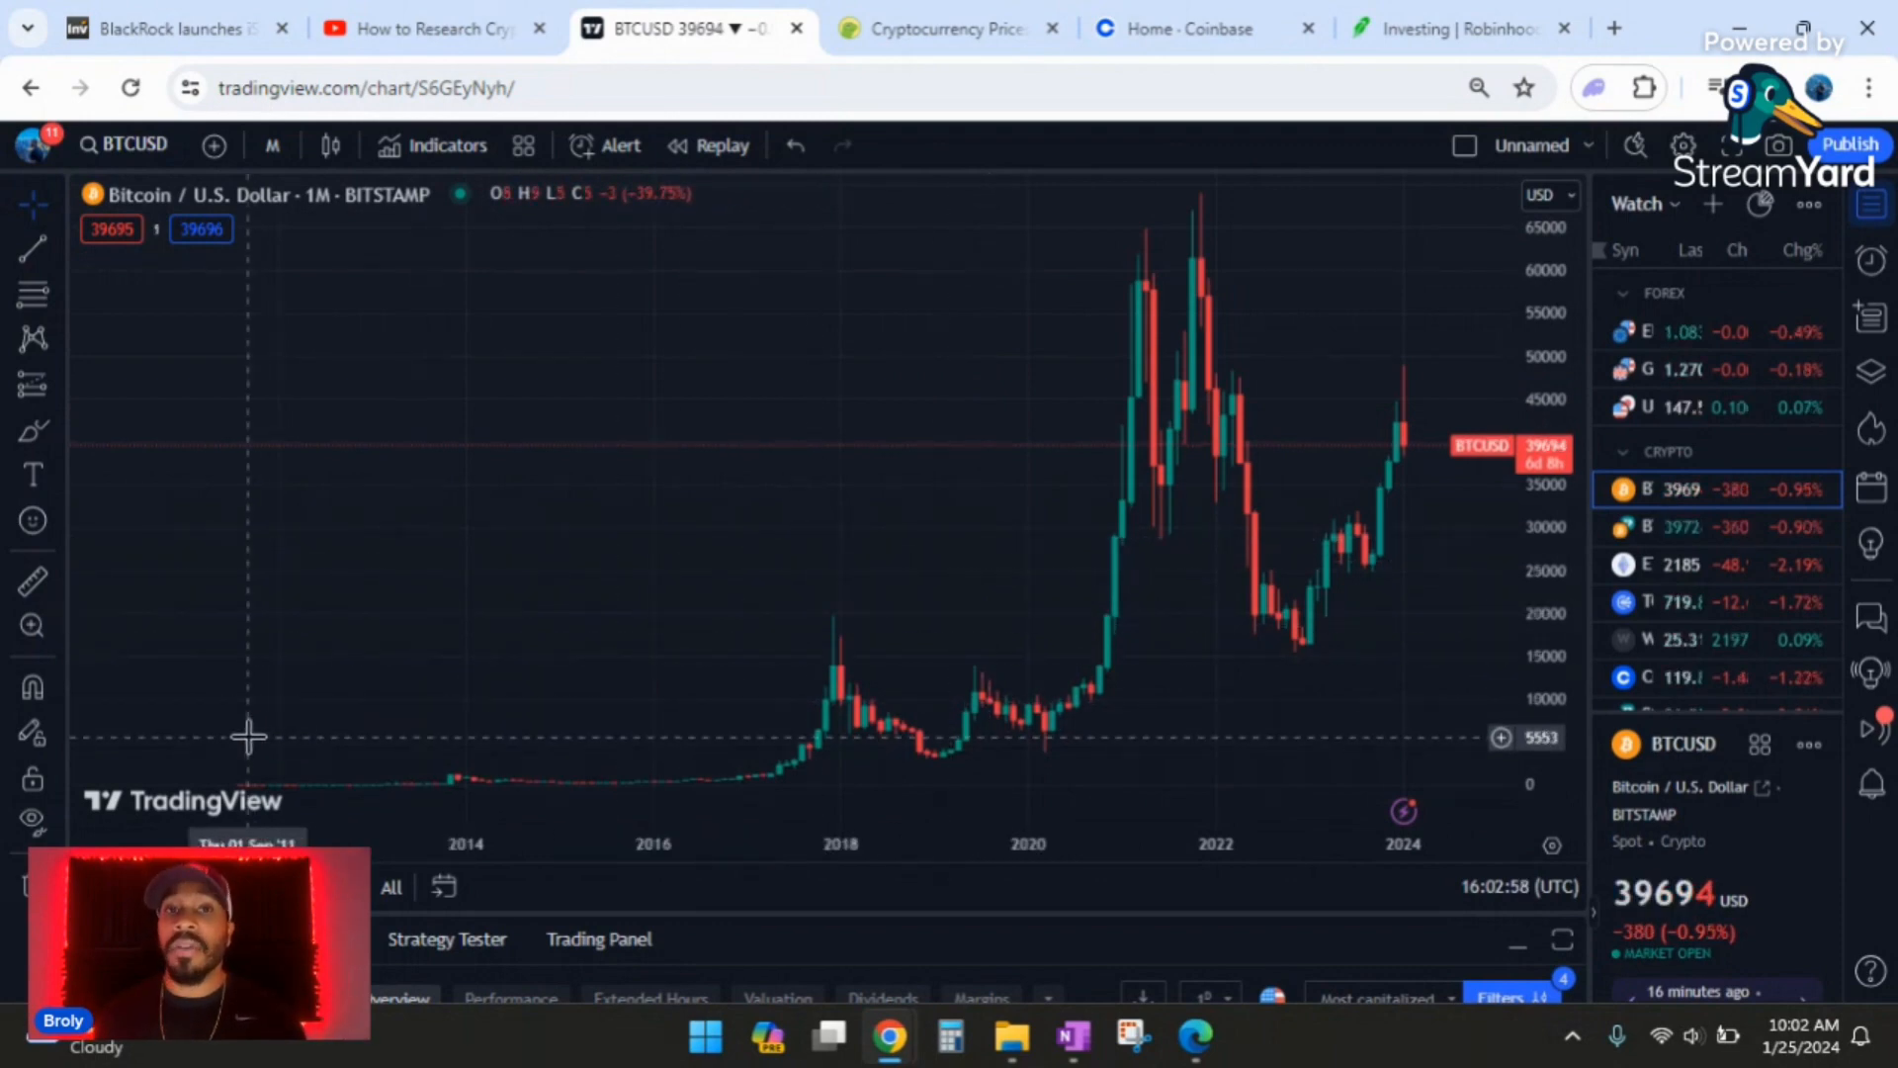
mouse_move(491, 647)
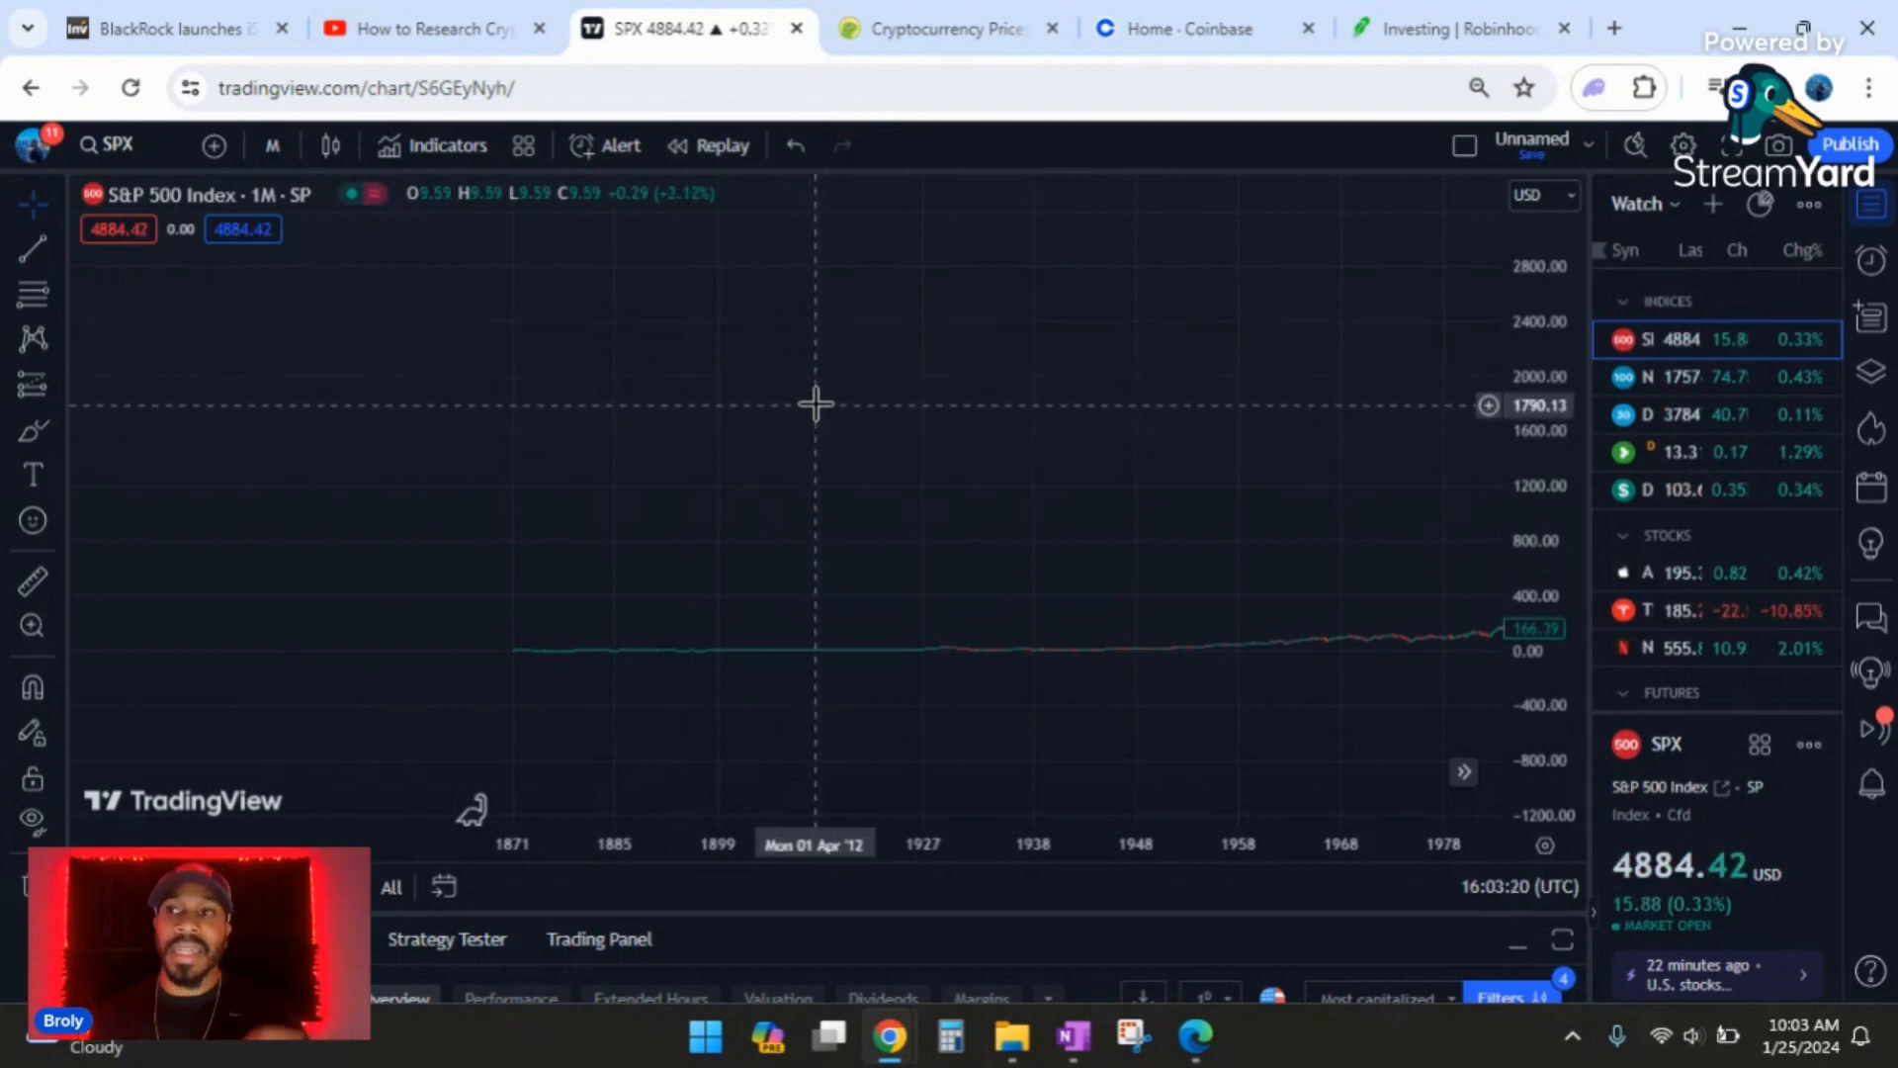
- Browse down CoinGecko's cryptocurrency market-cap ranking table
click(944, 28)
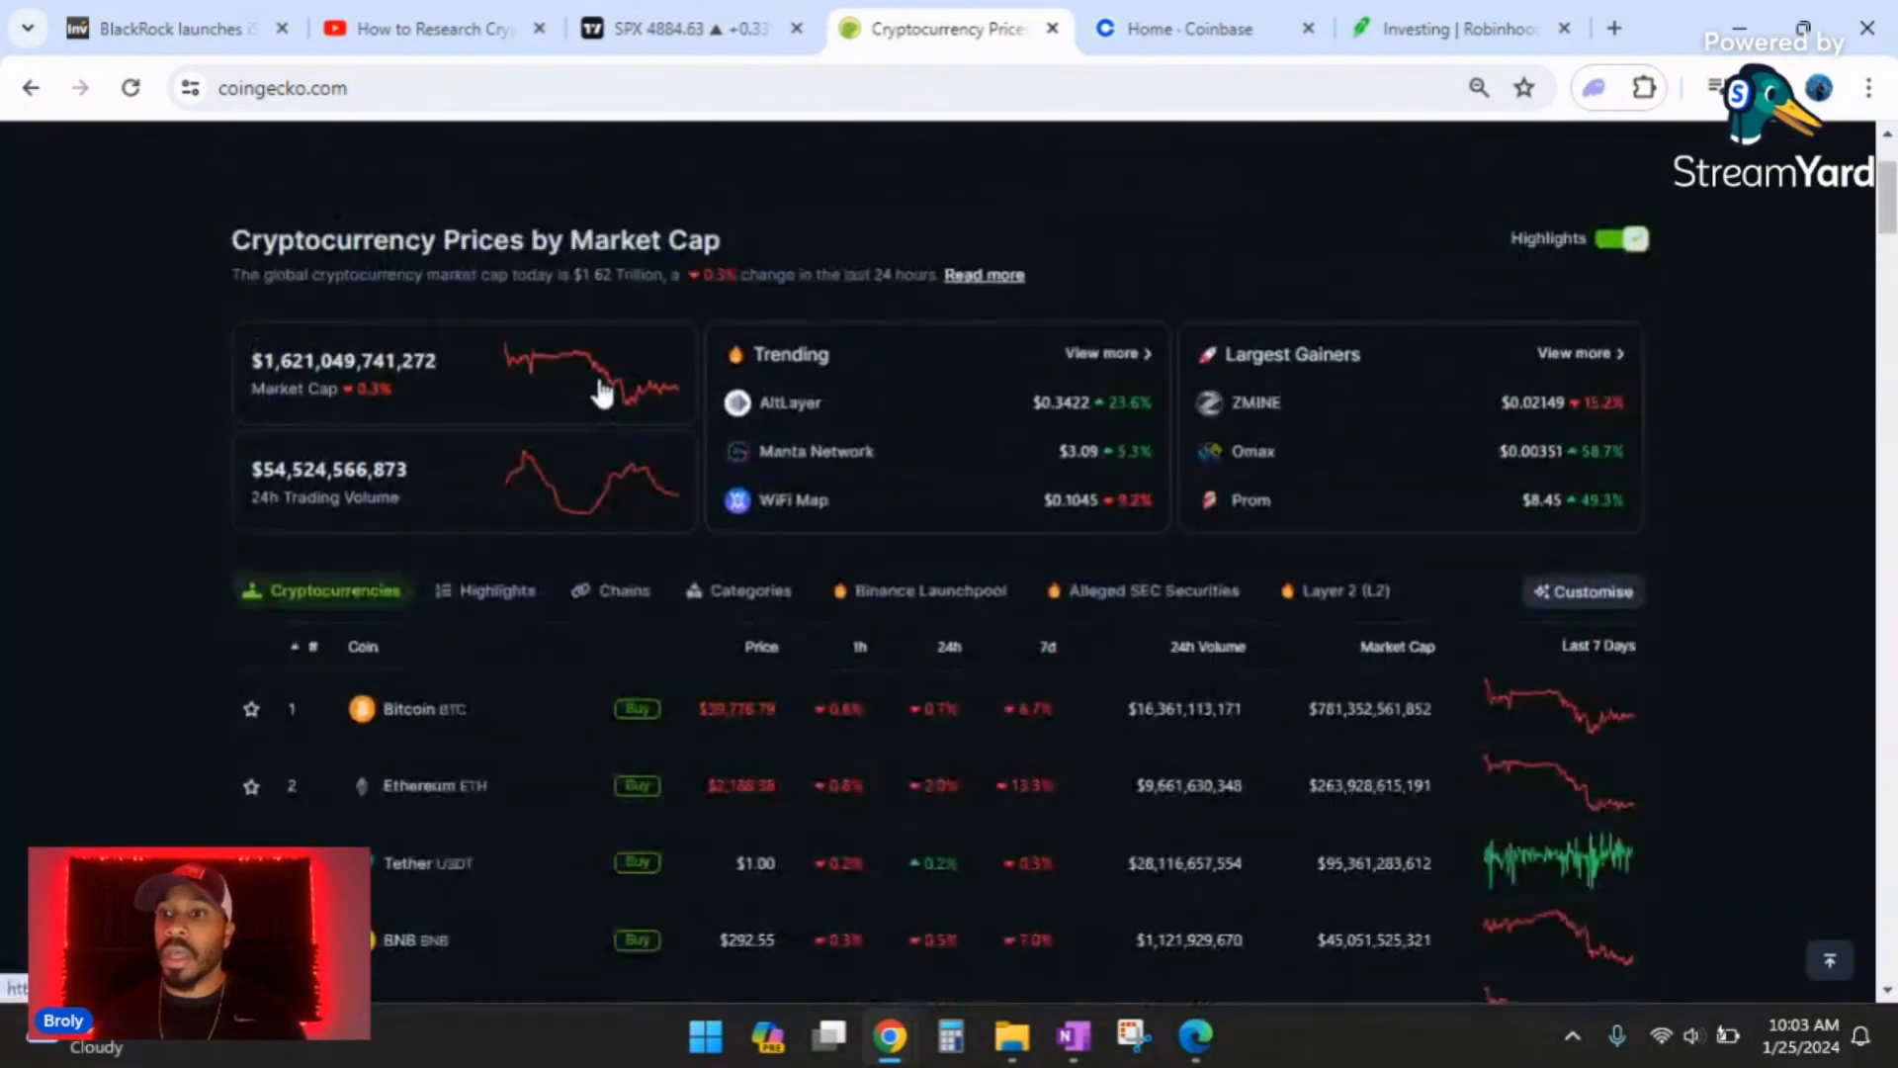
scroll(down, 3)
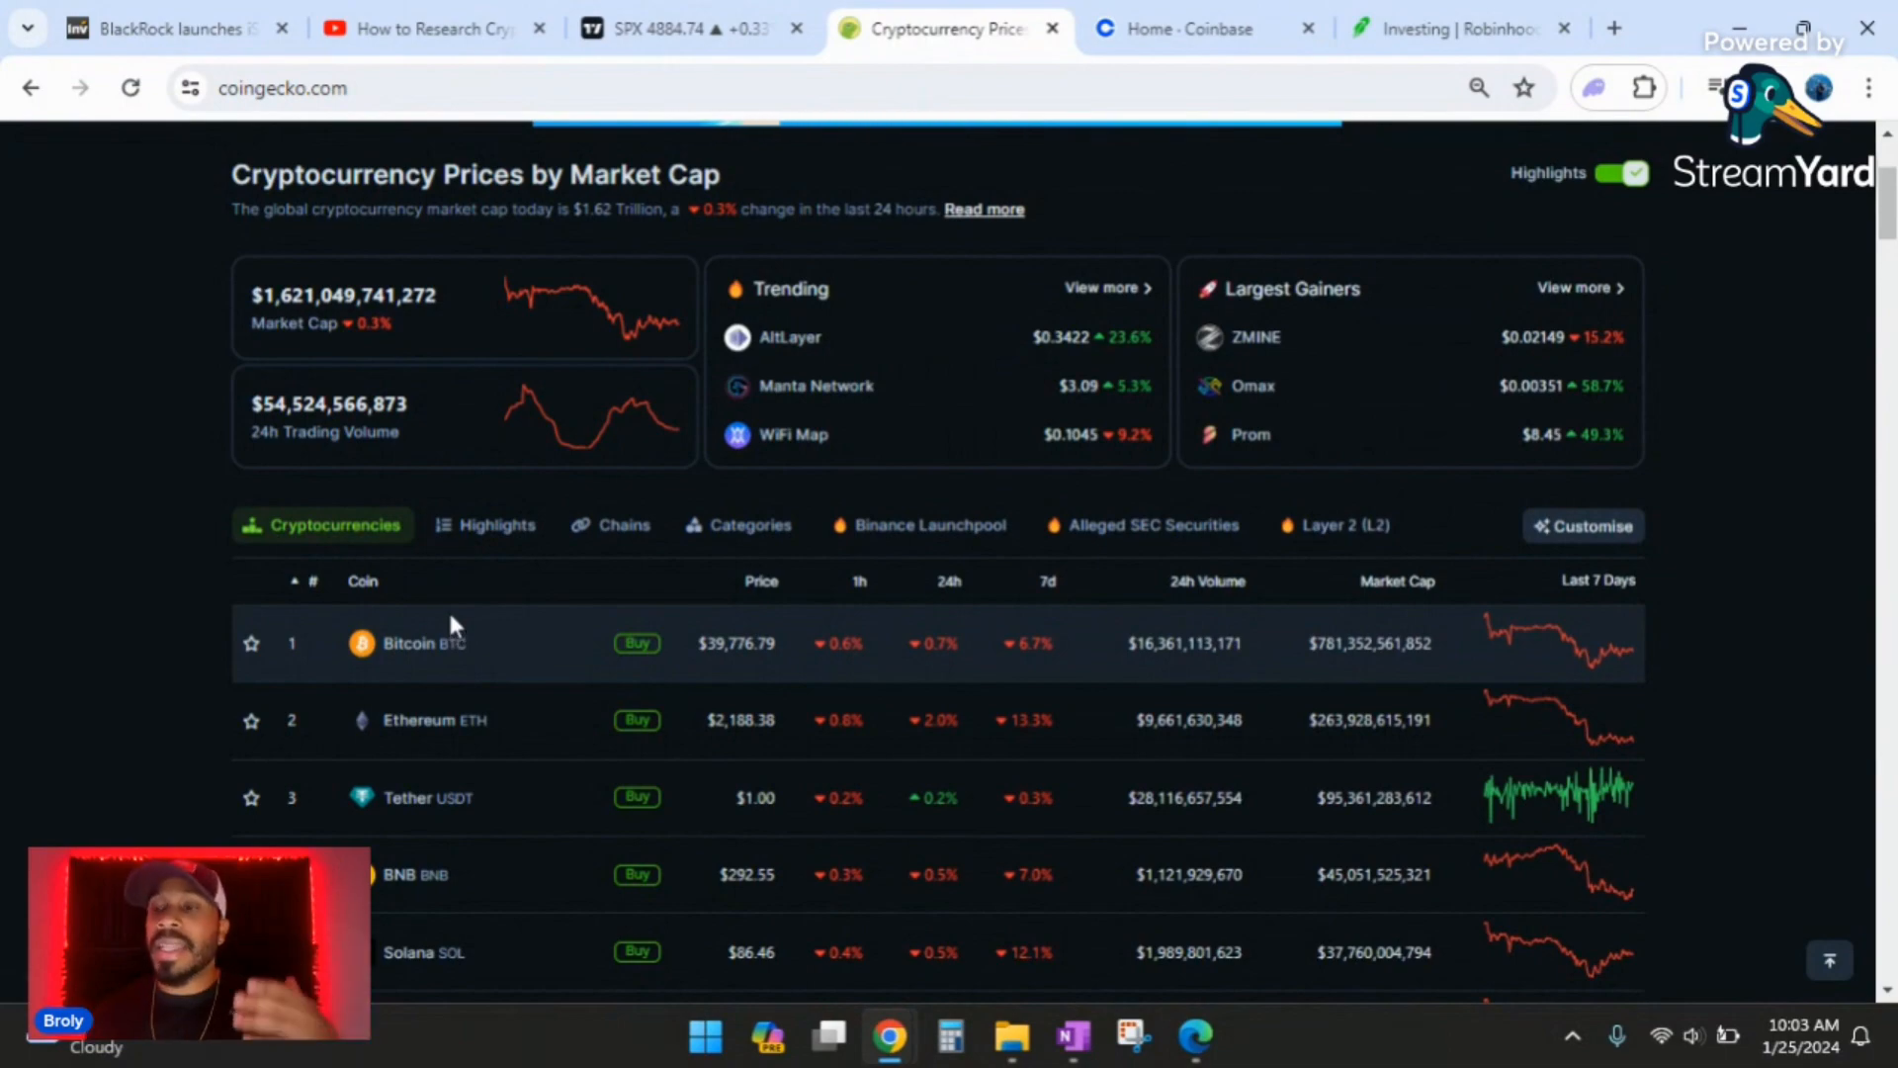
scroll(down, 3)
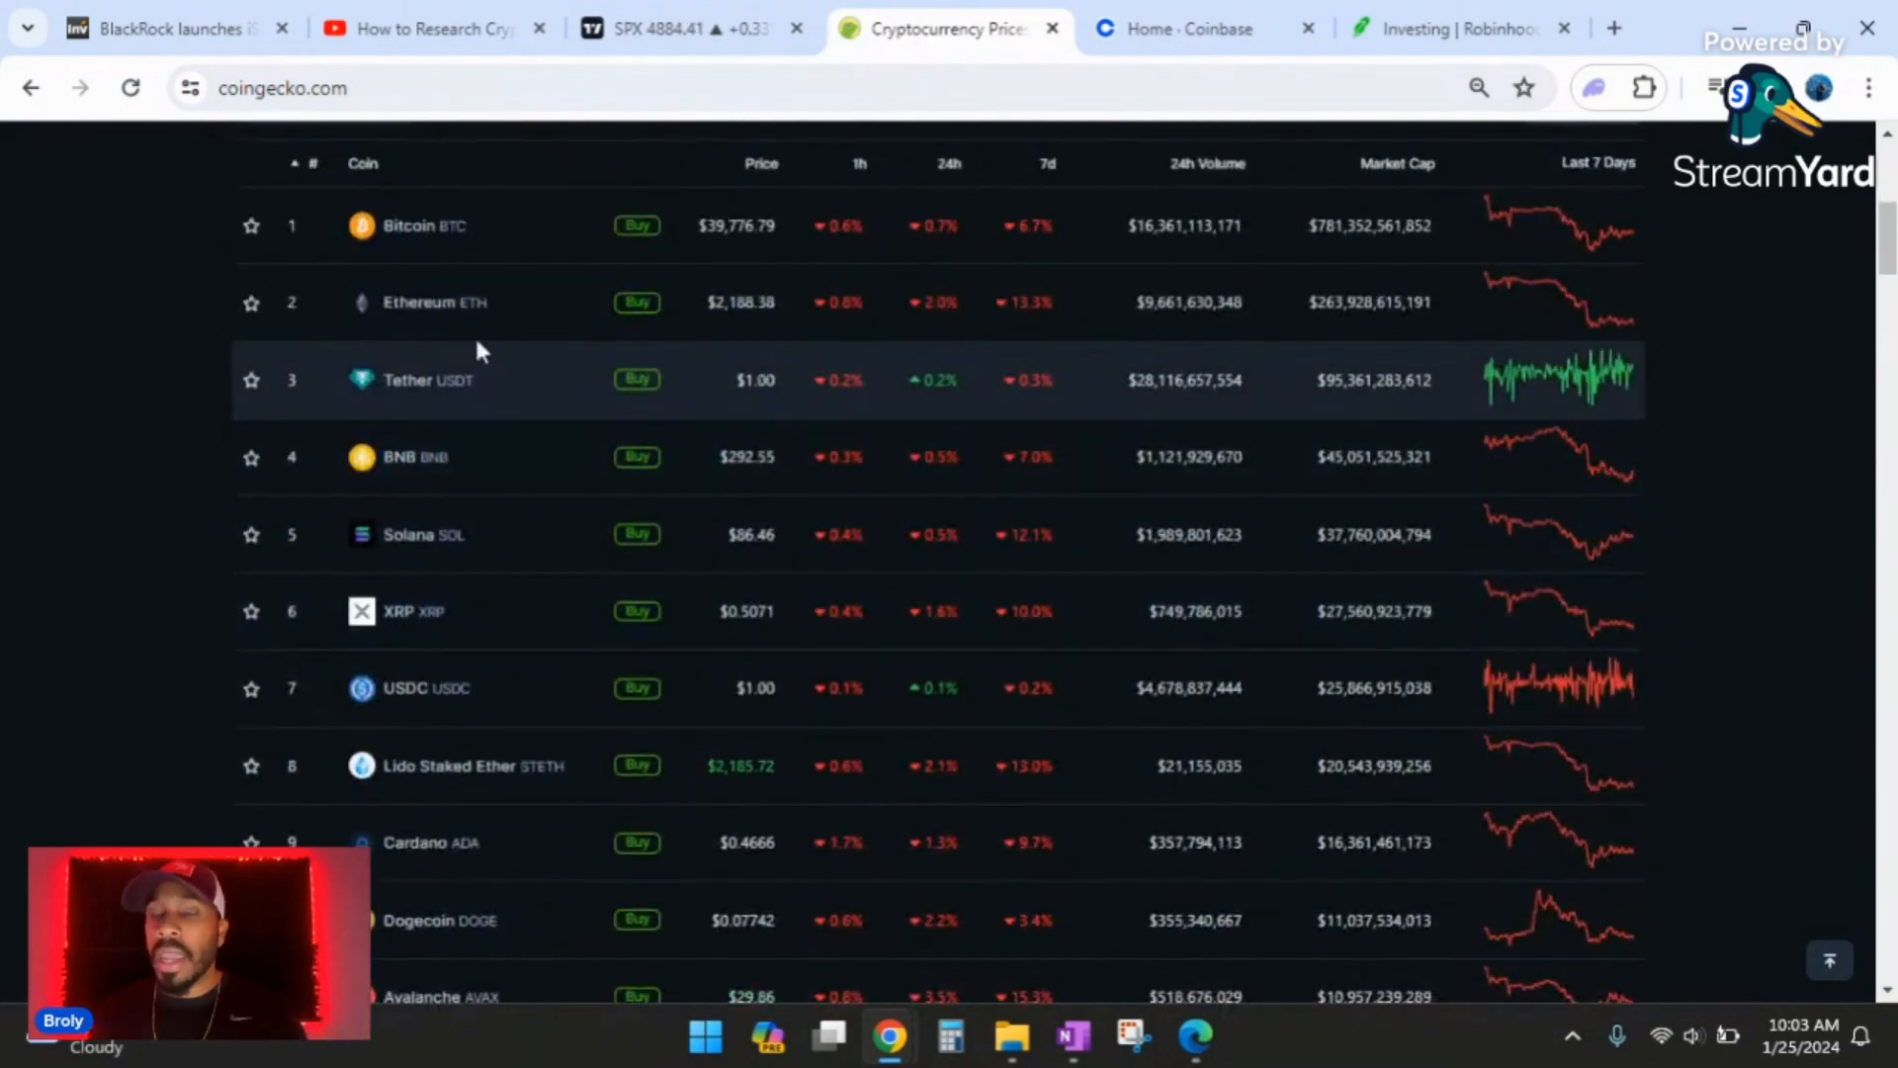
scroll(down, 3)
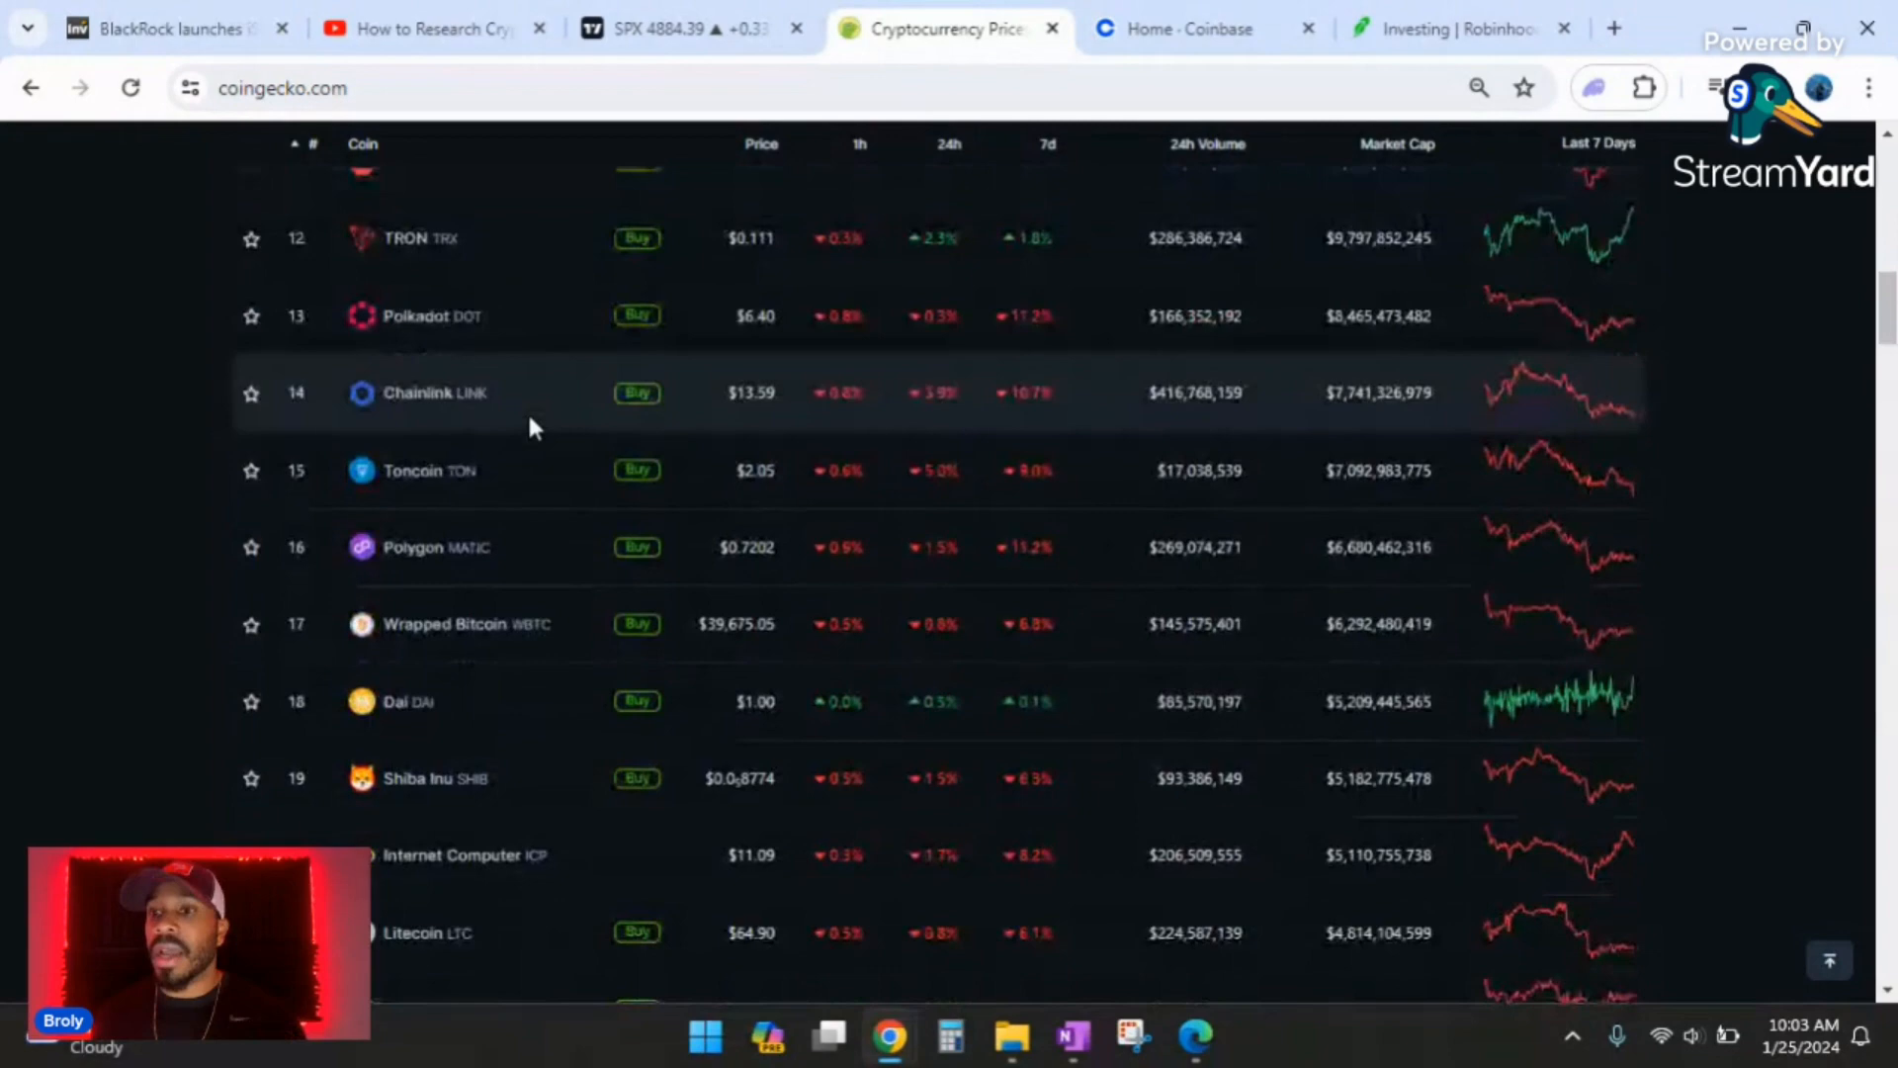
scroll(down, 3)
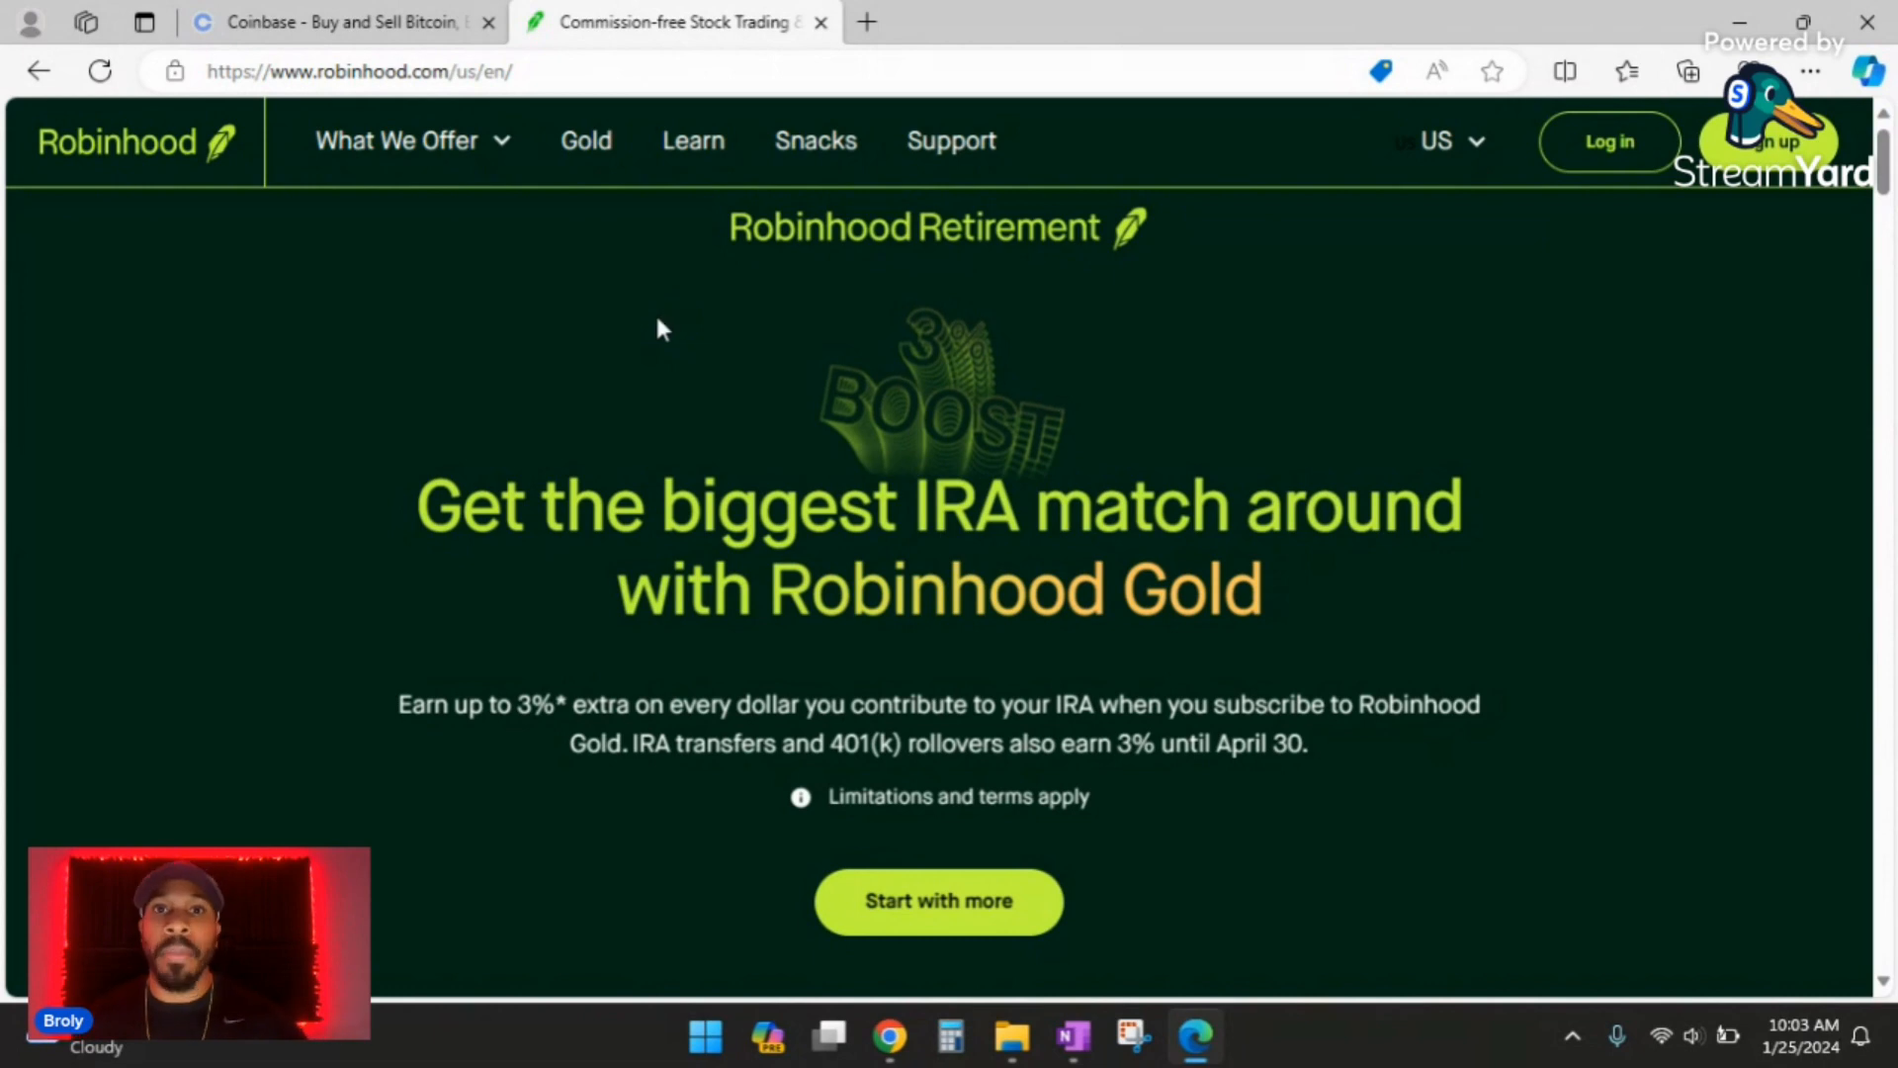
mouse_move(577, 329)
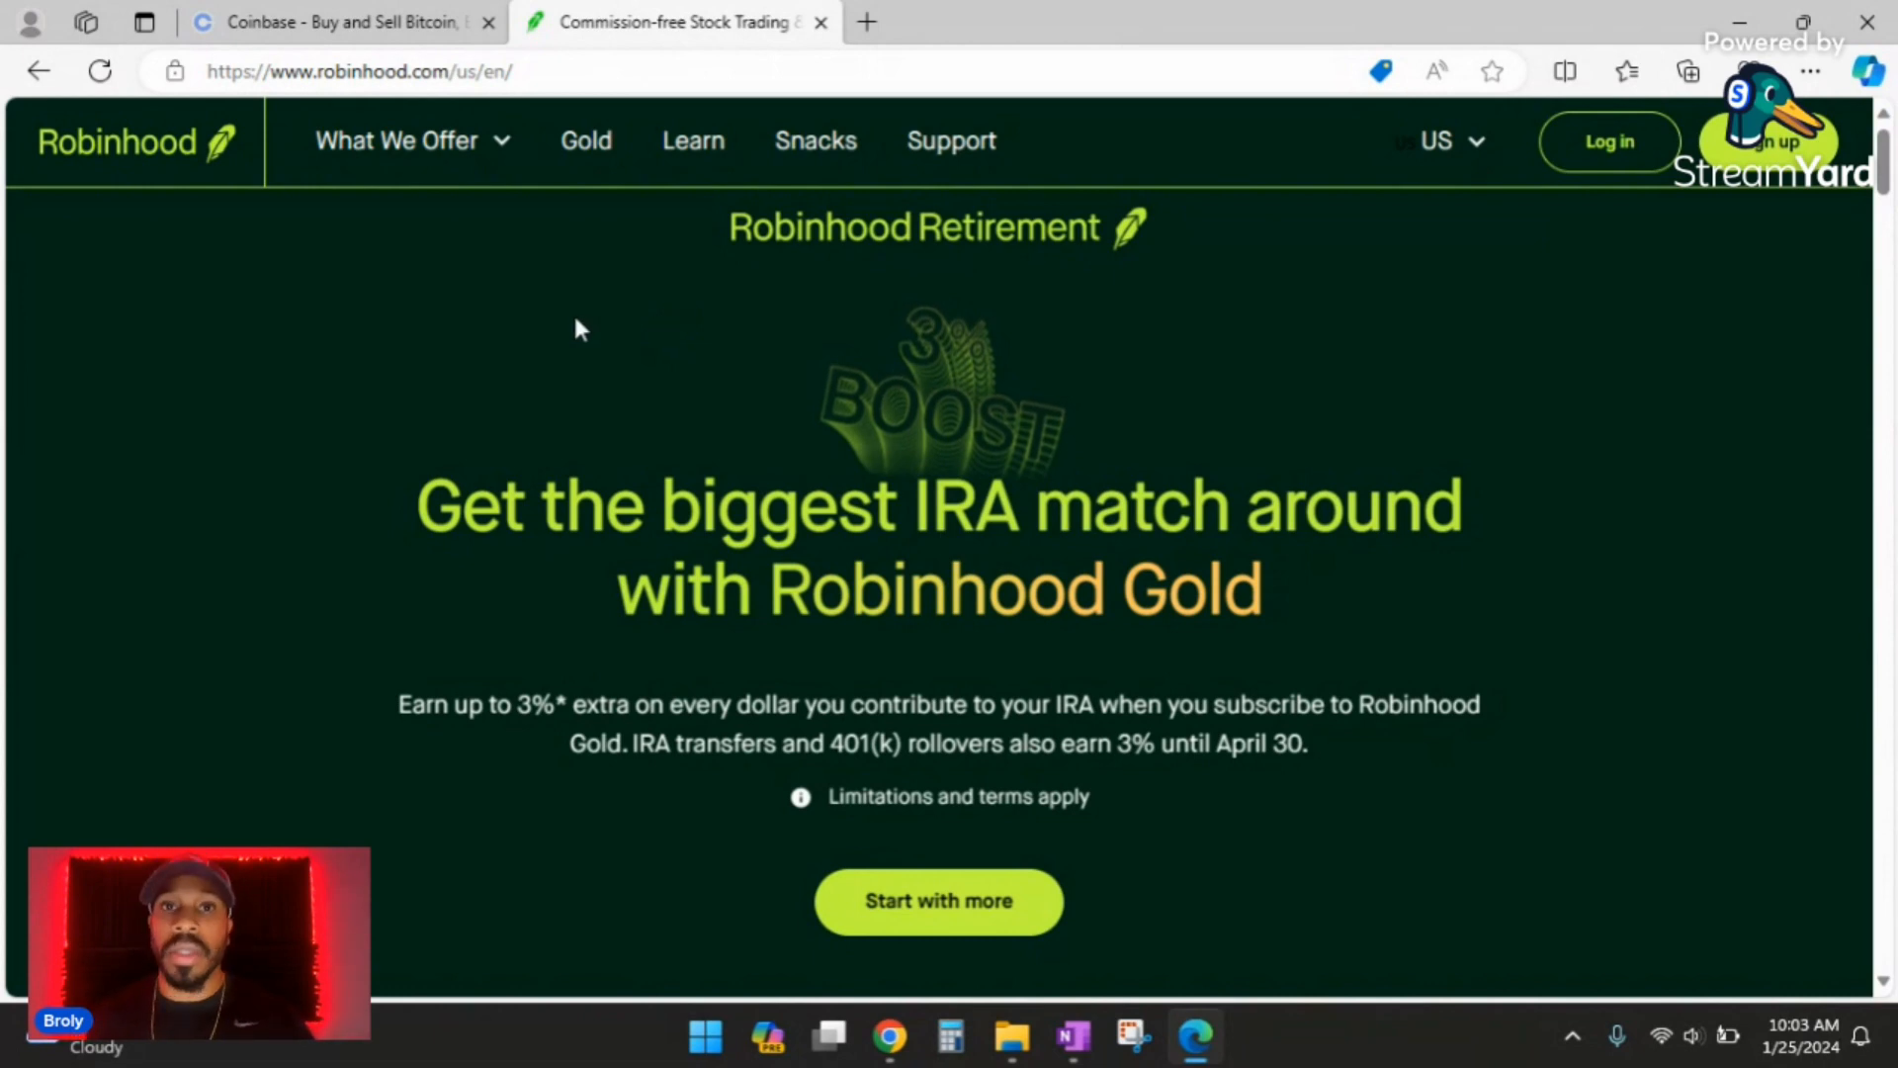
- Go from the public Coinbase page to the signed-in Coinbase home dashboard
click(343, 22)
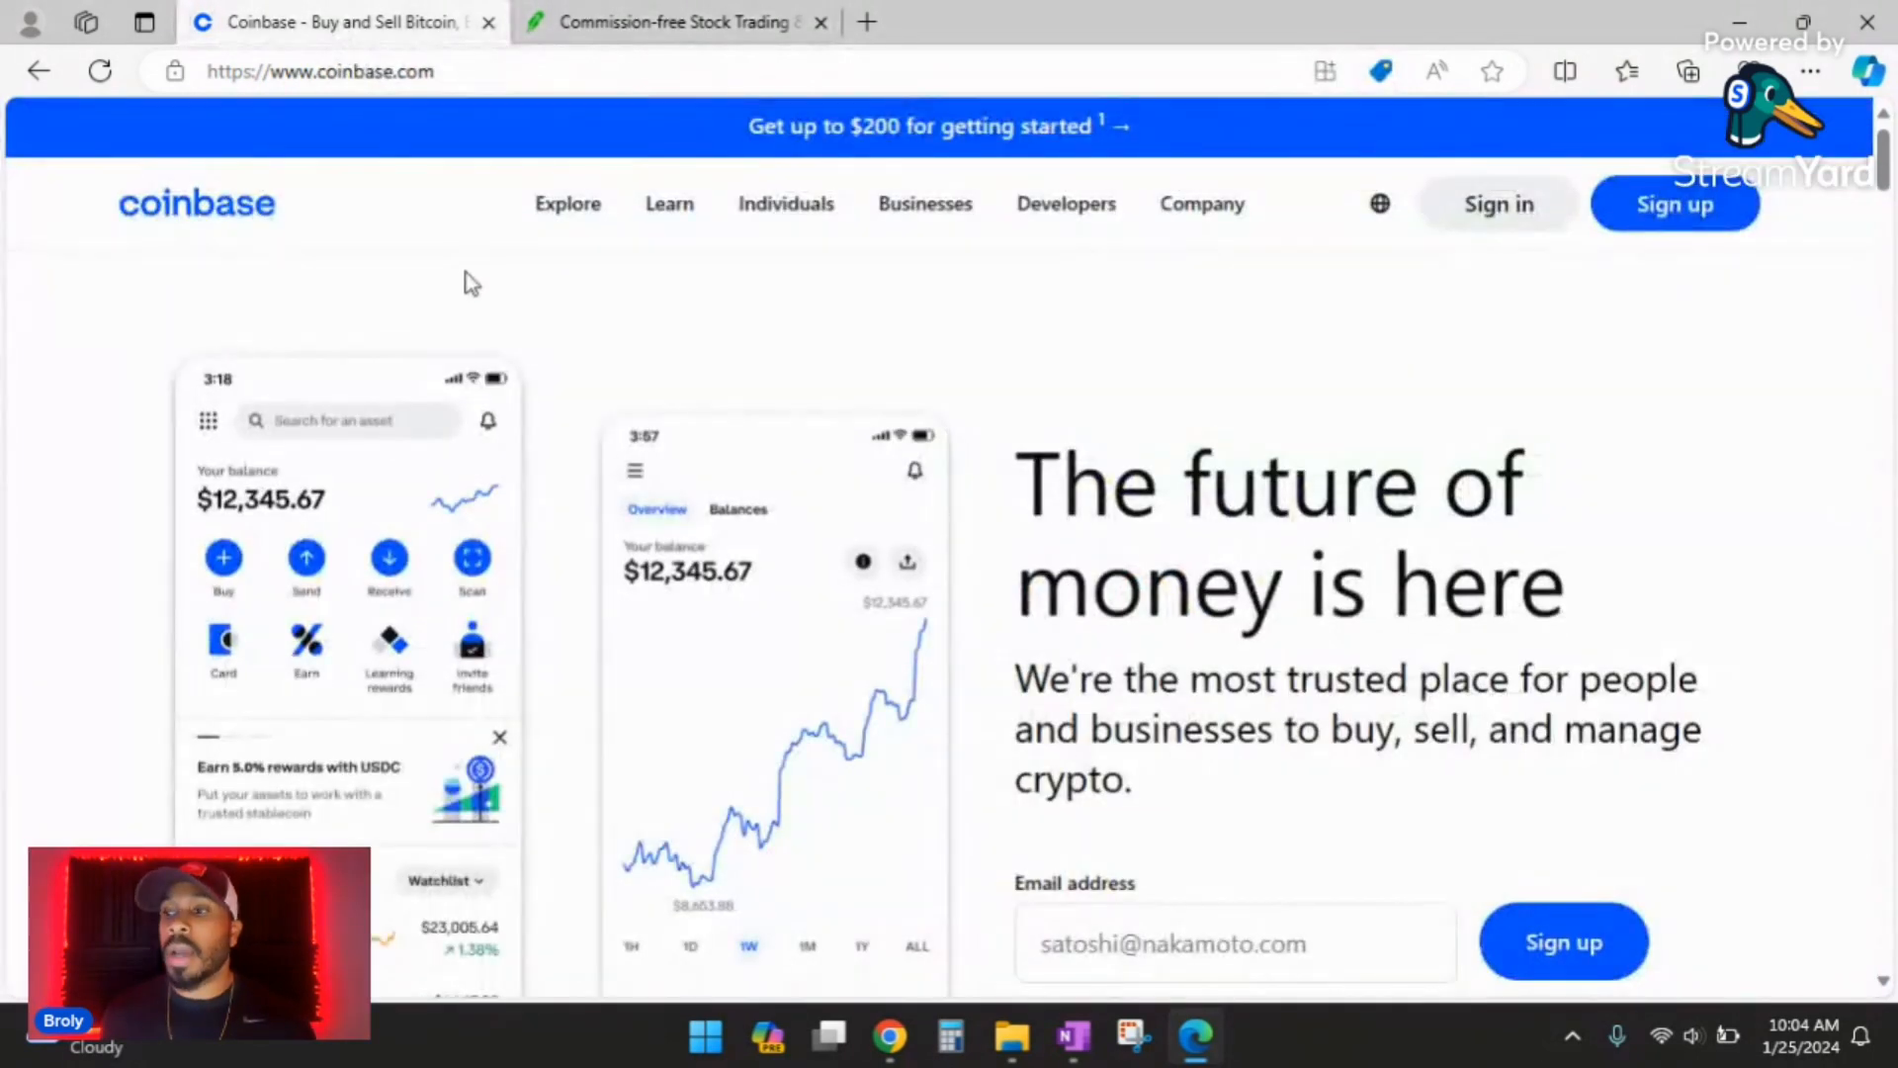
mouse_move(887, 1037)
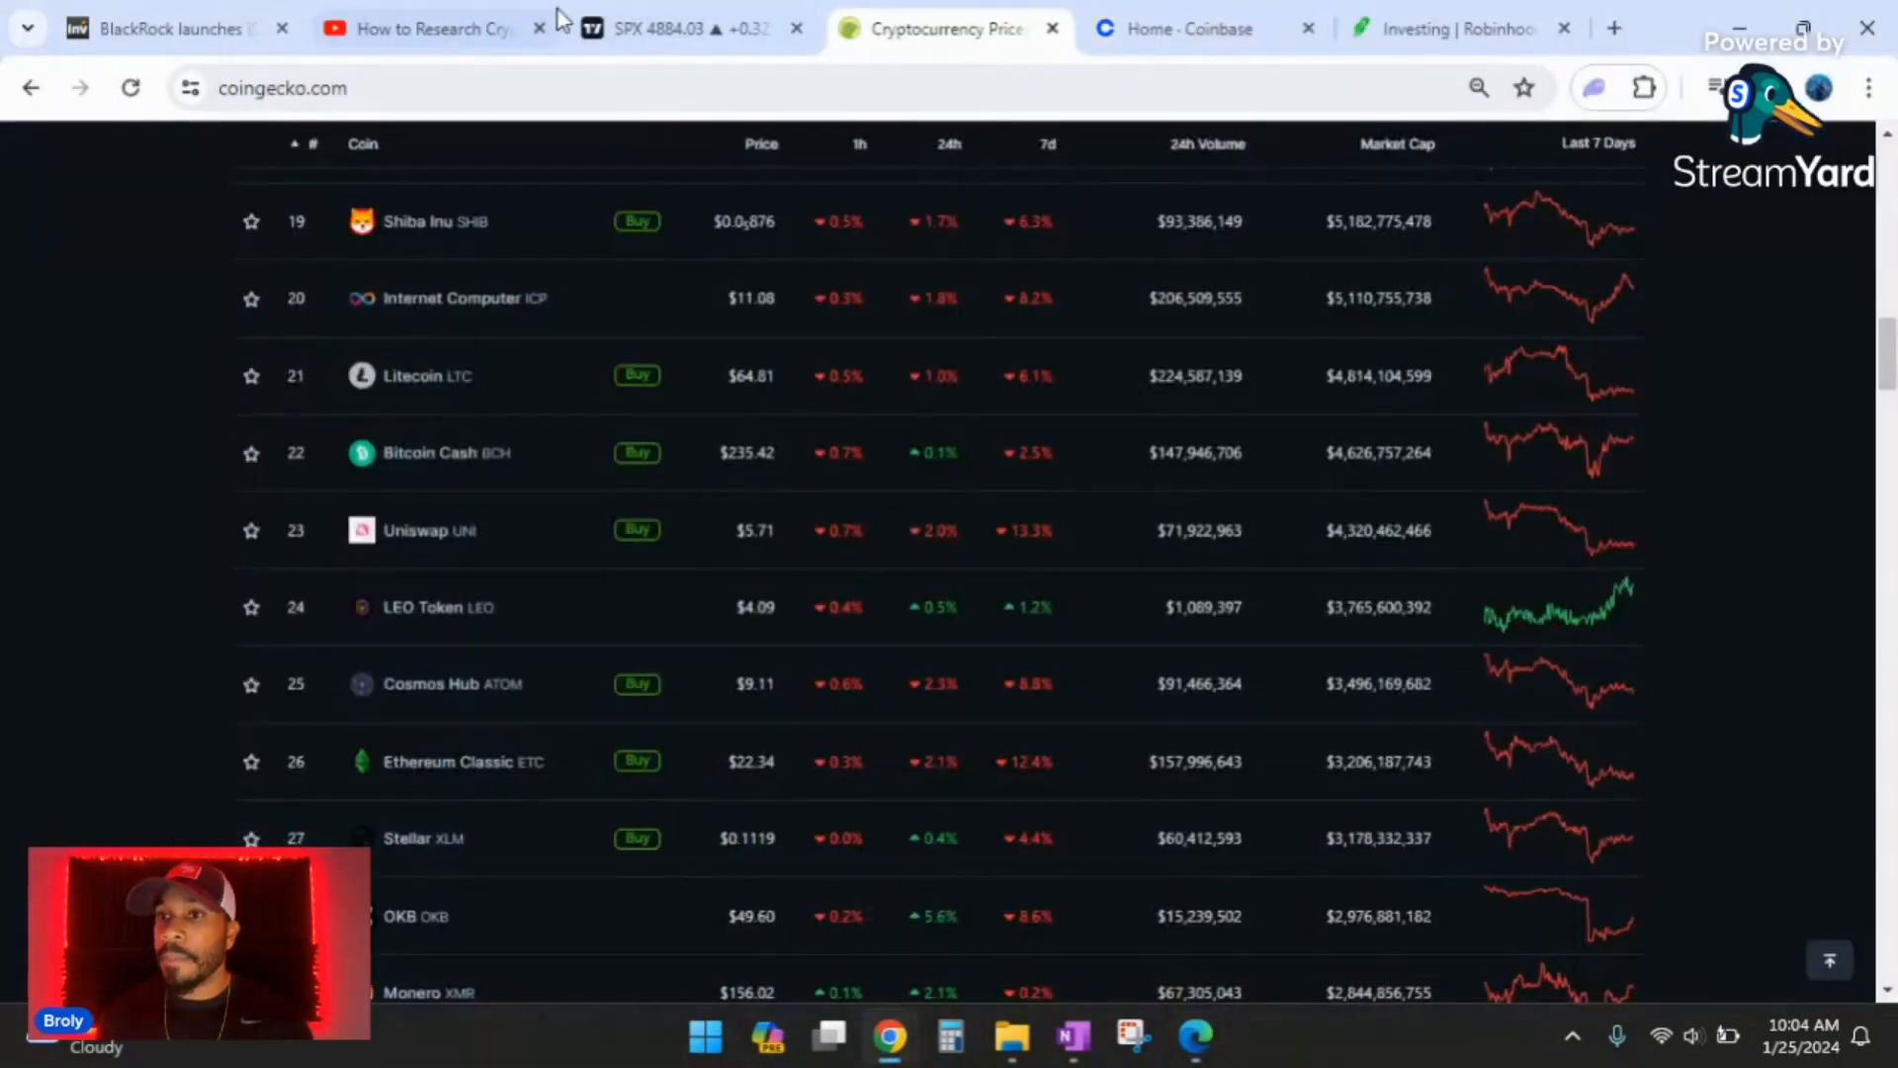
click(1192, 27)
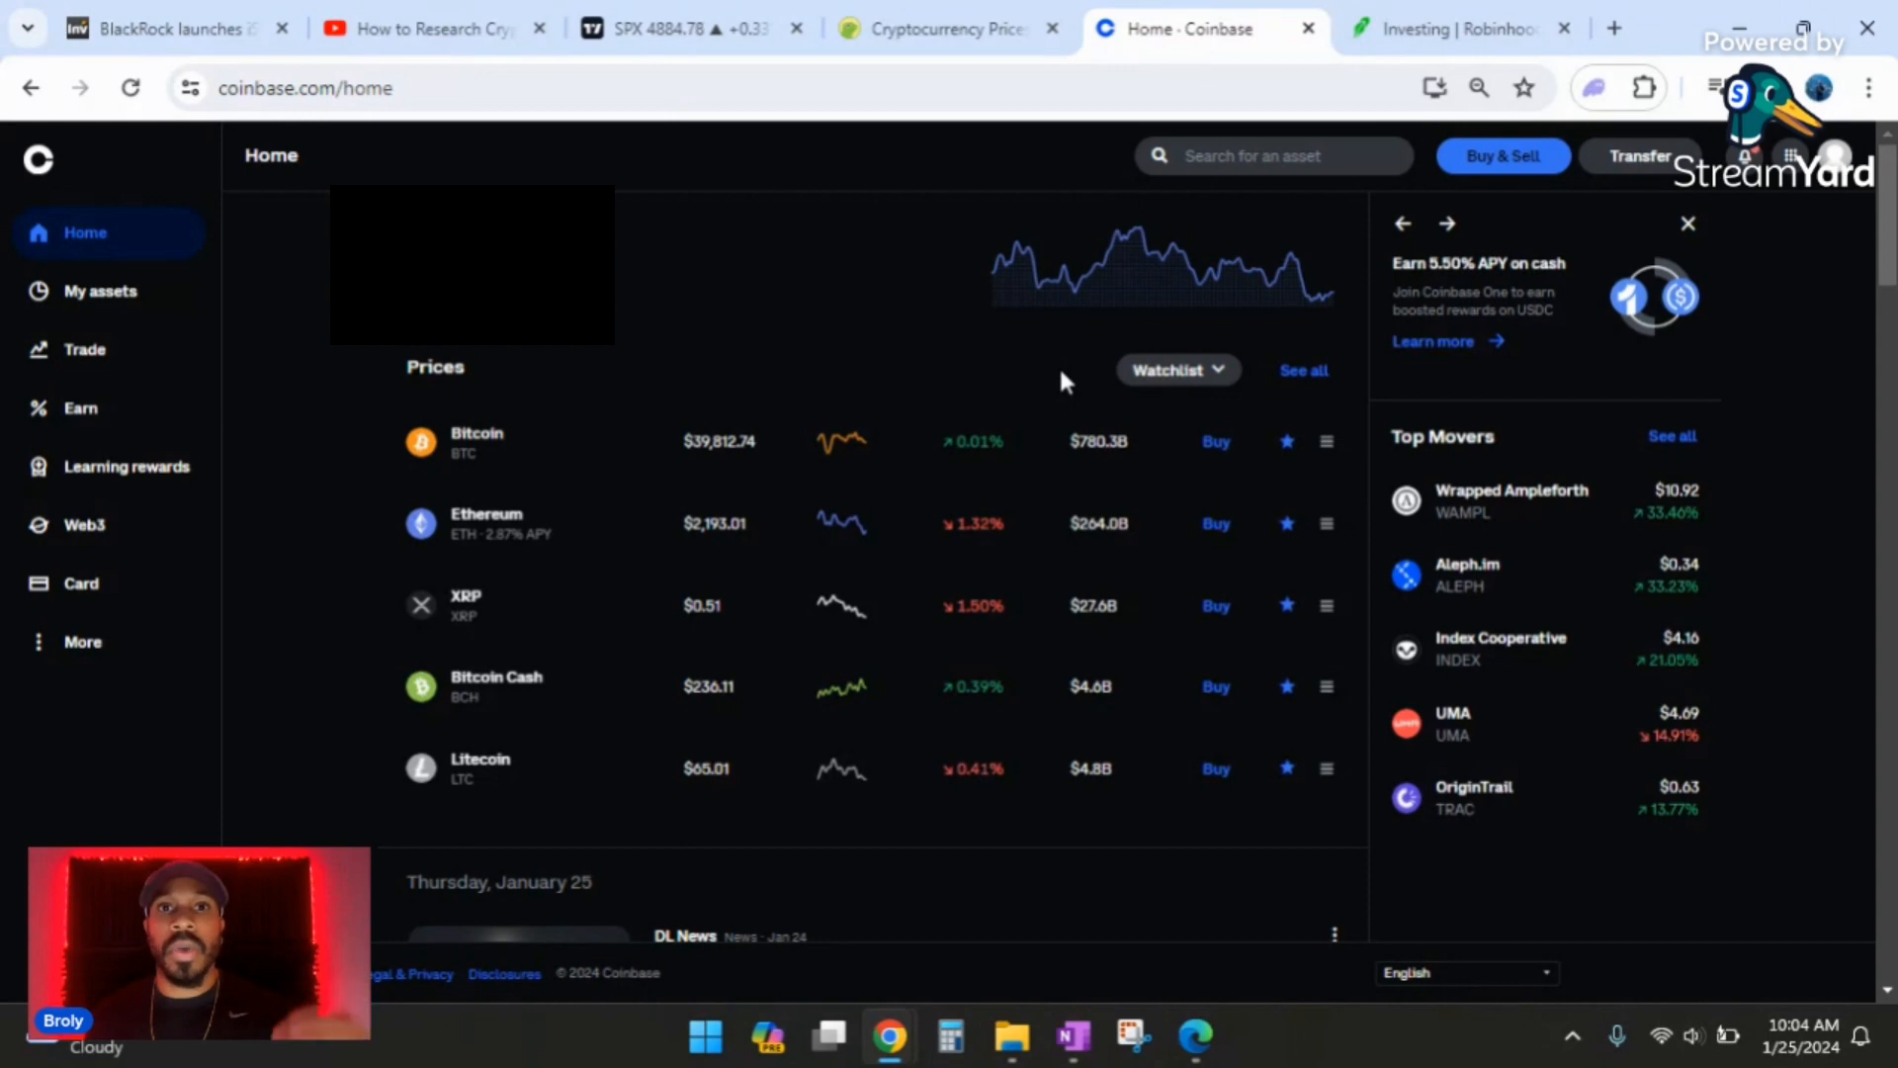
- Return to Coinbase home and open the Trade page to search for an asset
click(1459, 27)
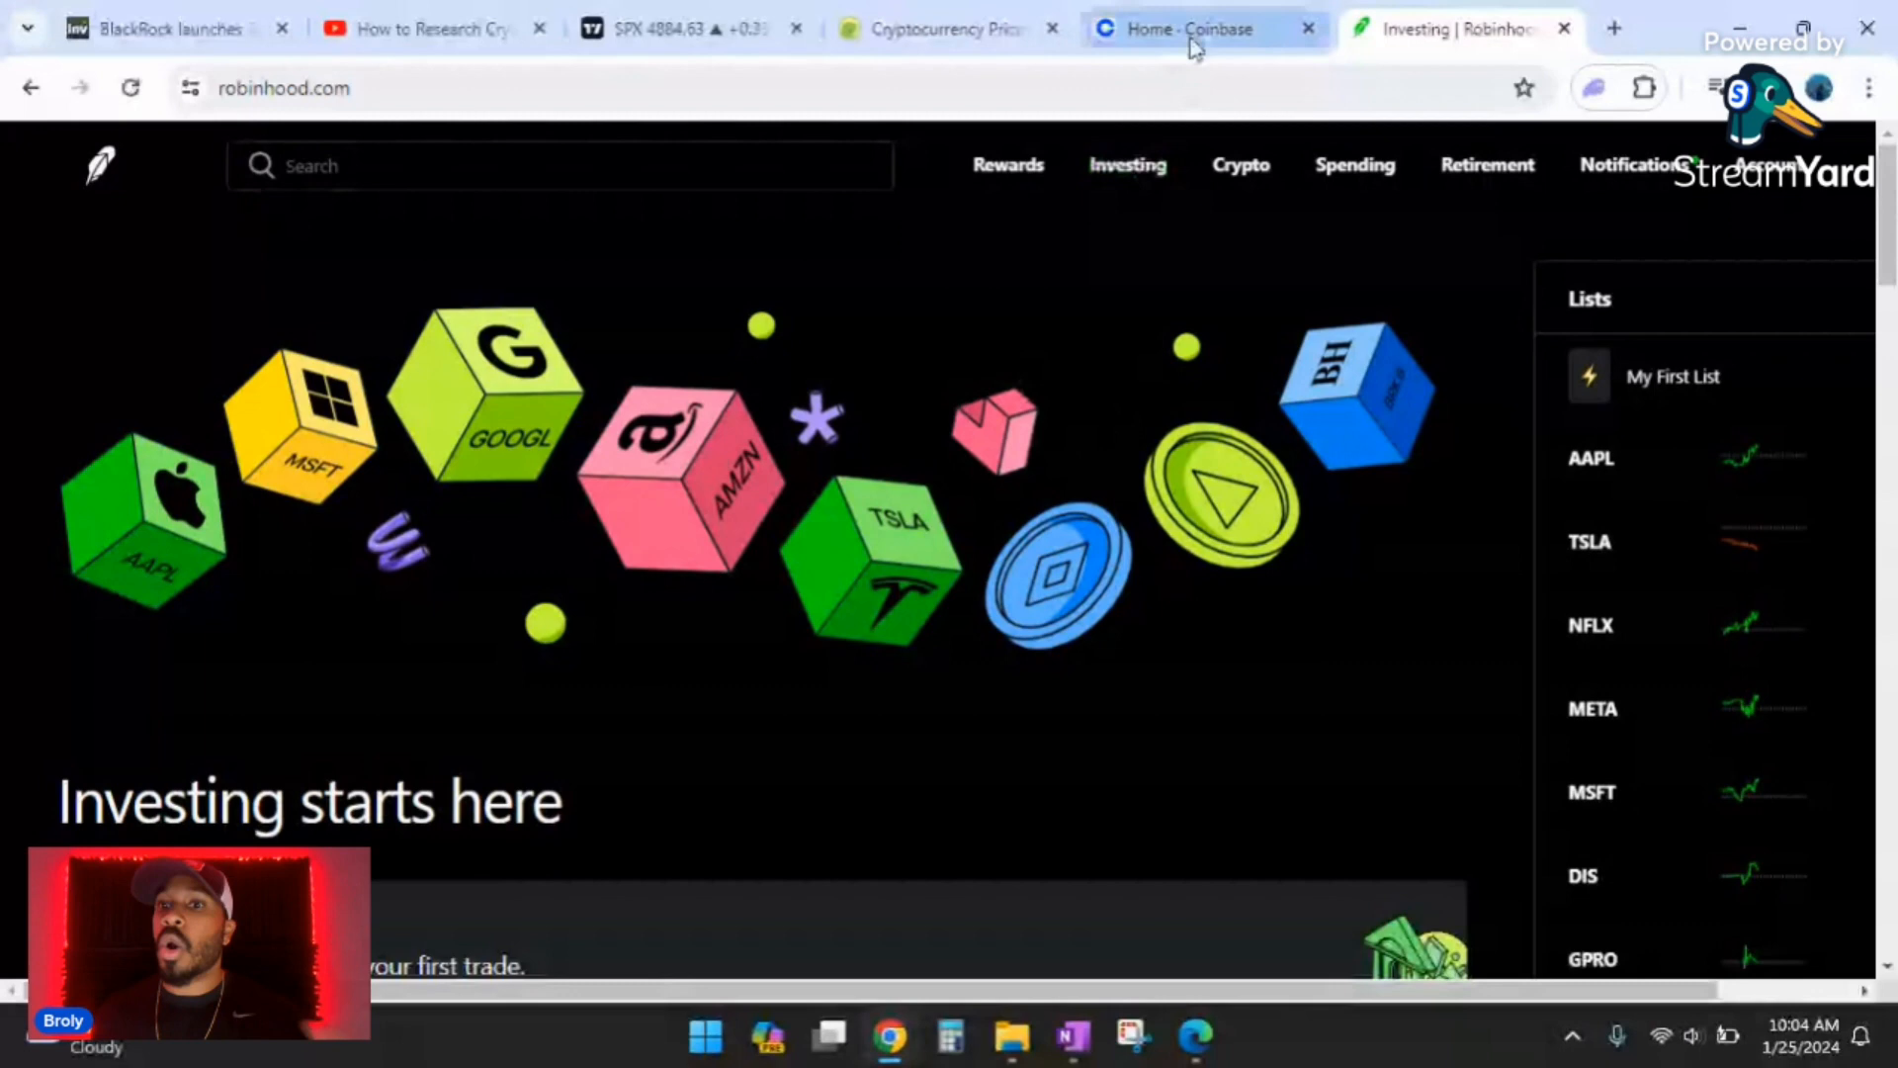
click(1192, 28)
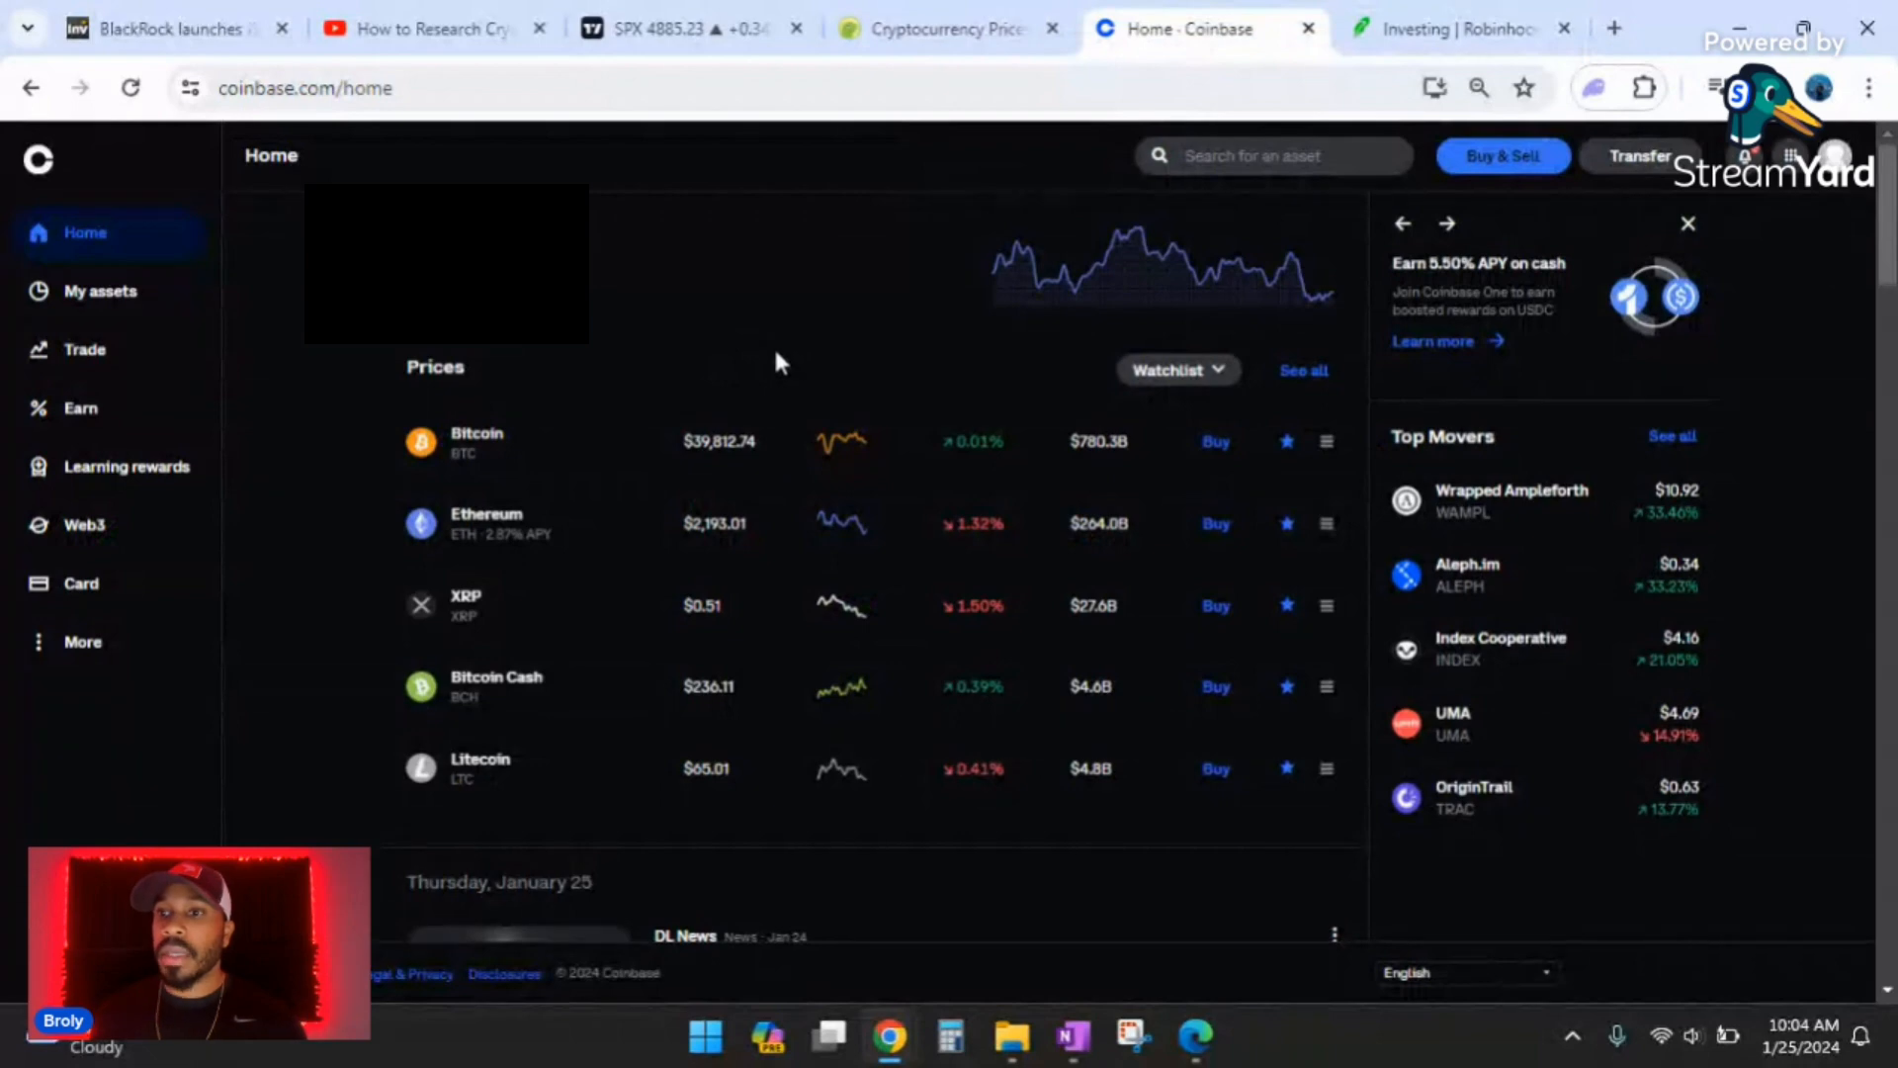
mouse_move(839, 386)
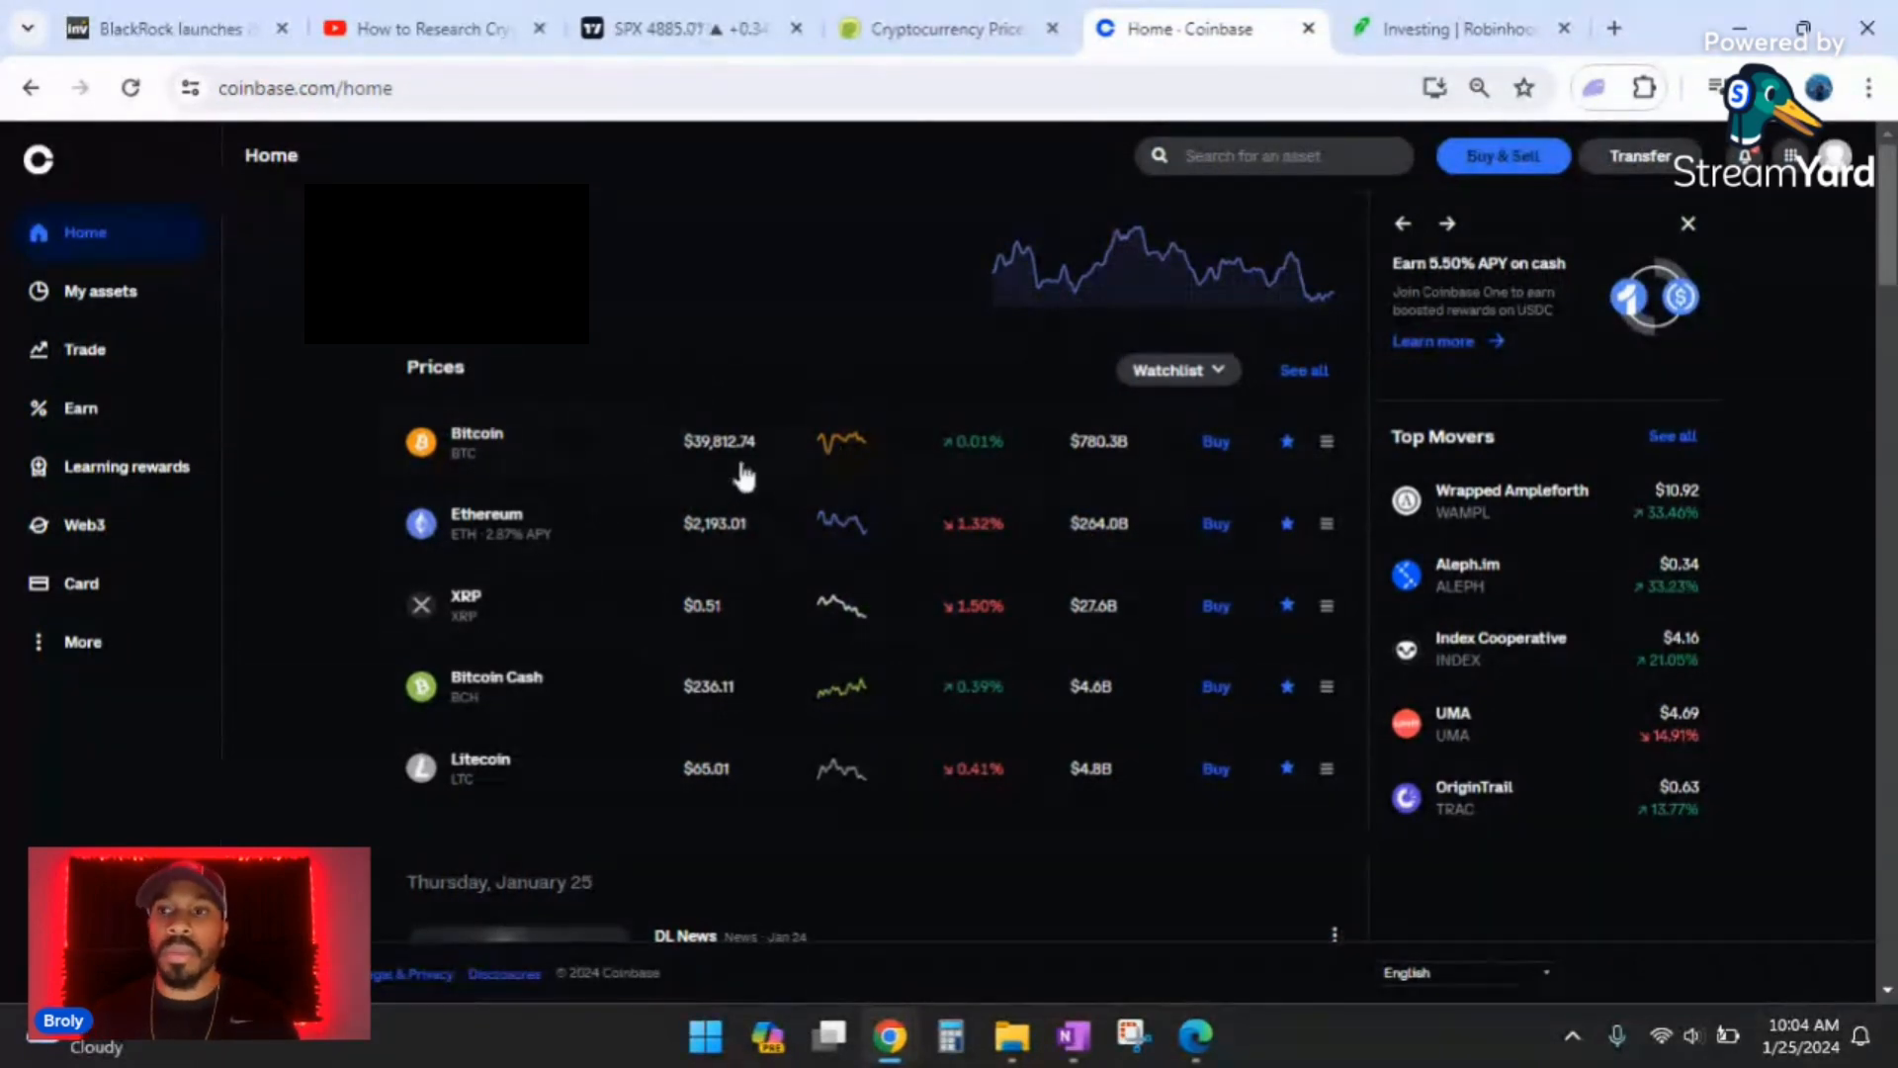
click(83, 349)
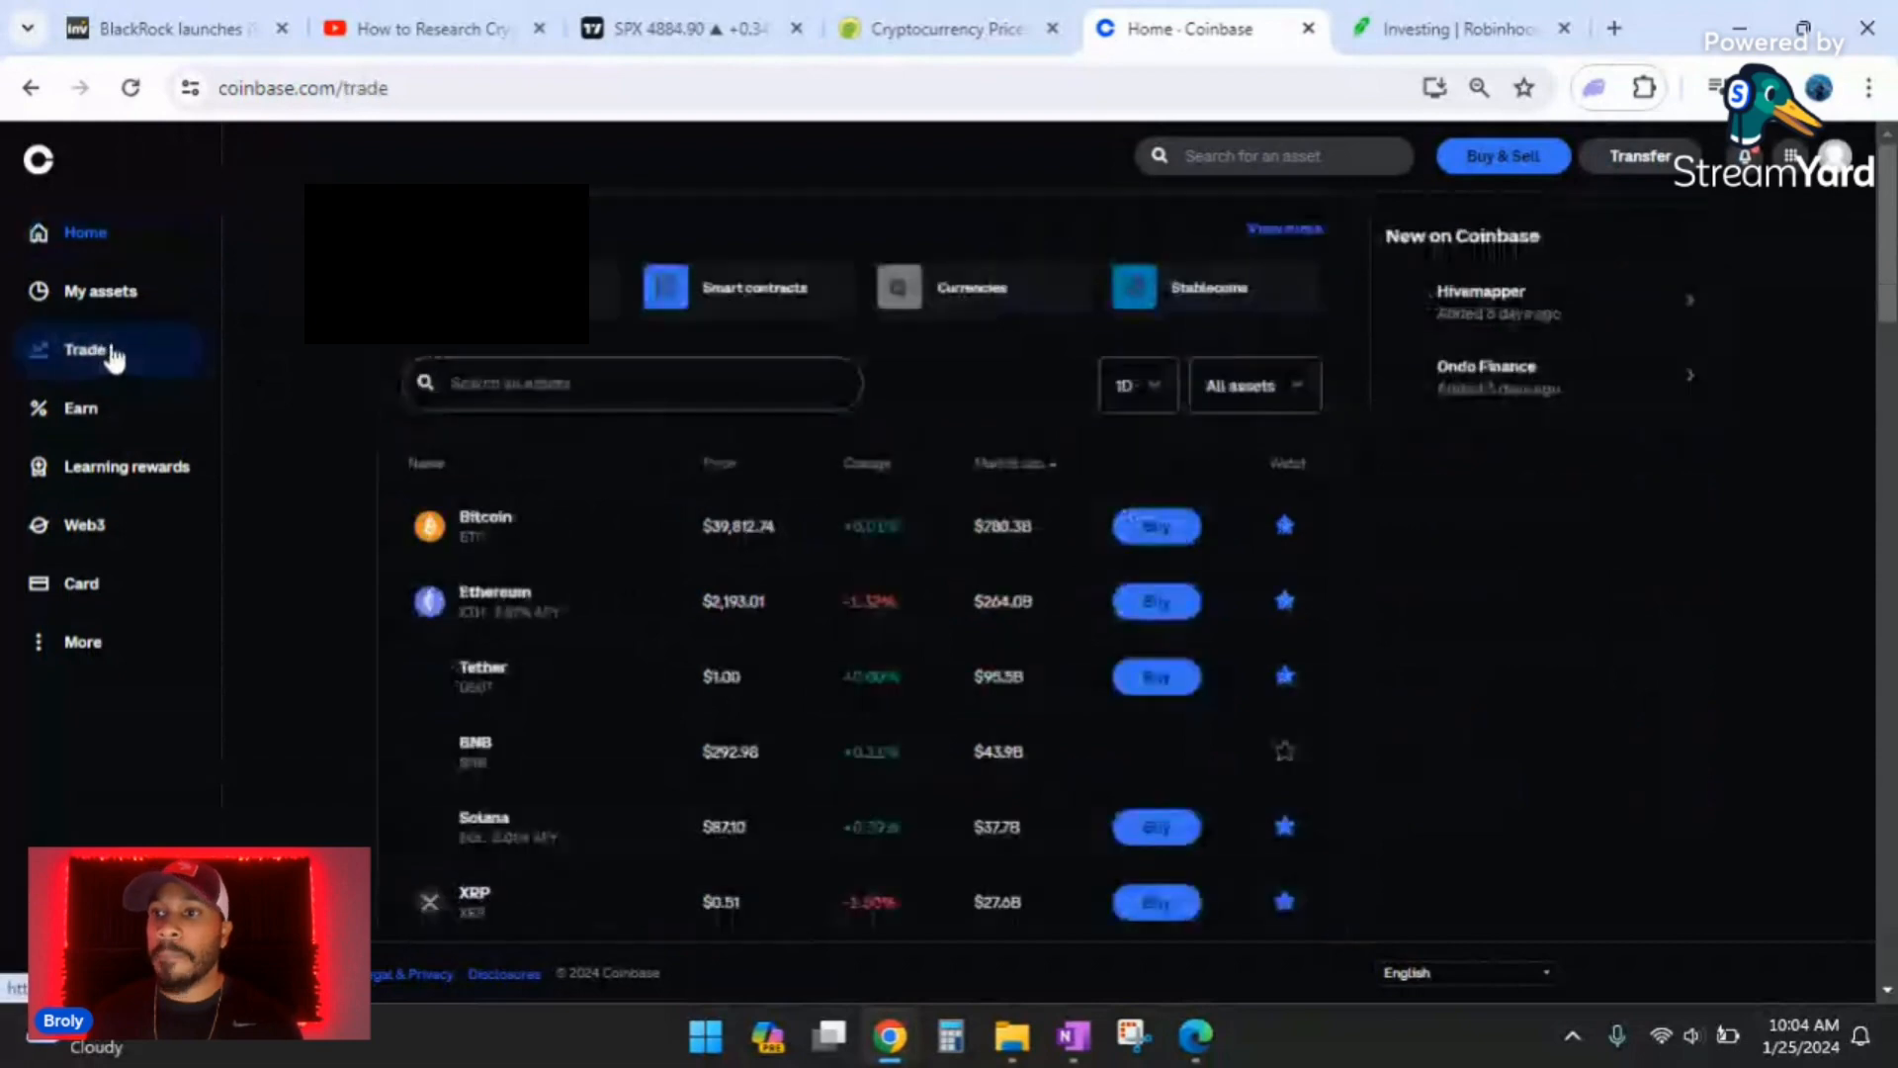
click(85, 350)
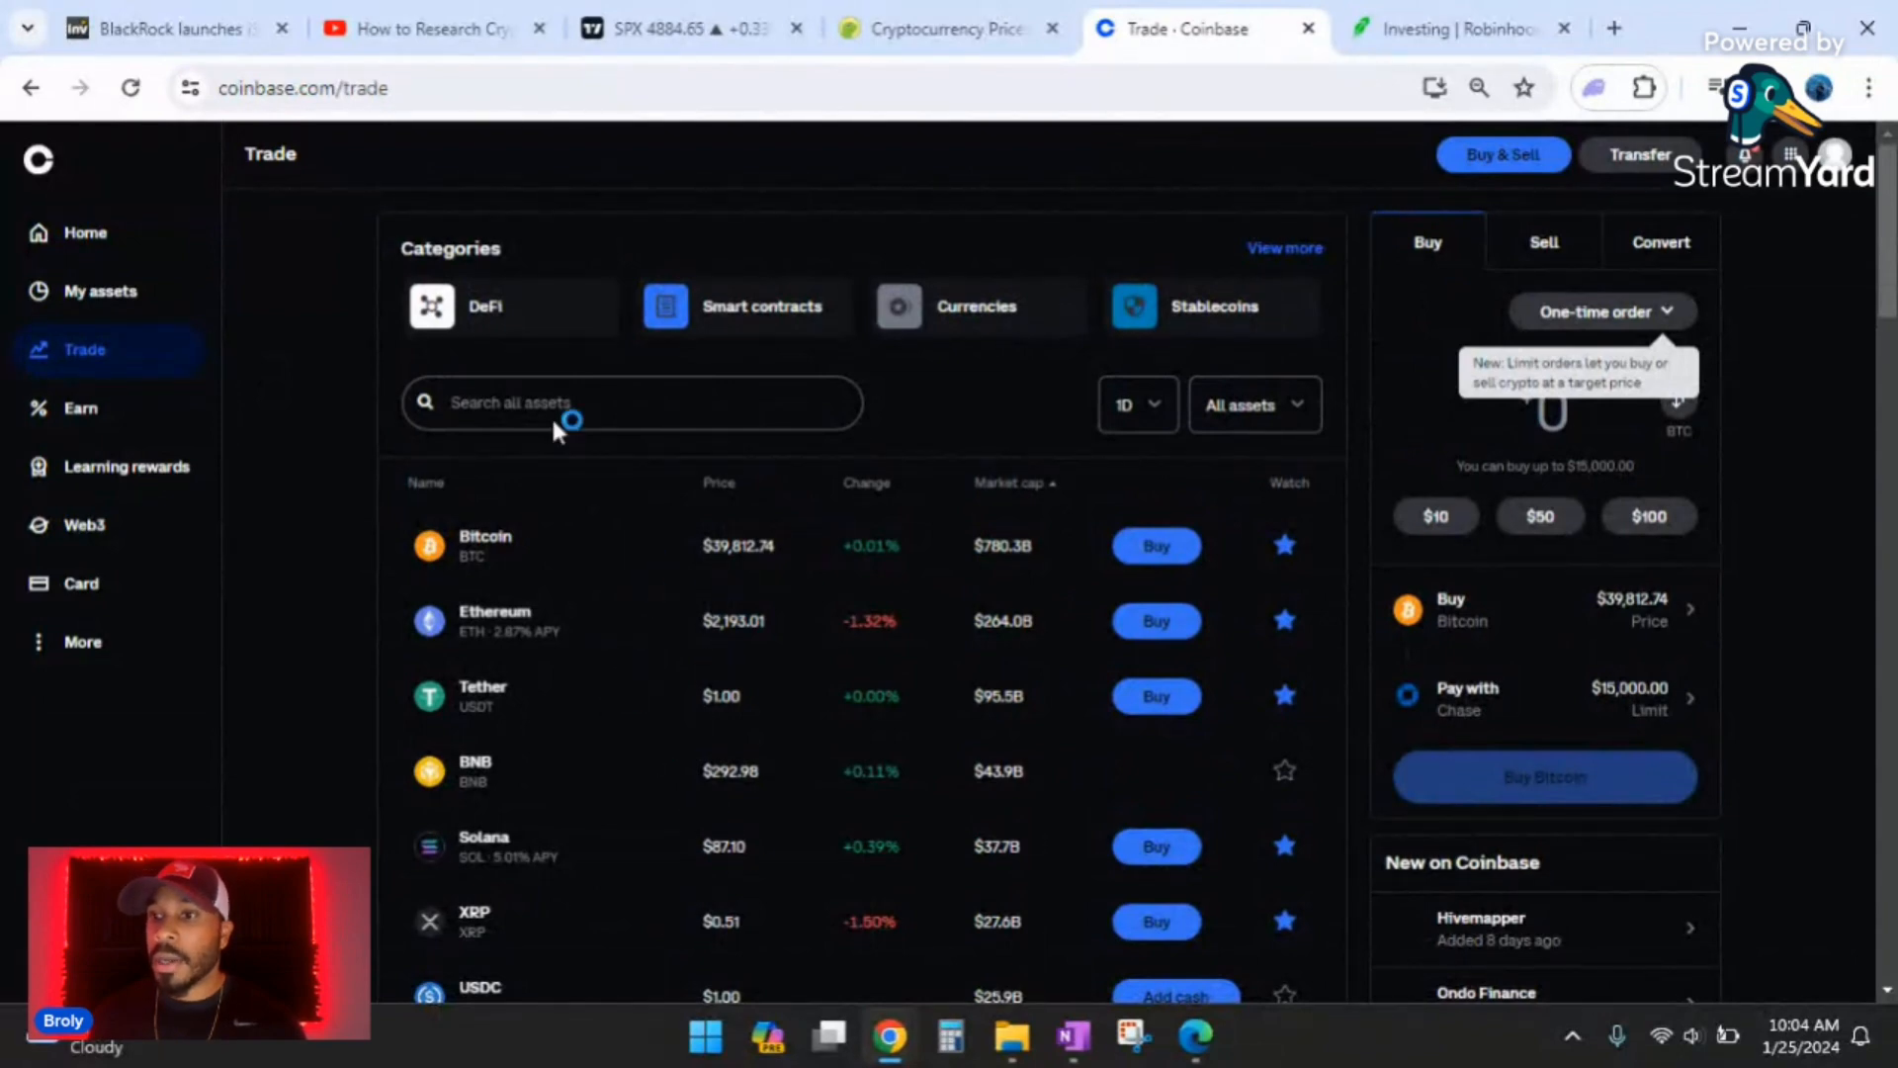
scroll(down, 3)
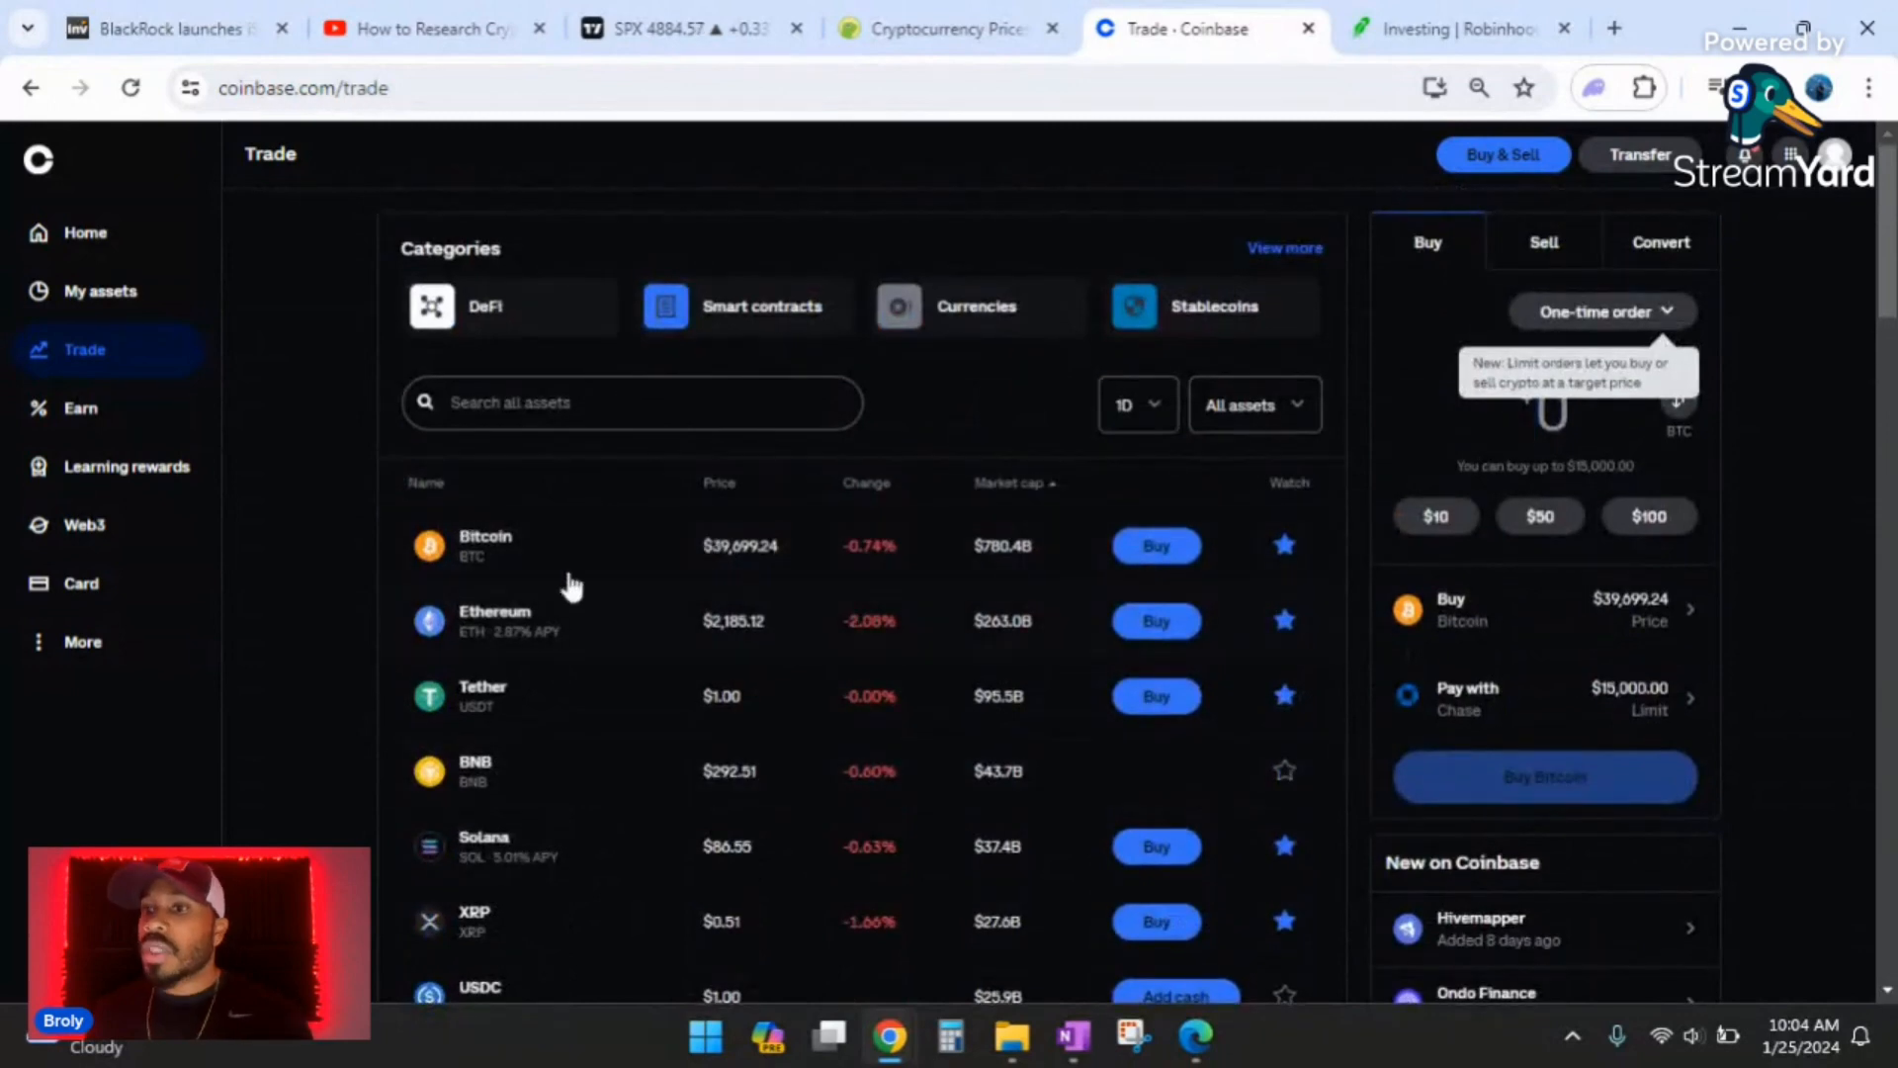
click(629, 402)
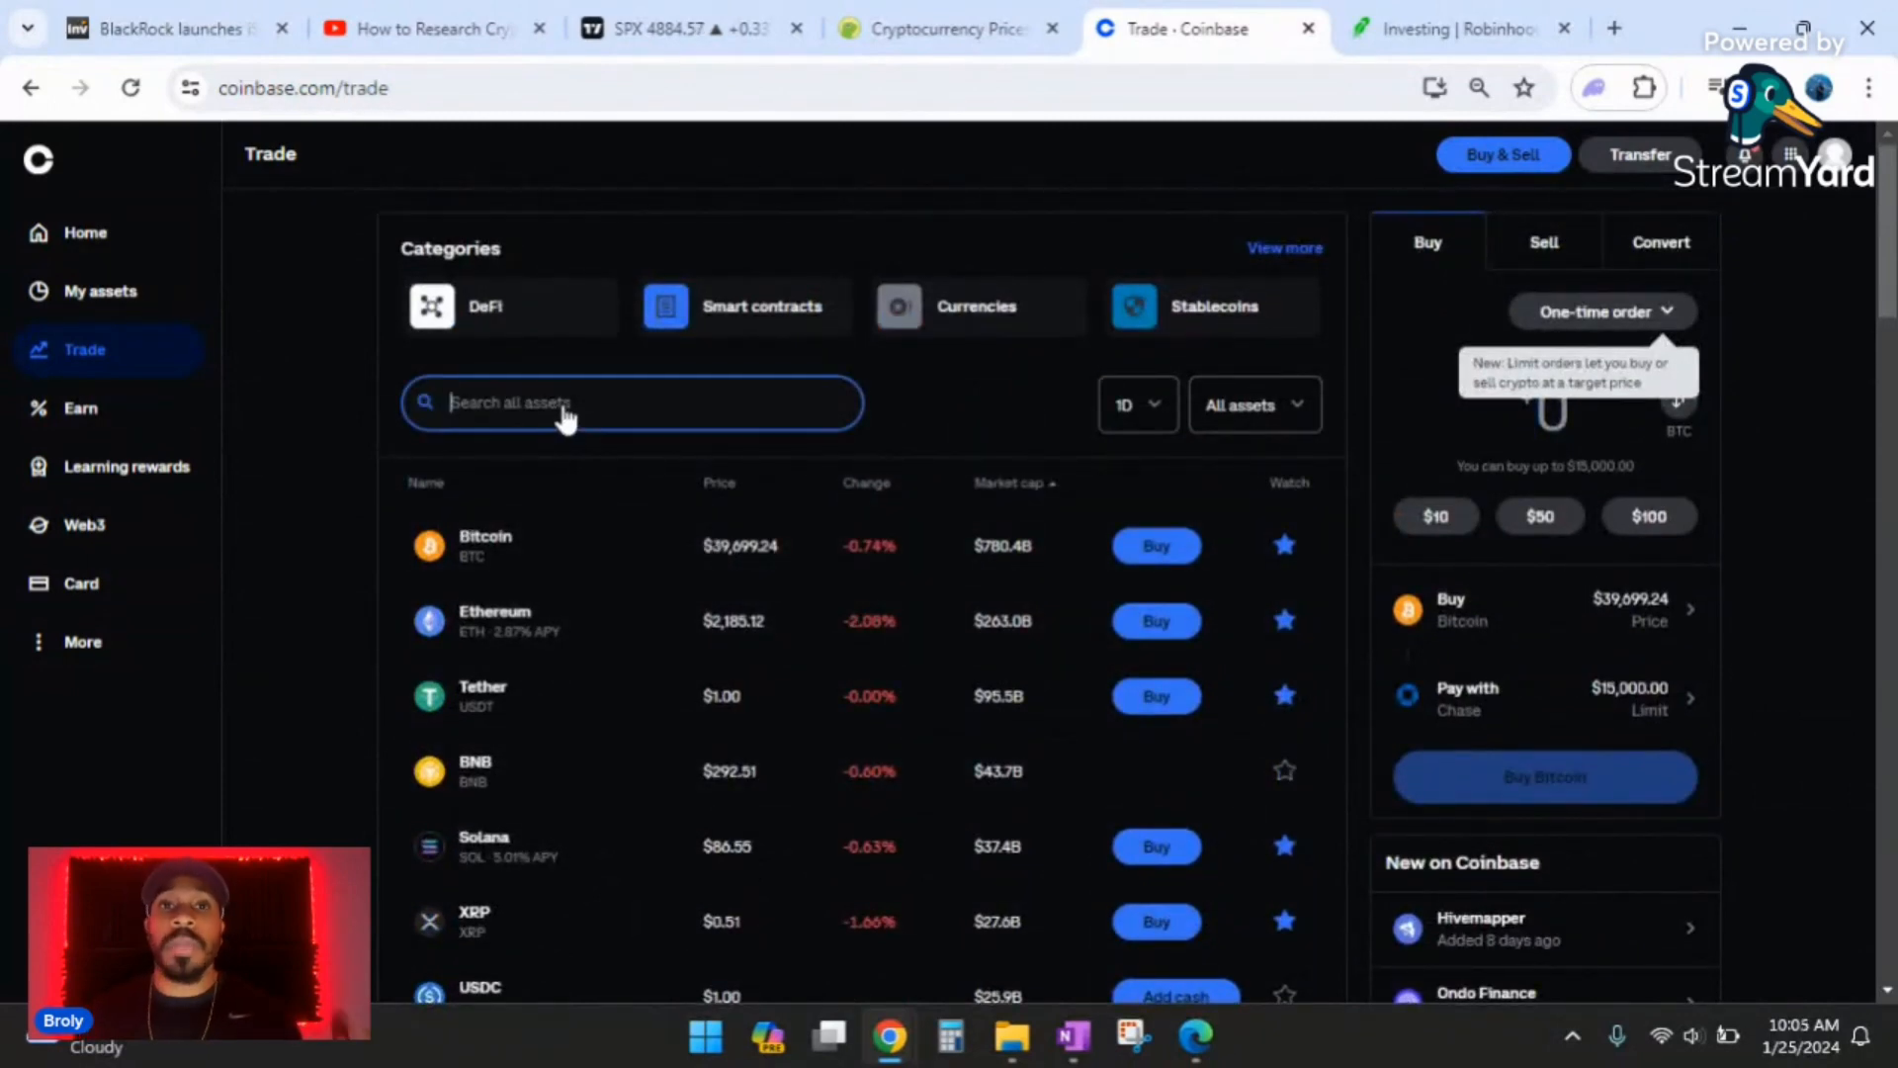
mouse_move(551, 330)
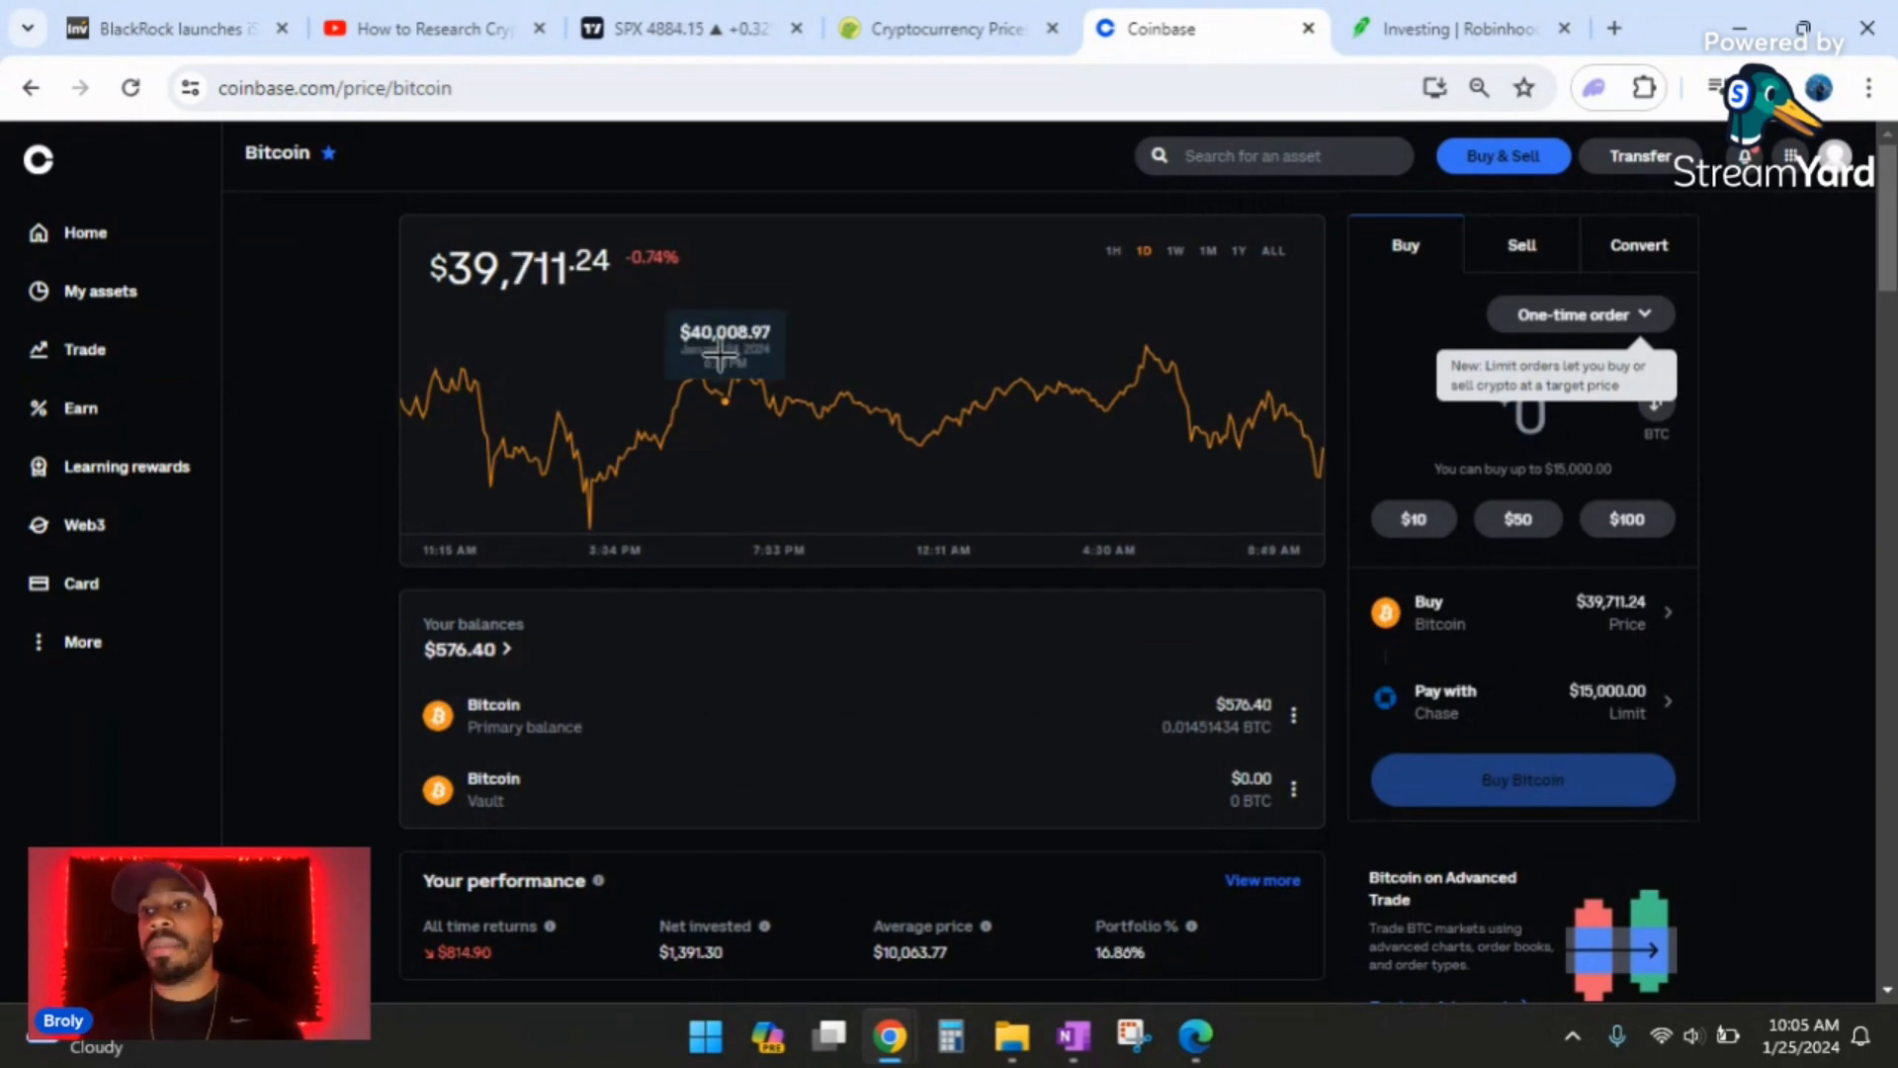
mouse_move(681, 388)
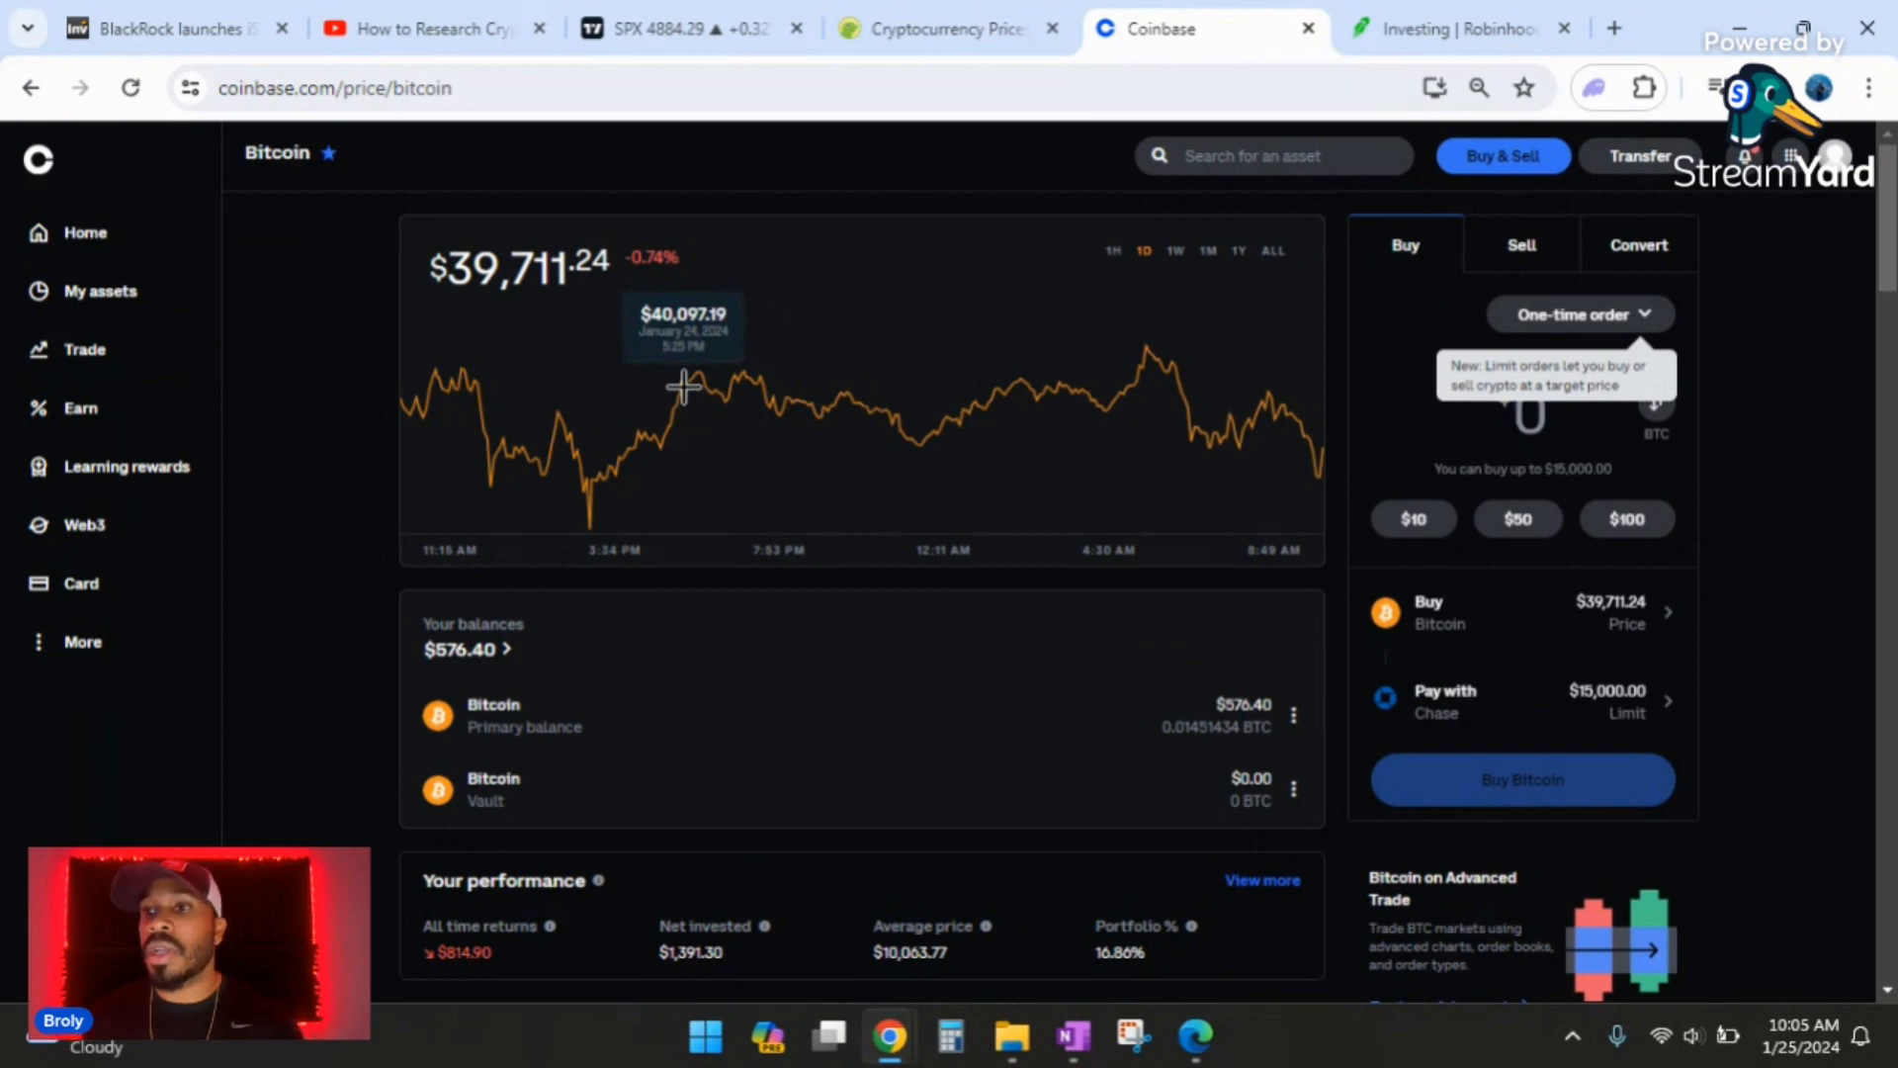
mouse_move(678, 400)
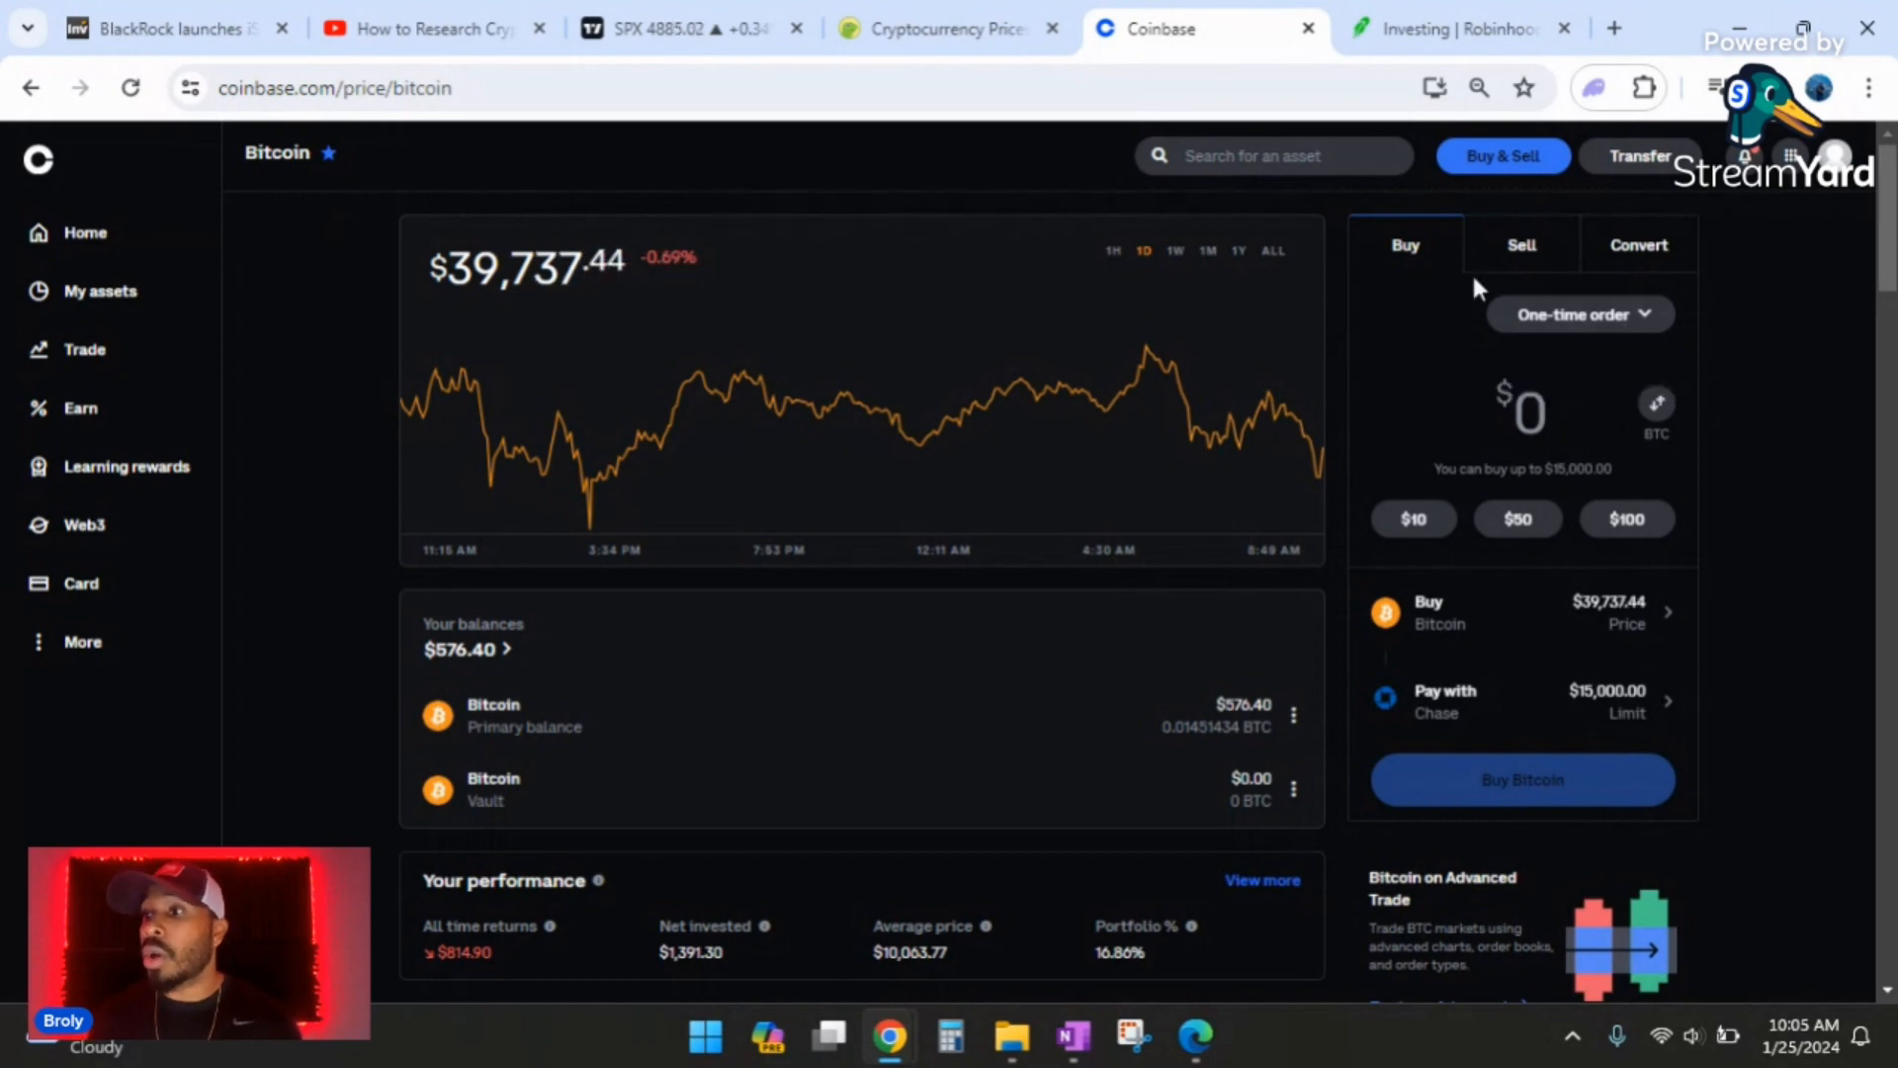
- Preview a $50 Bitcoin buy, go back, and preview $25 instead
click(1516, 518)
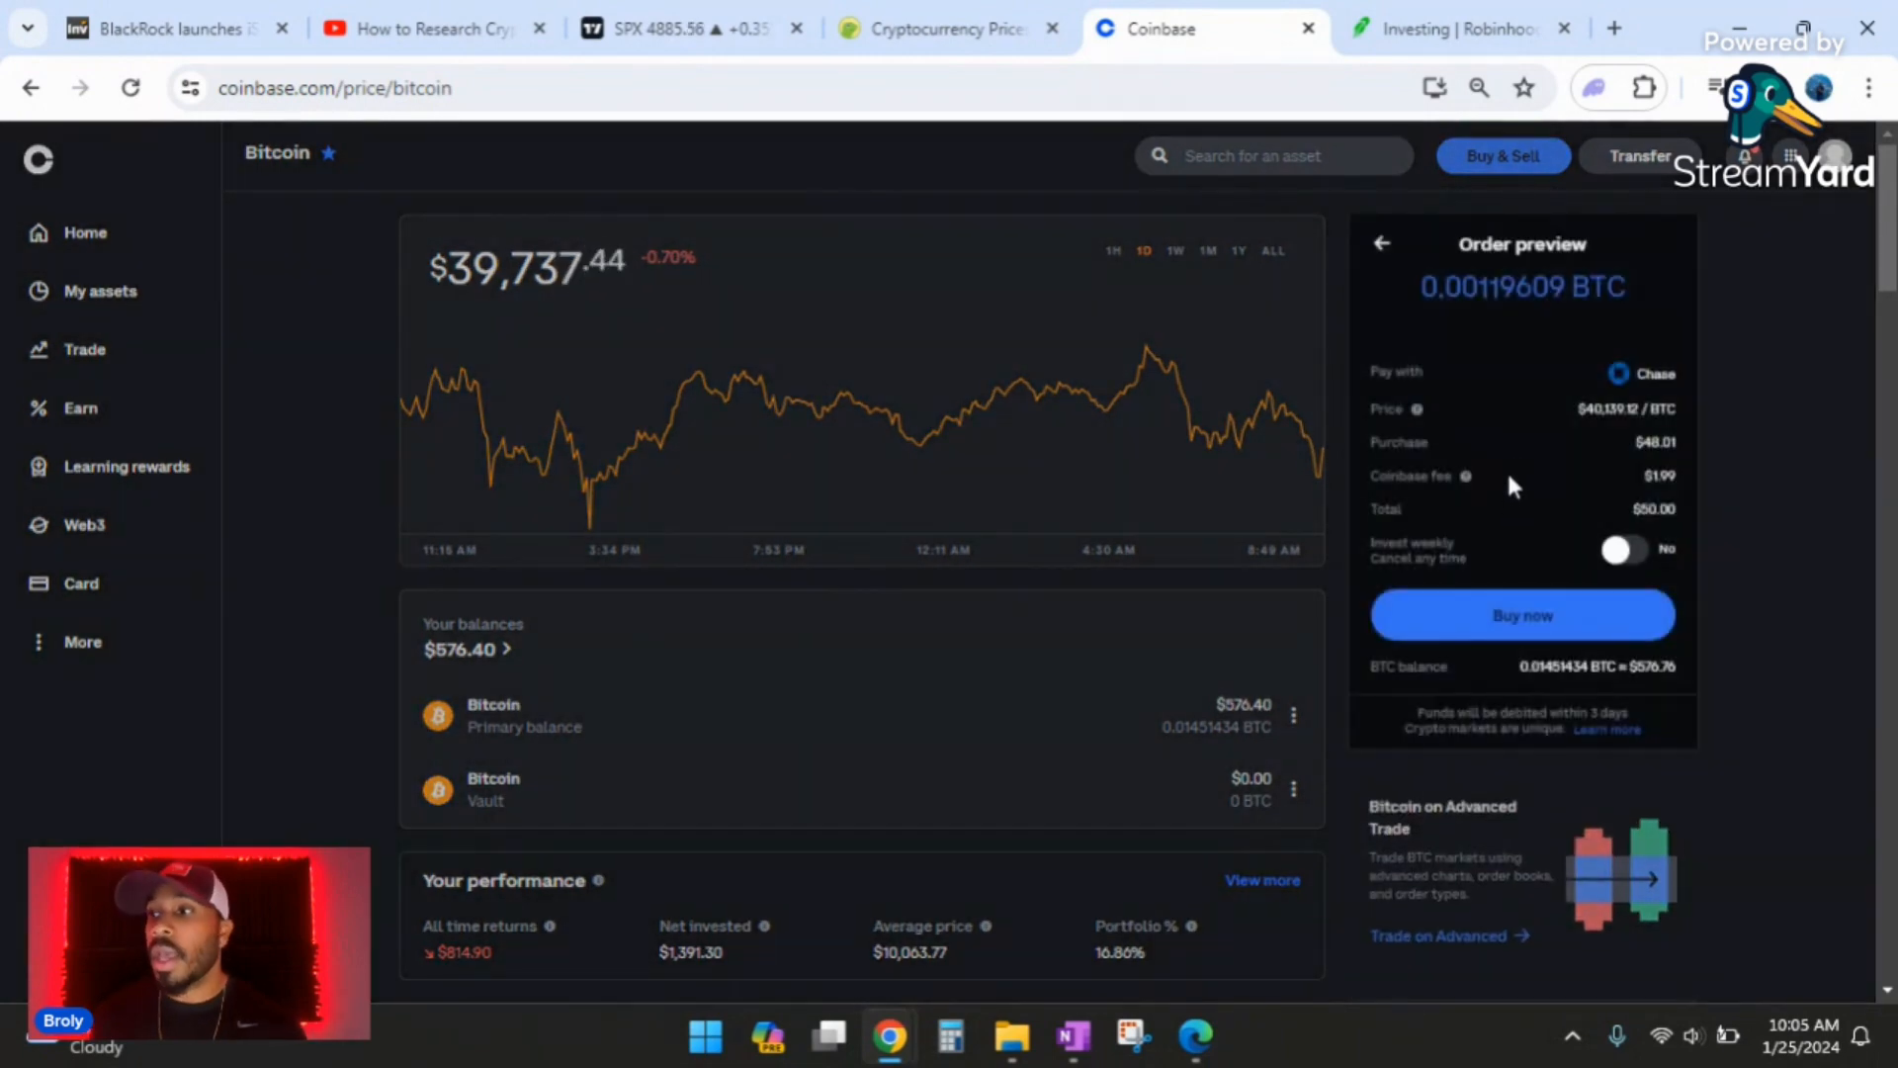
mouse_move(1390, 273)
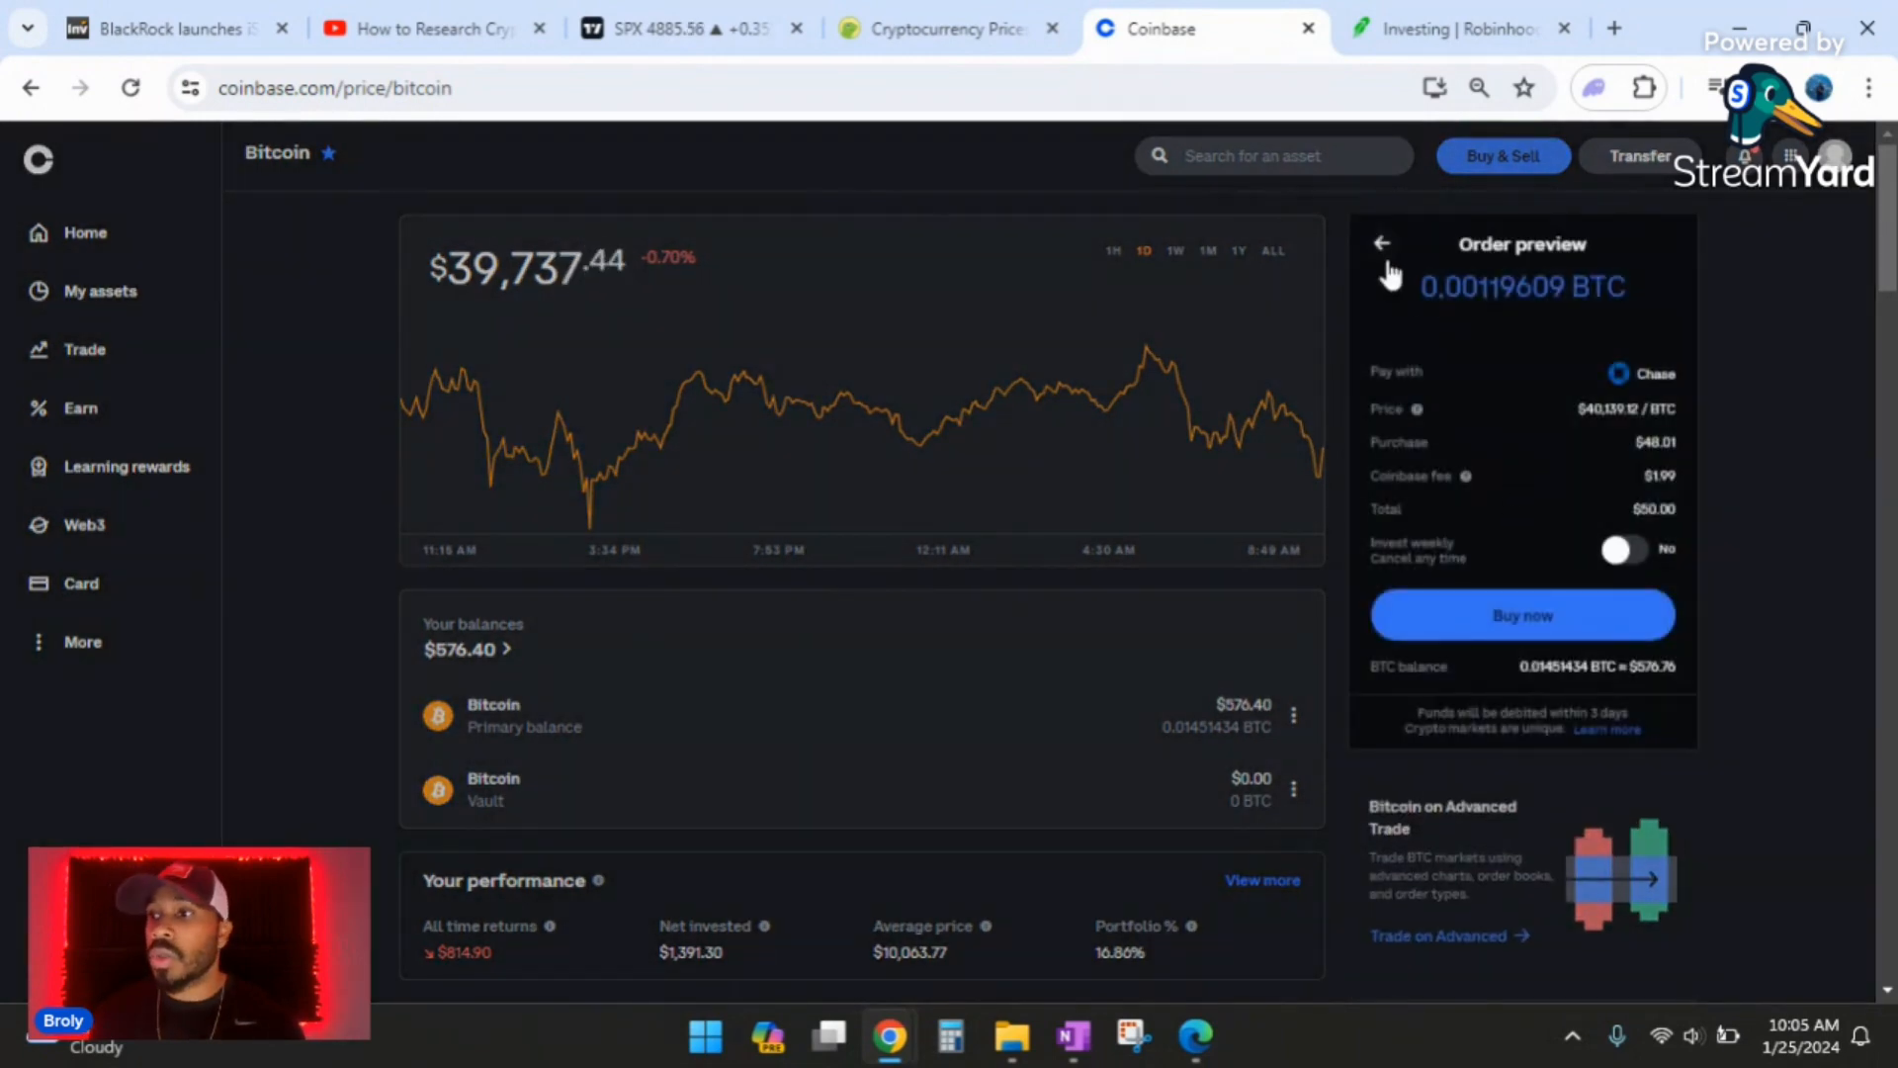
click(1381, 244)
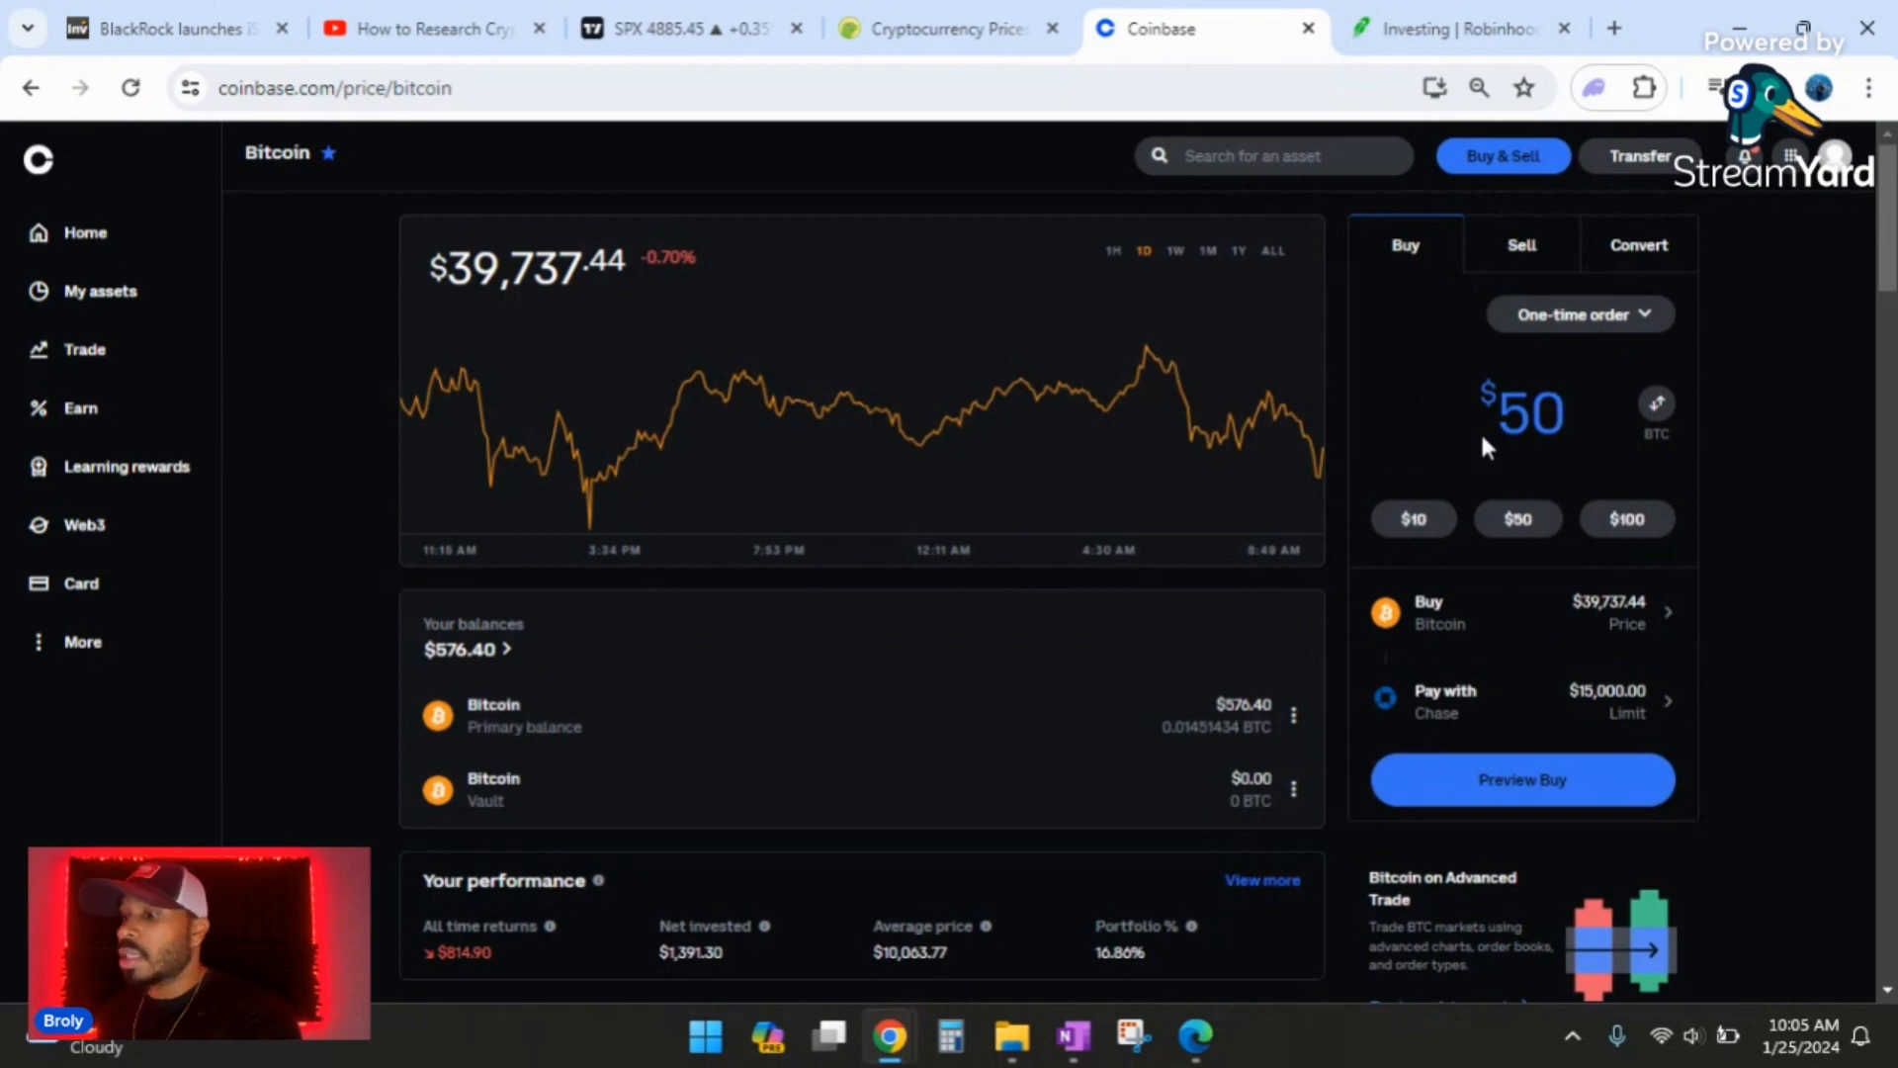
click(1517, 518)
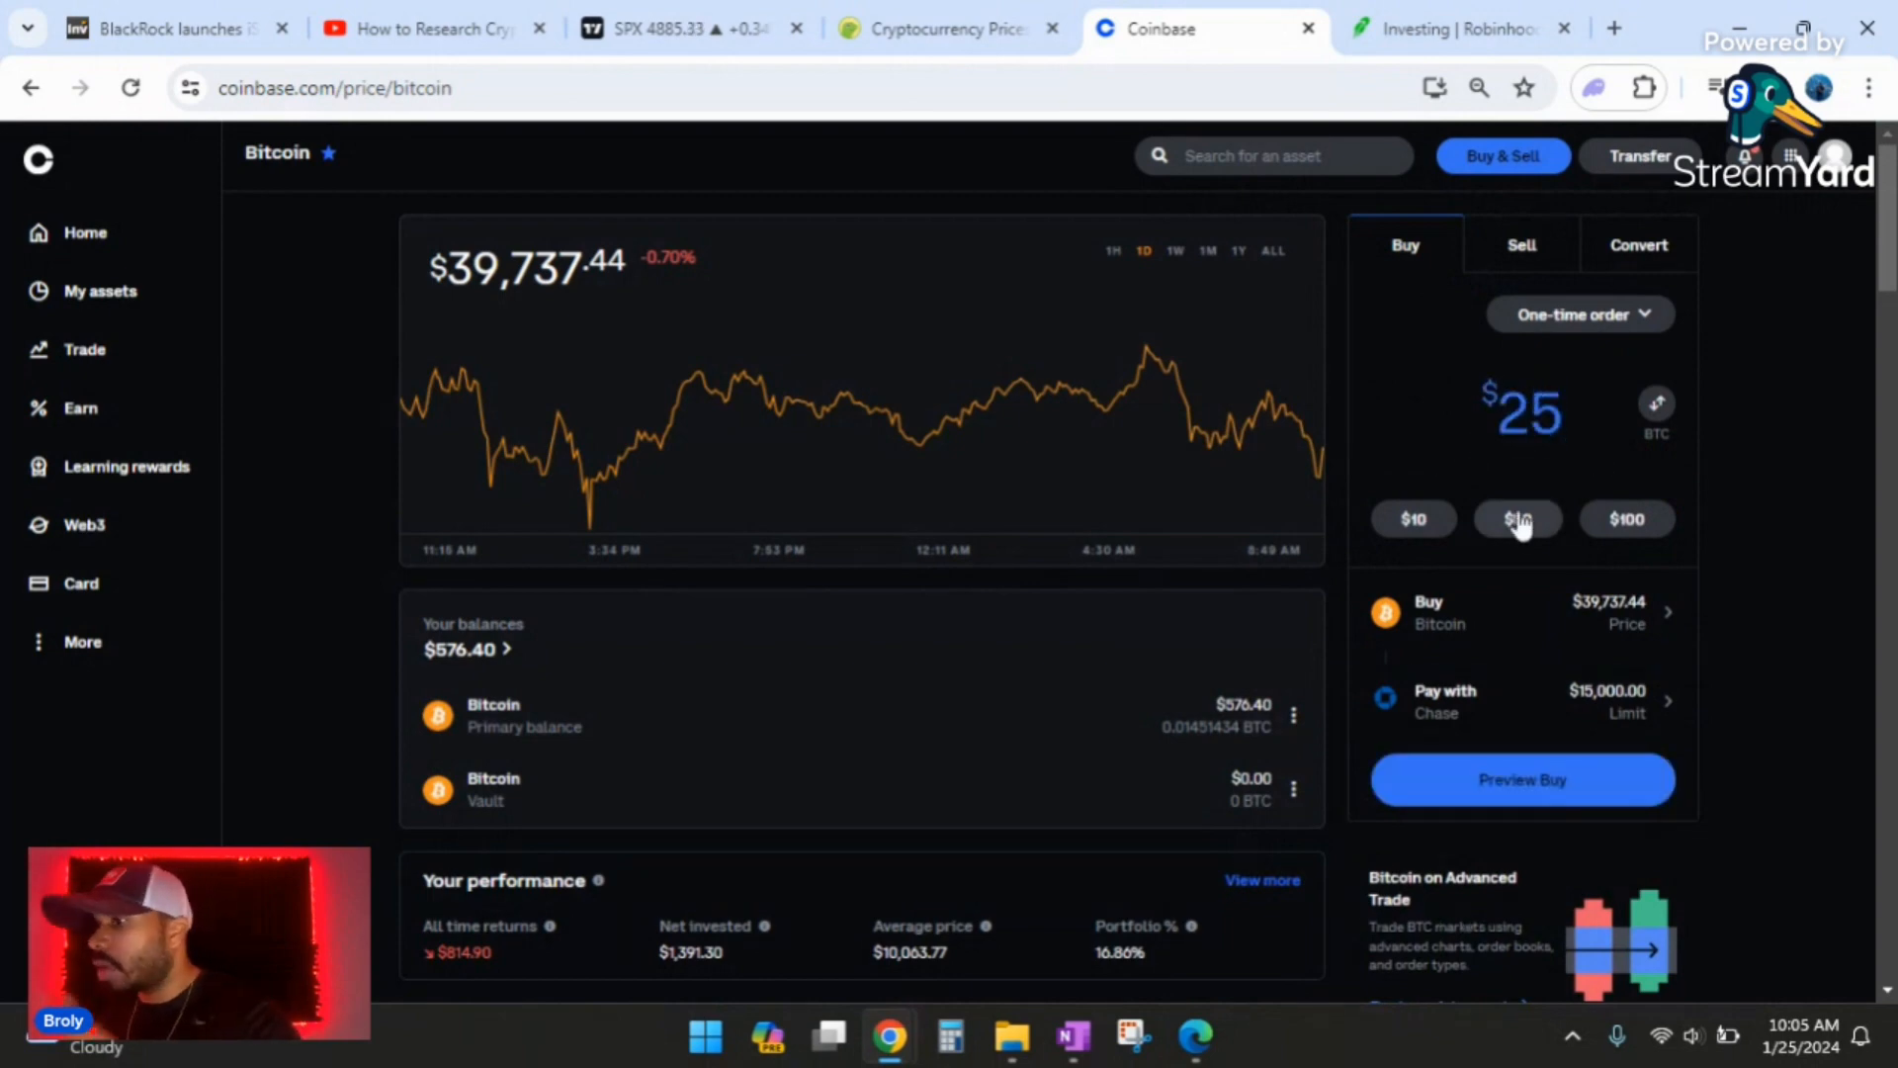
click(1520, 778)
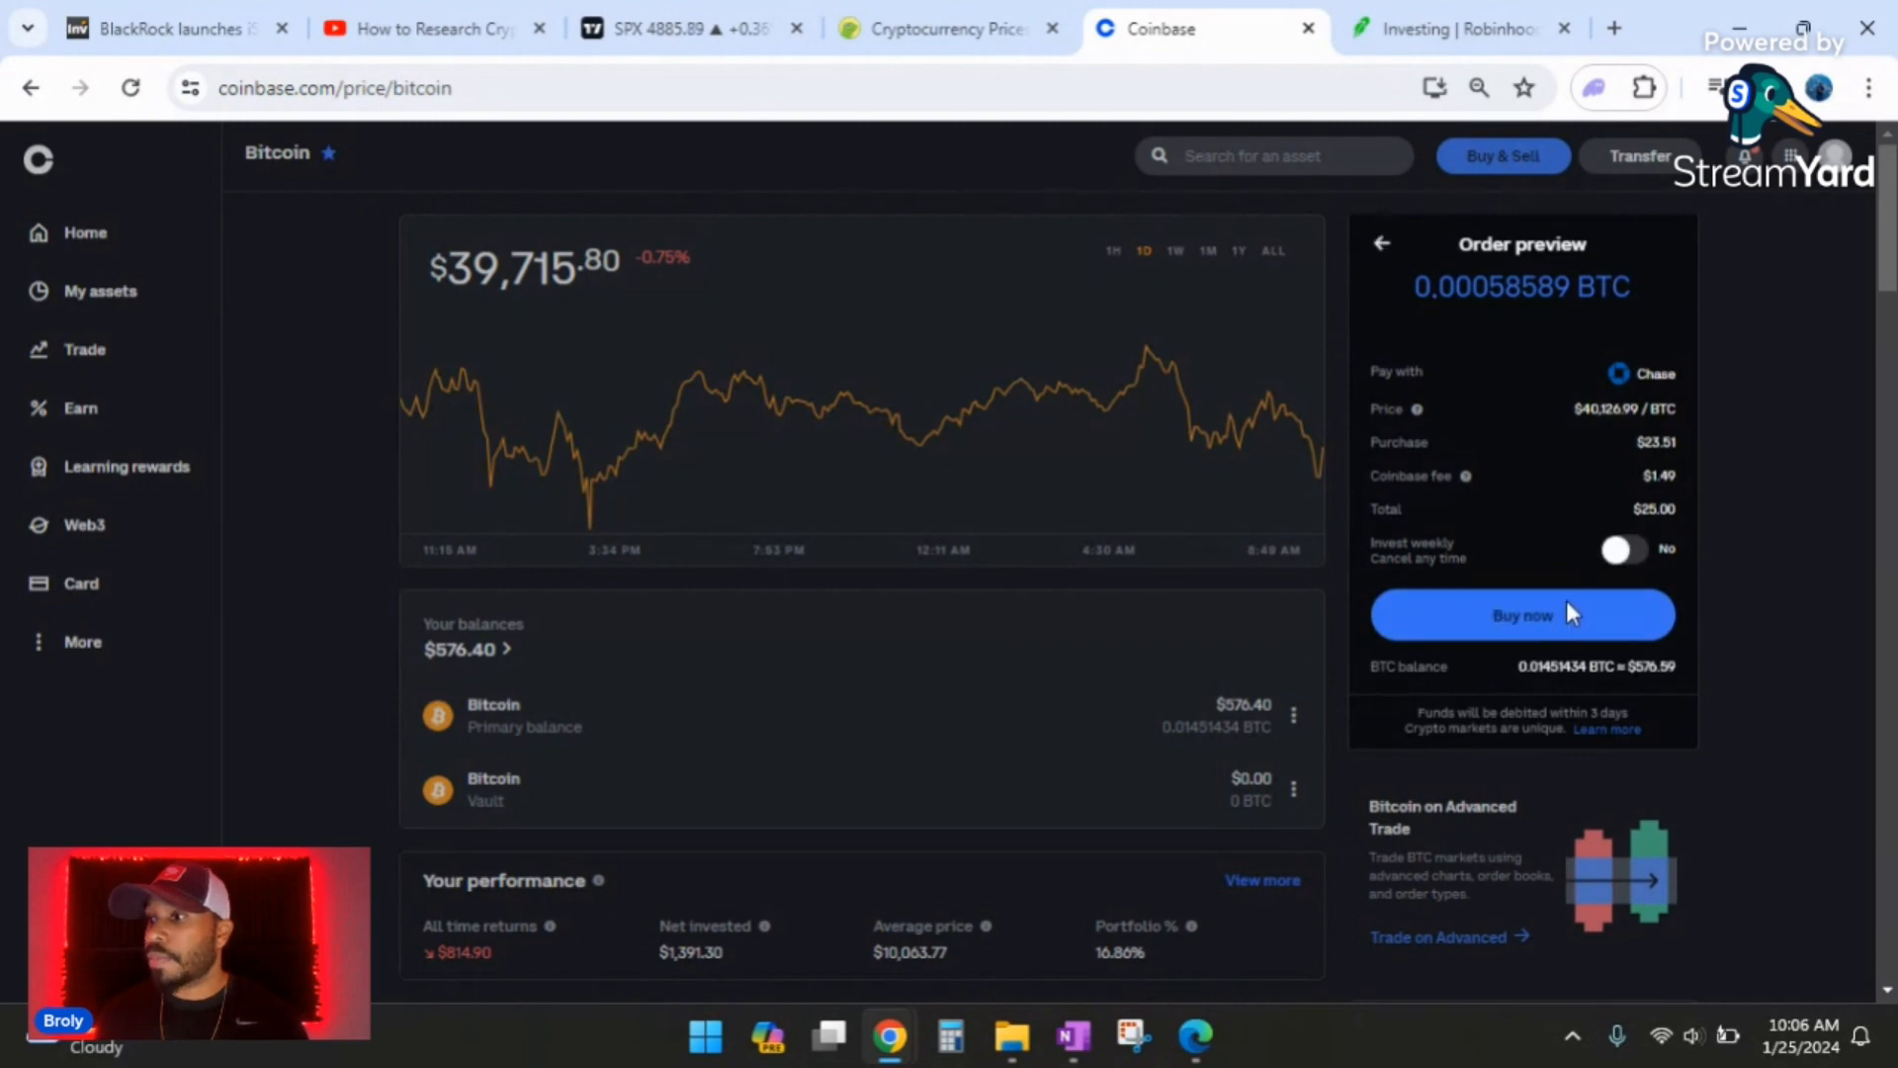
- Confirm the $25 Bitcoin buy, dismiss the confirmation, and switch to Robinhood
click(1522, 614)
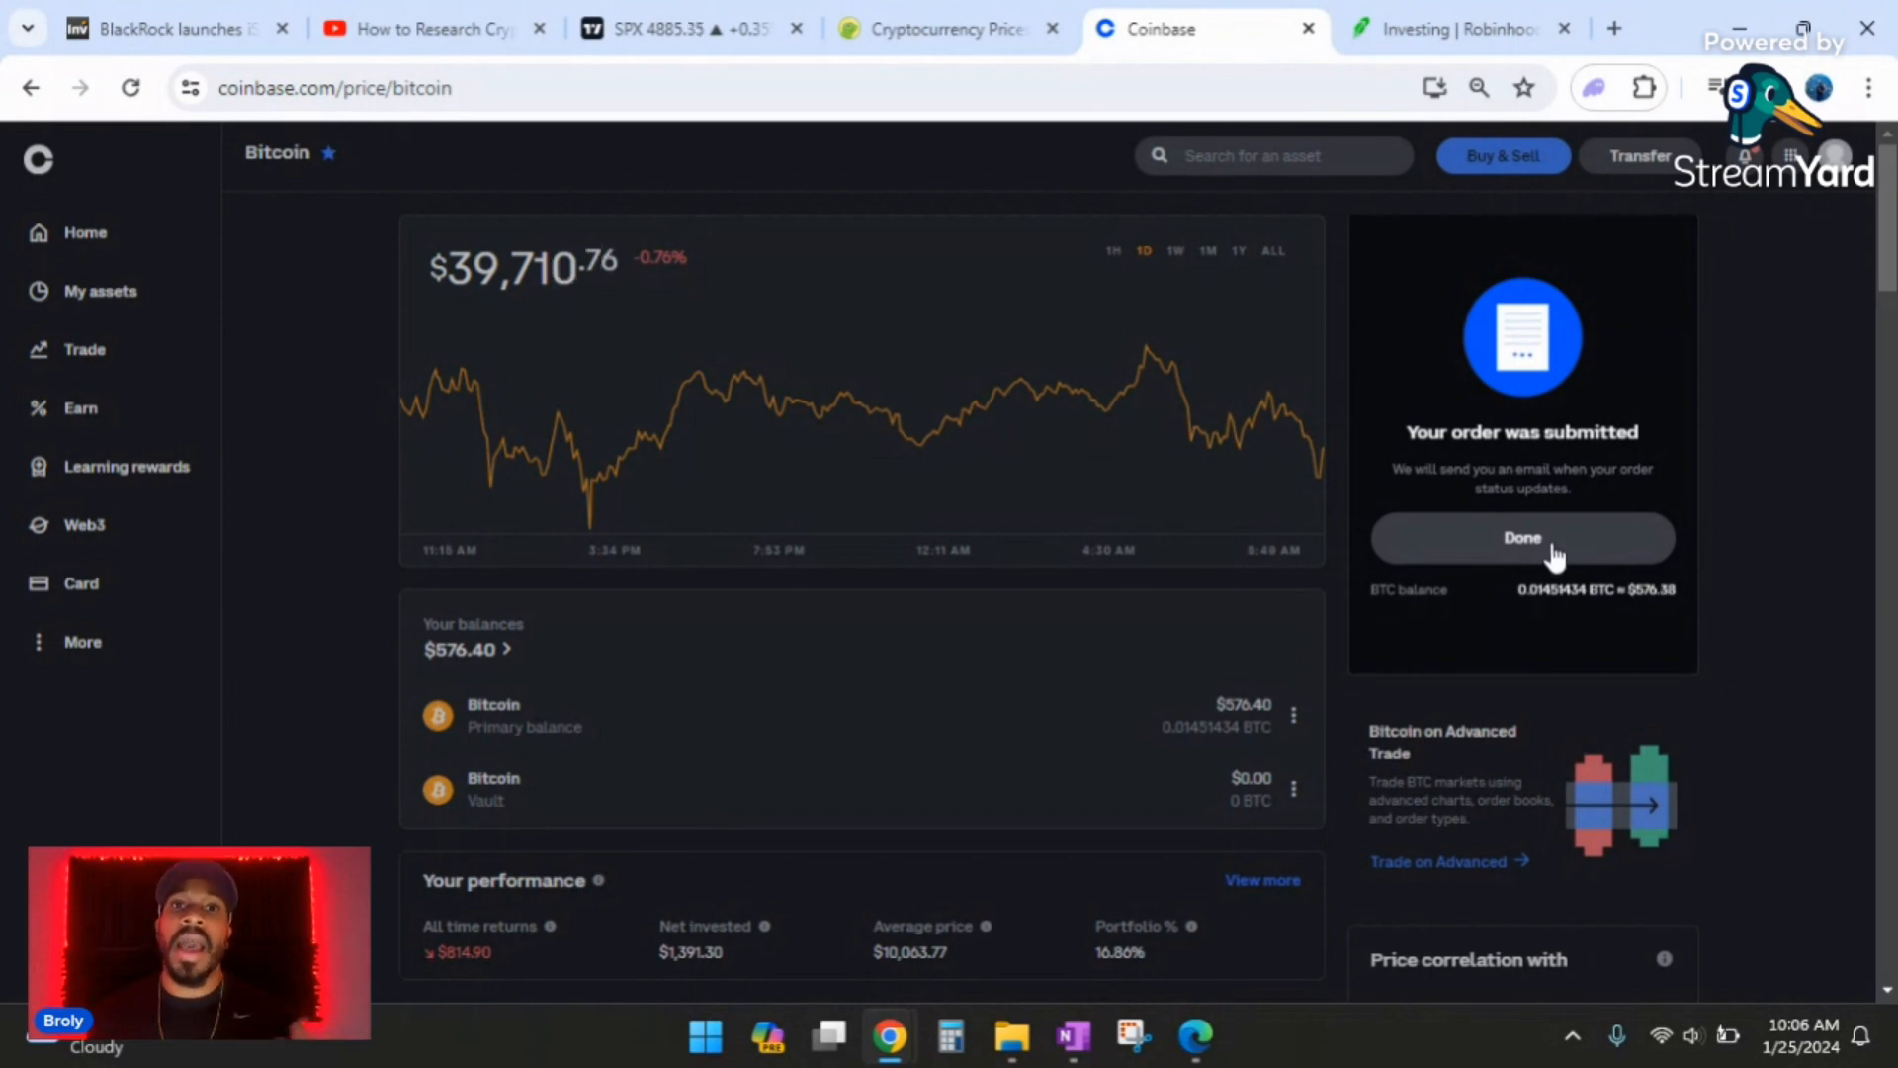
click(1521, 538)
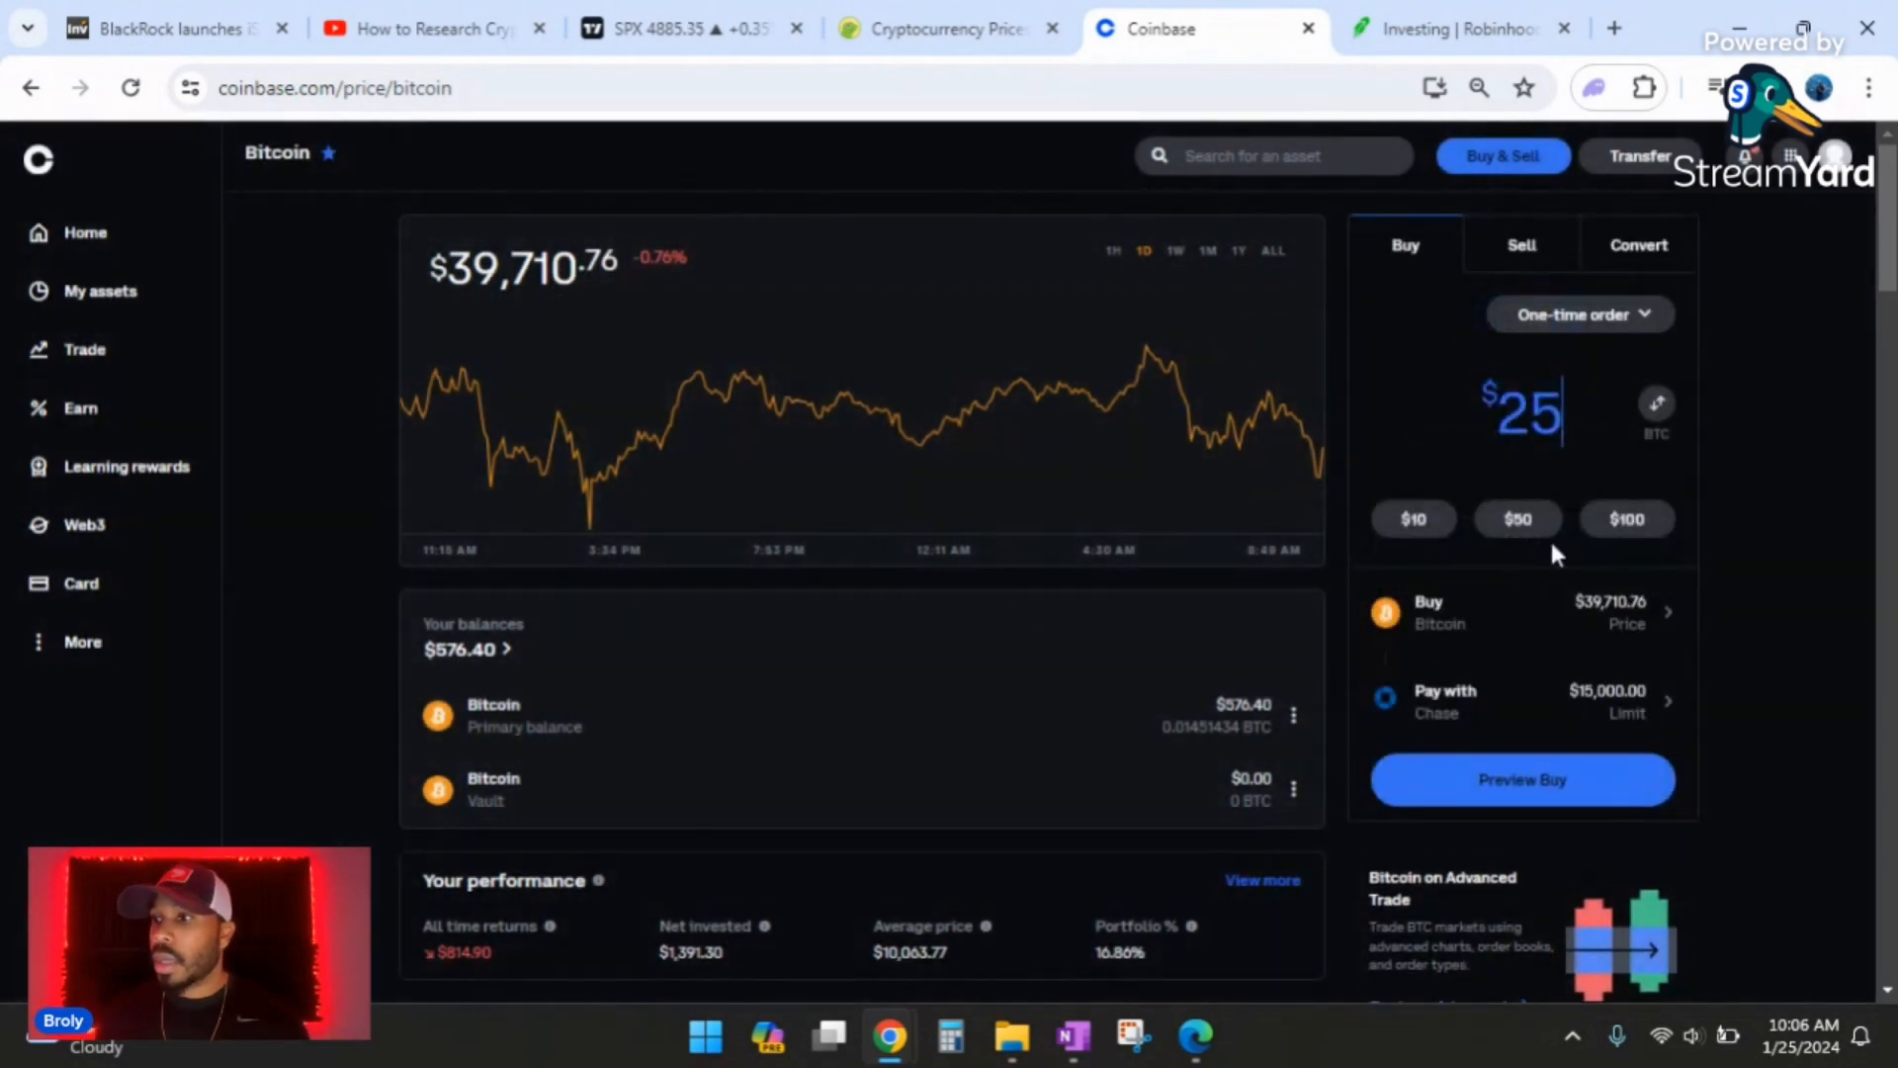
click(1459, 28)
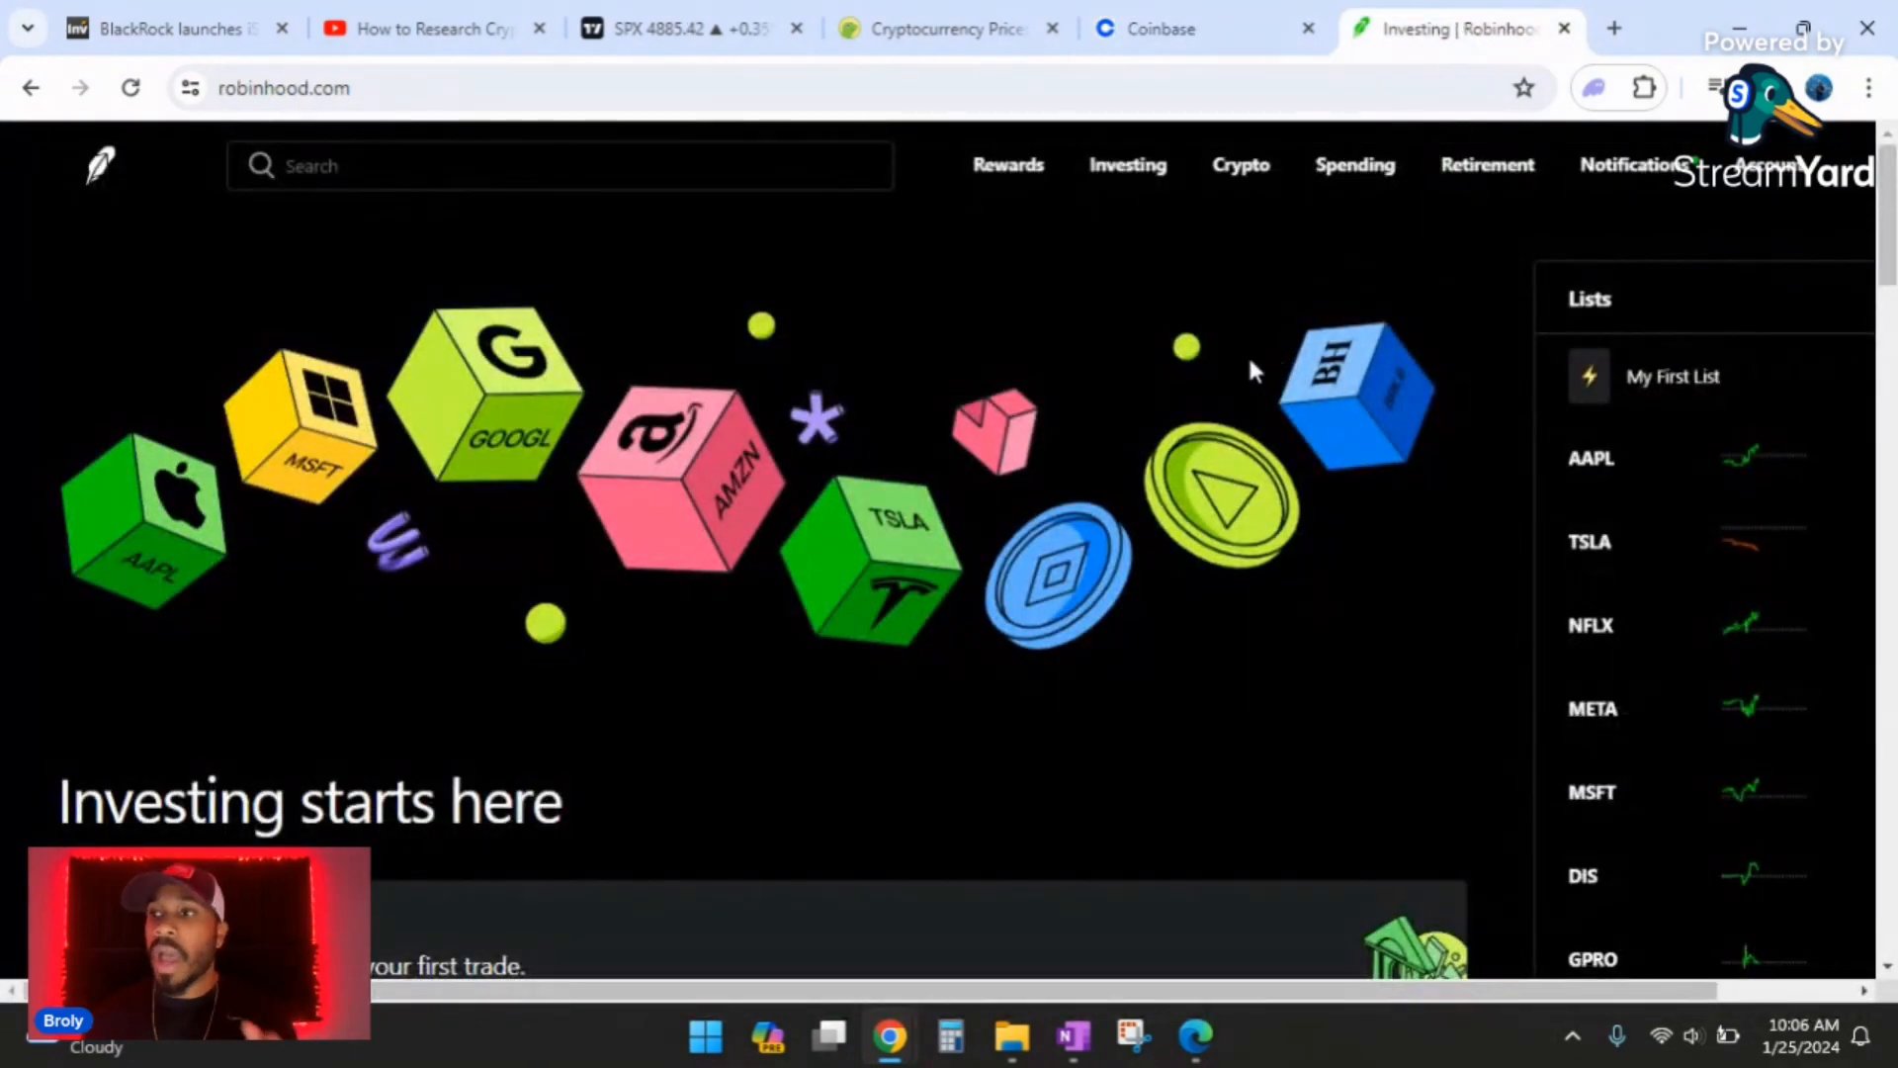
- Open Robinhood's Crypto section and scroll the cryptocurrency list toward Bitcoin
click(1239, 165)
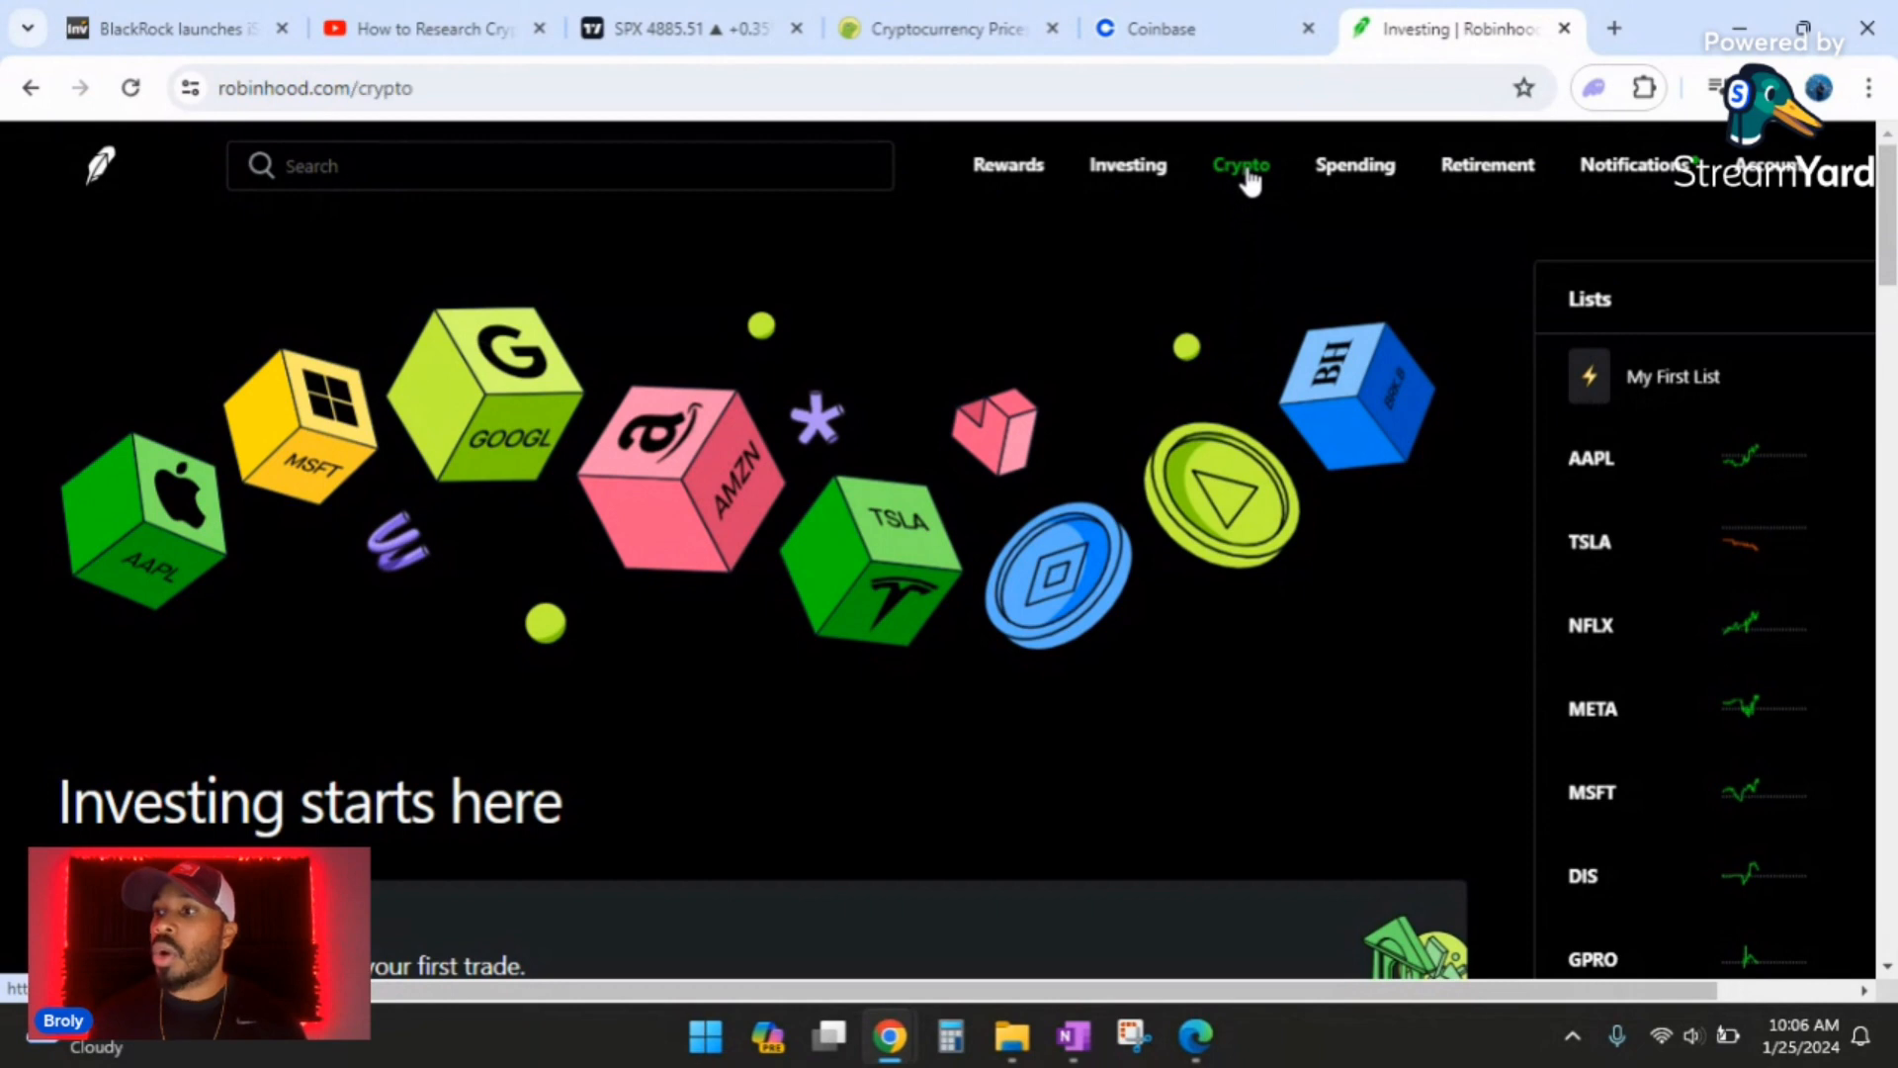
click(1240, 165)
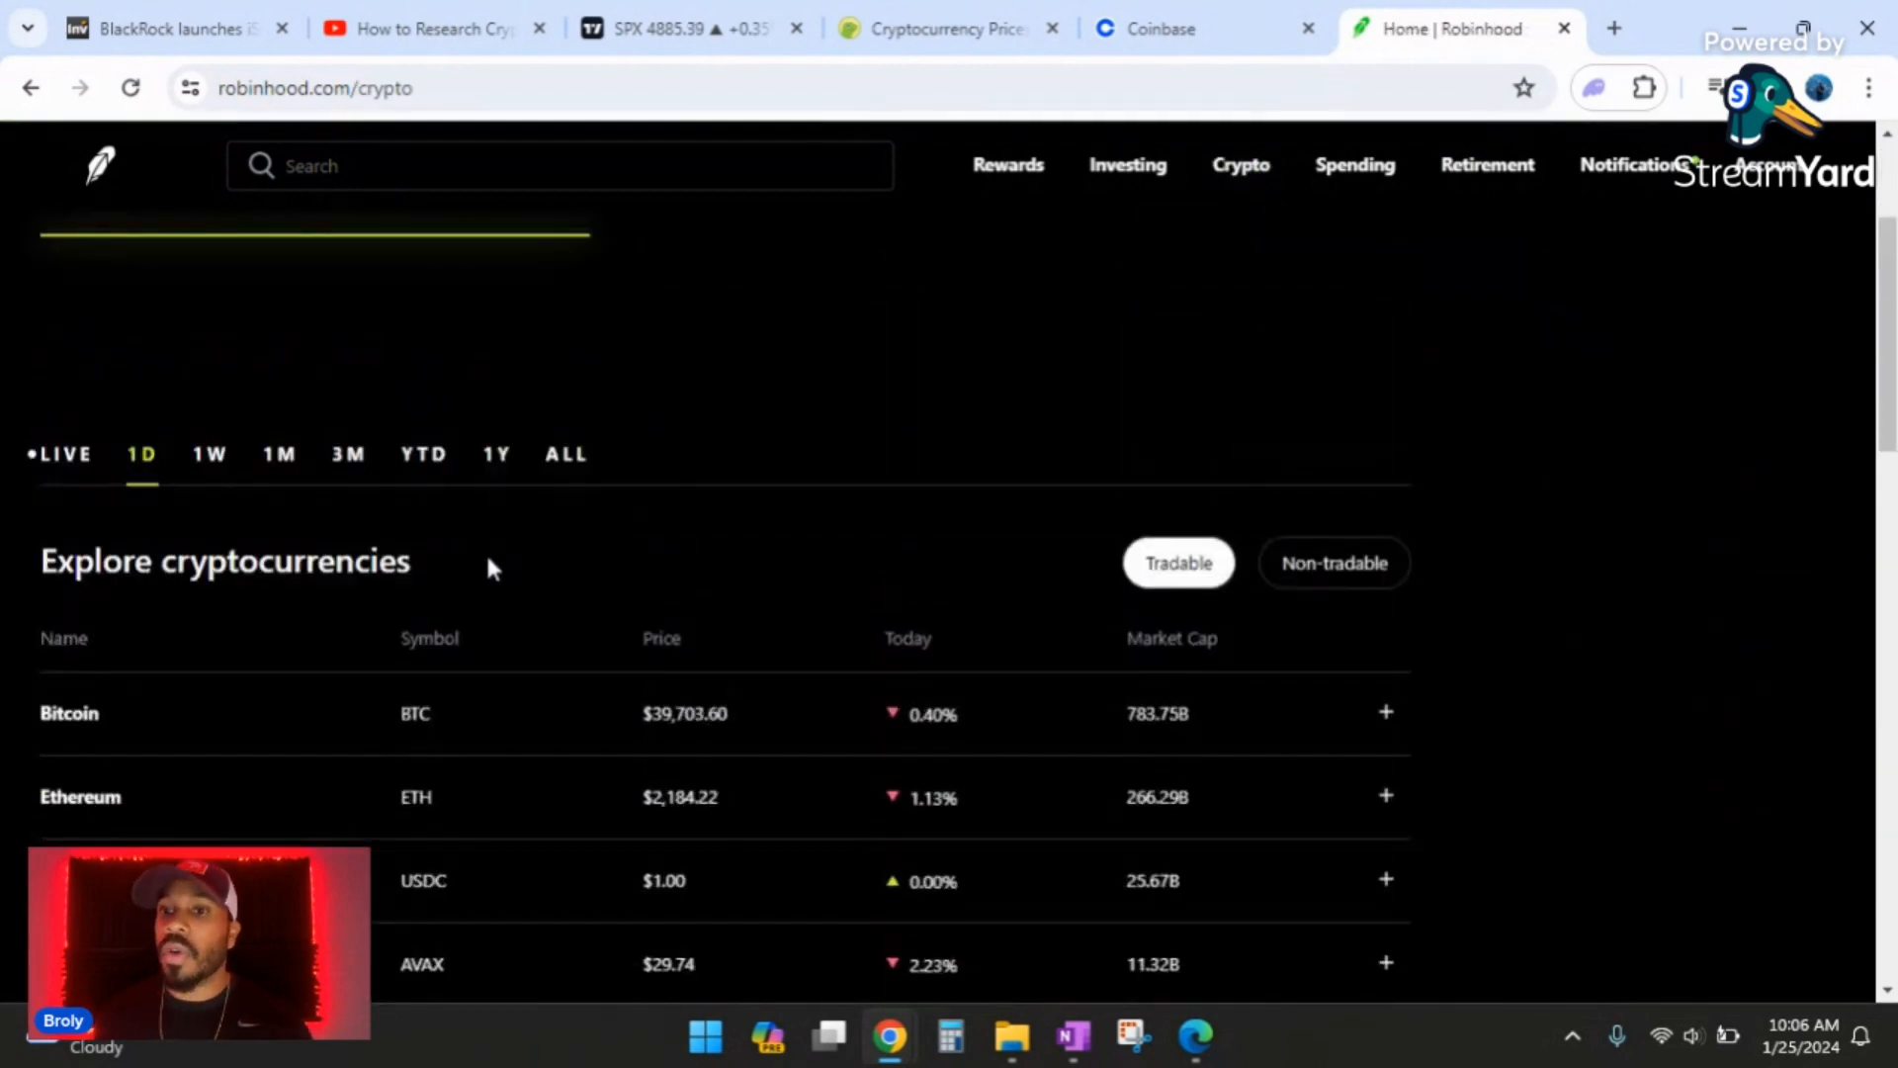
scroll(down, 3)
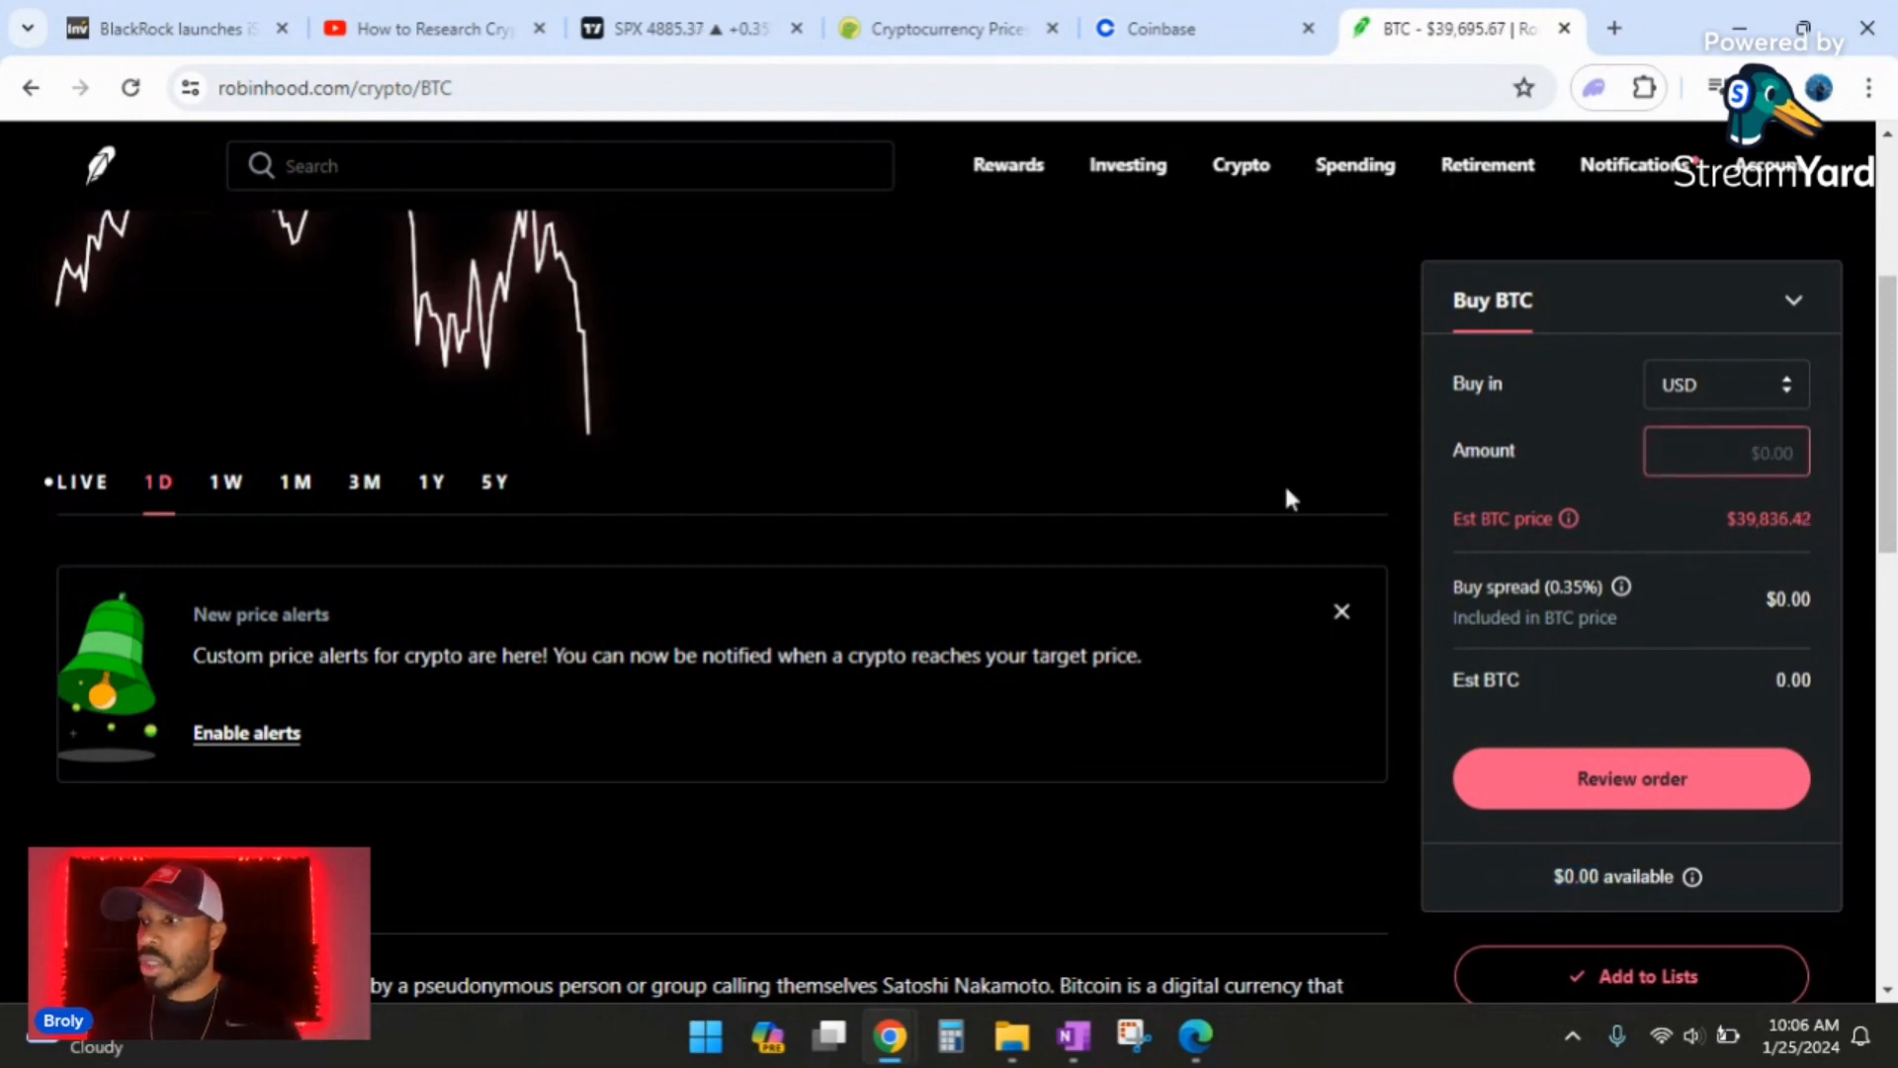
- Enter 50 as the dollar amount in the Buy BTC form
text(50)
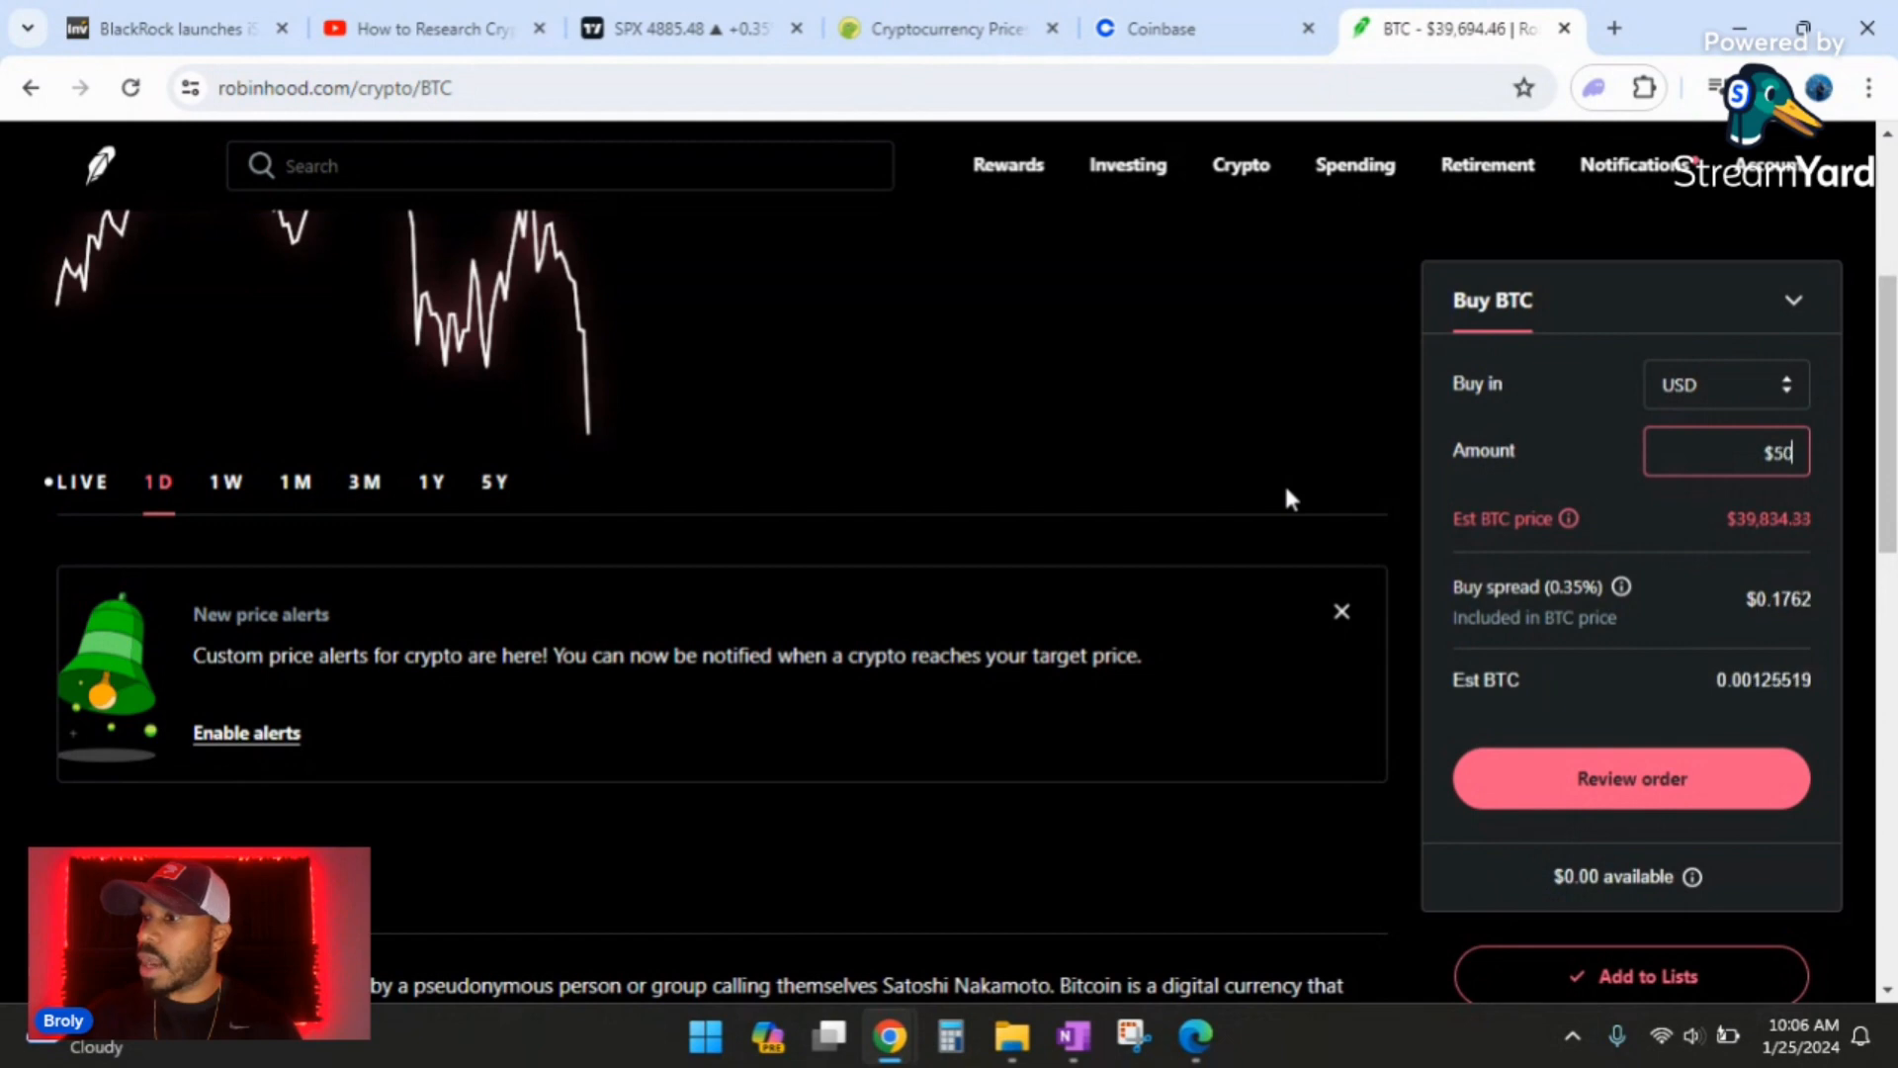
mouse_move(1553, 427)
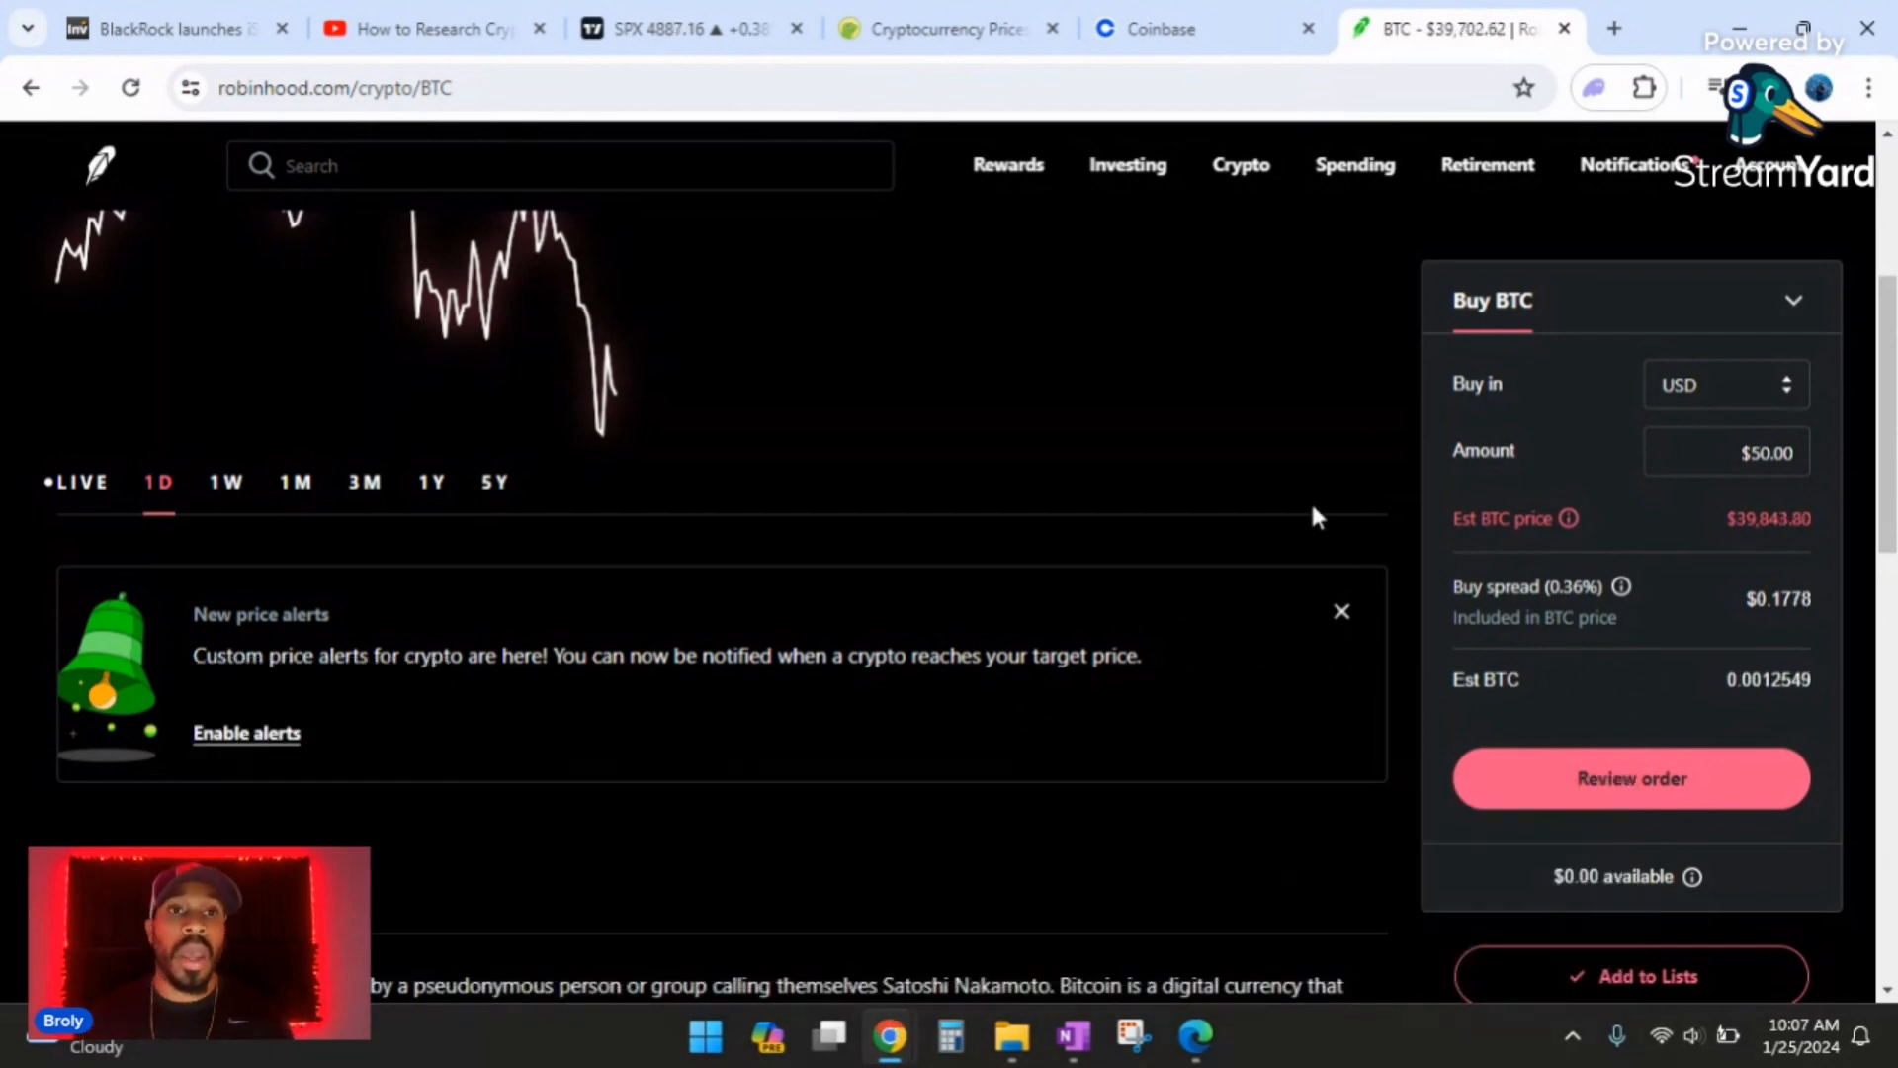
mouse_move(1314, 514)
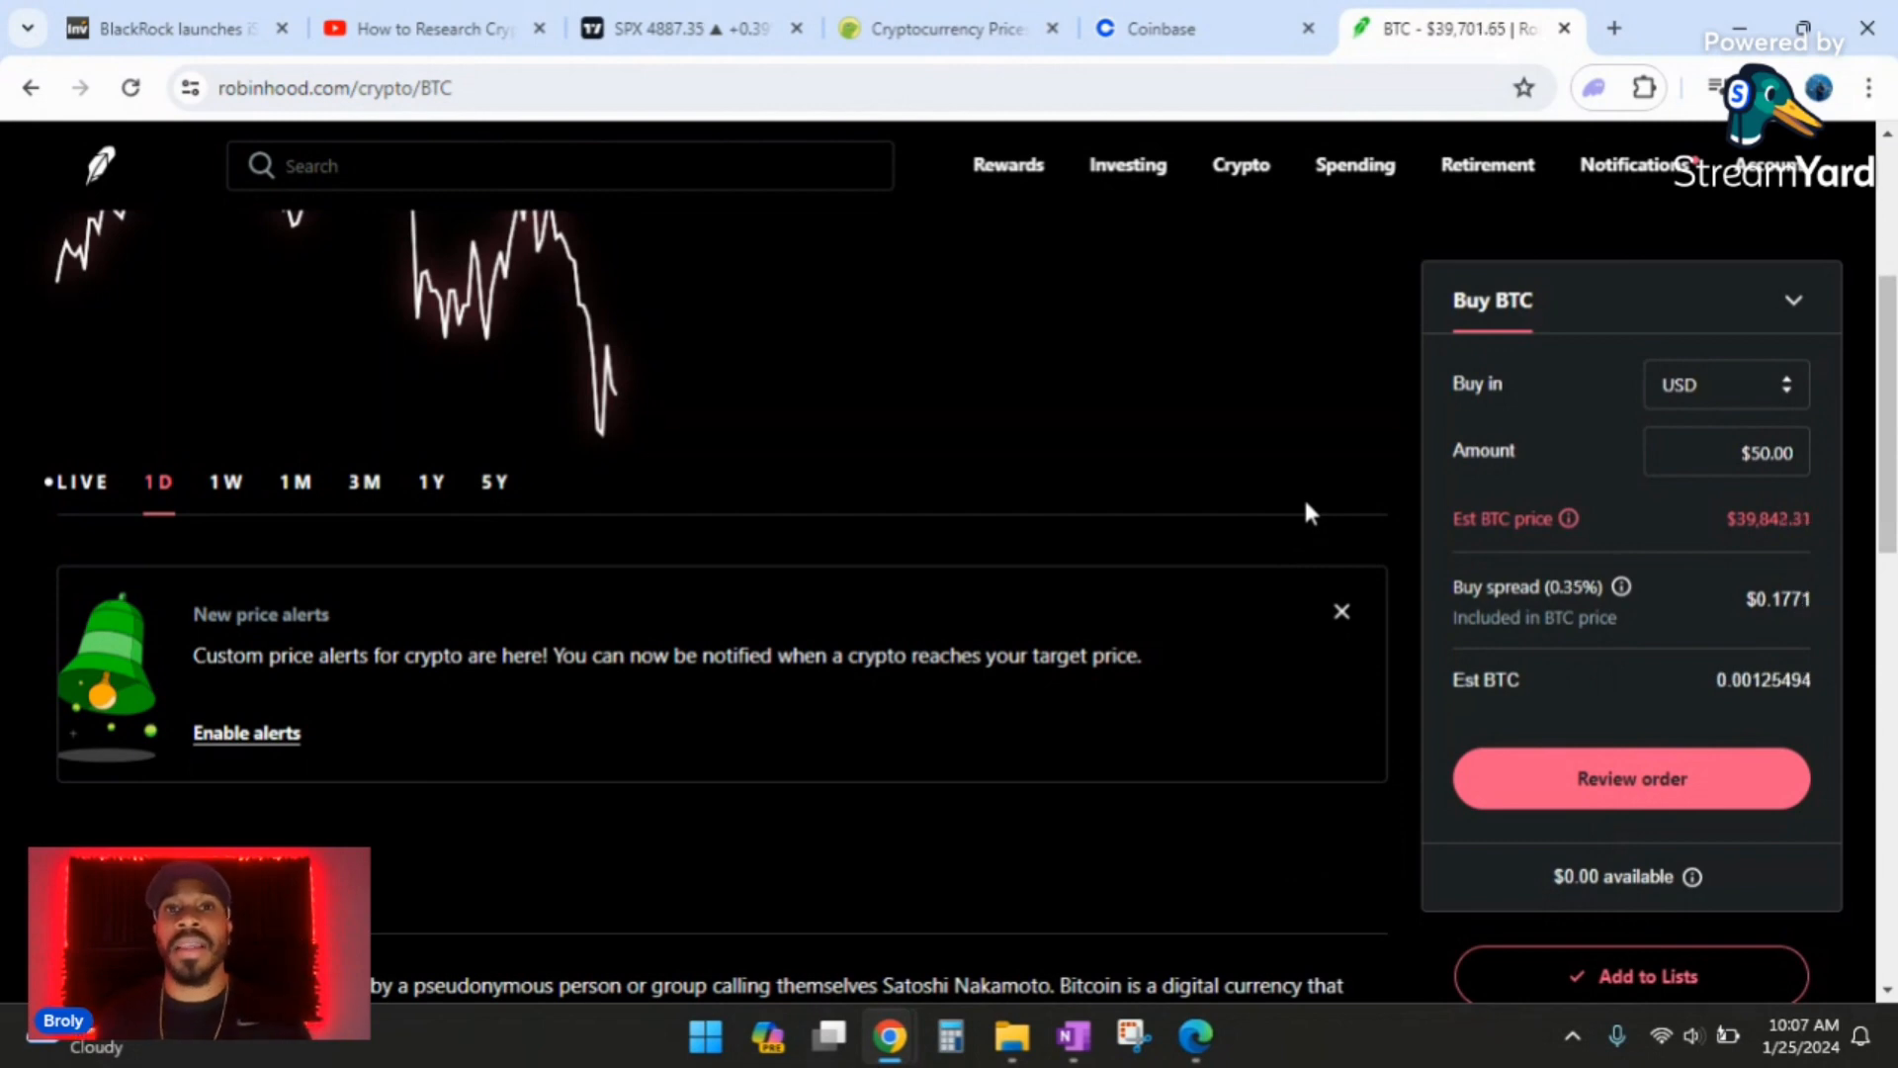
mouse_move(1104, 539)
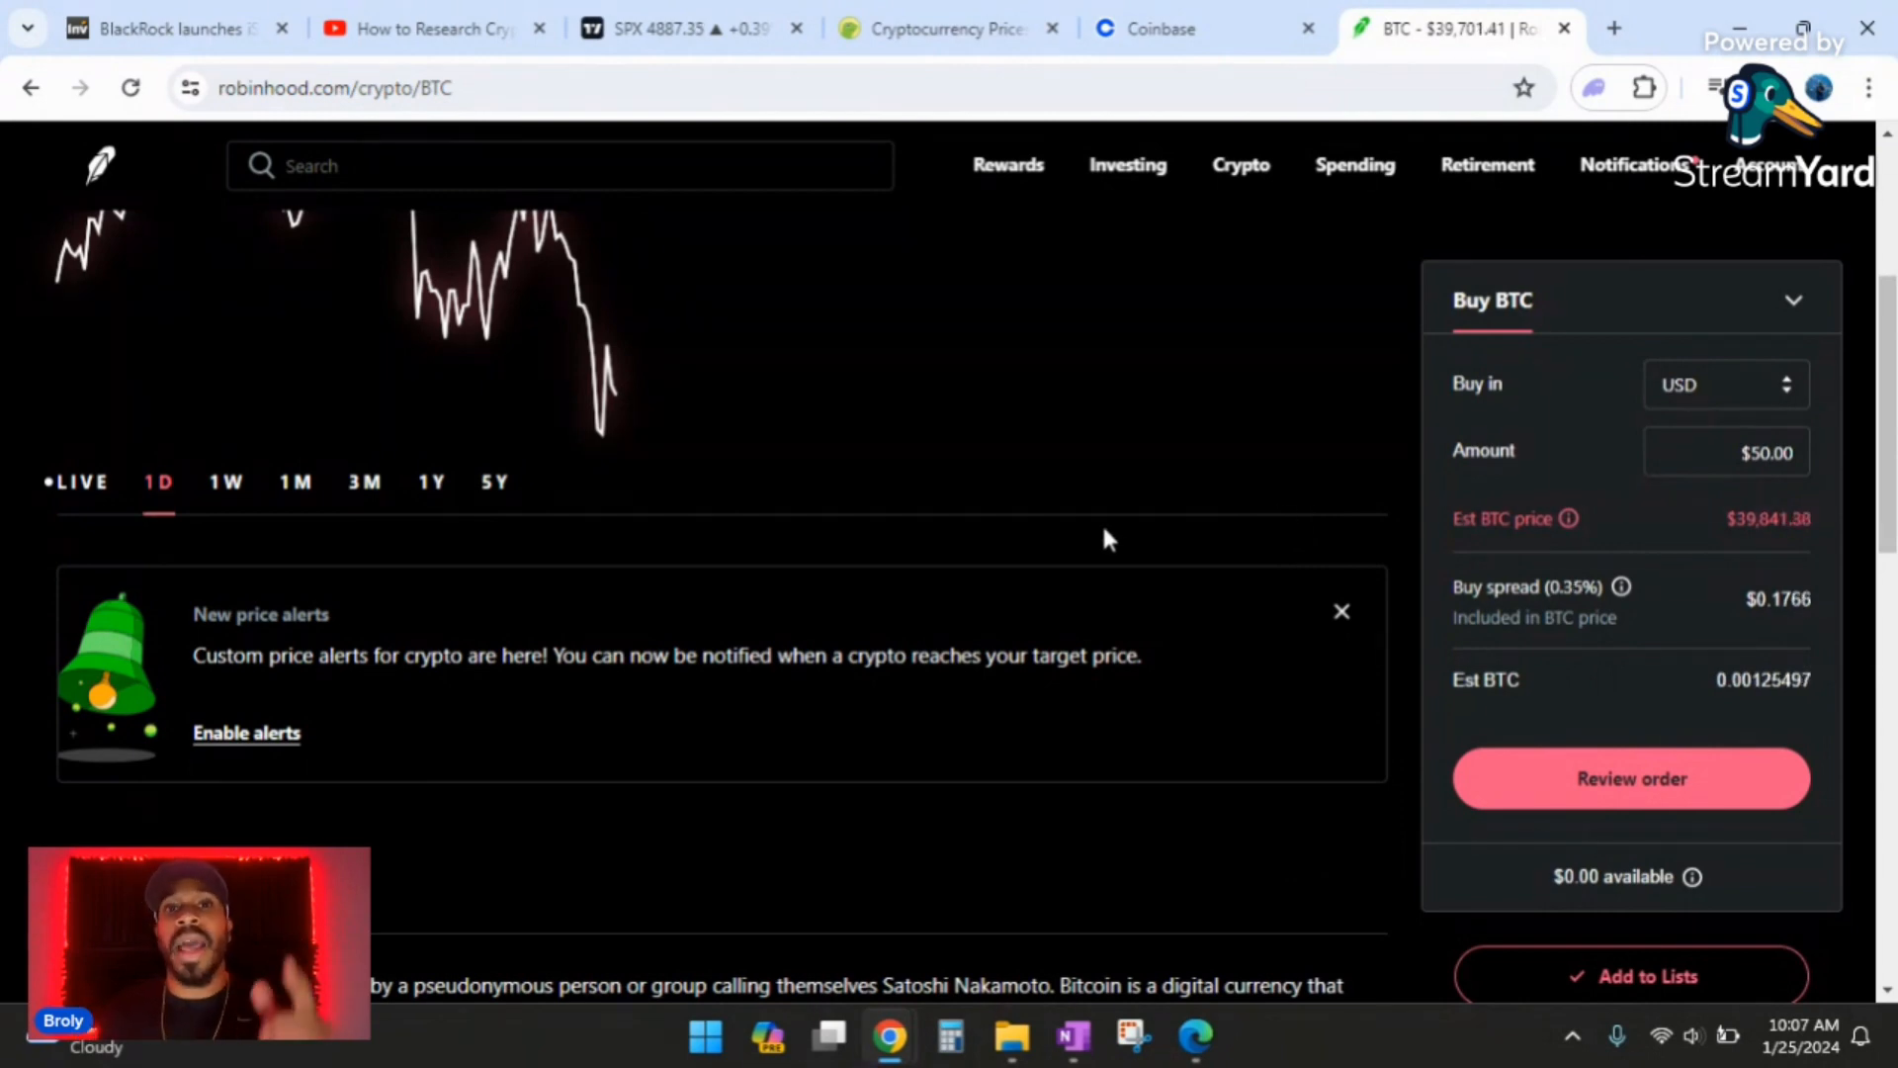
mouse_move(888, 1037)
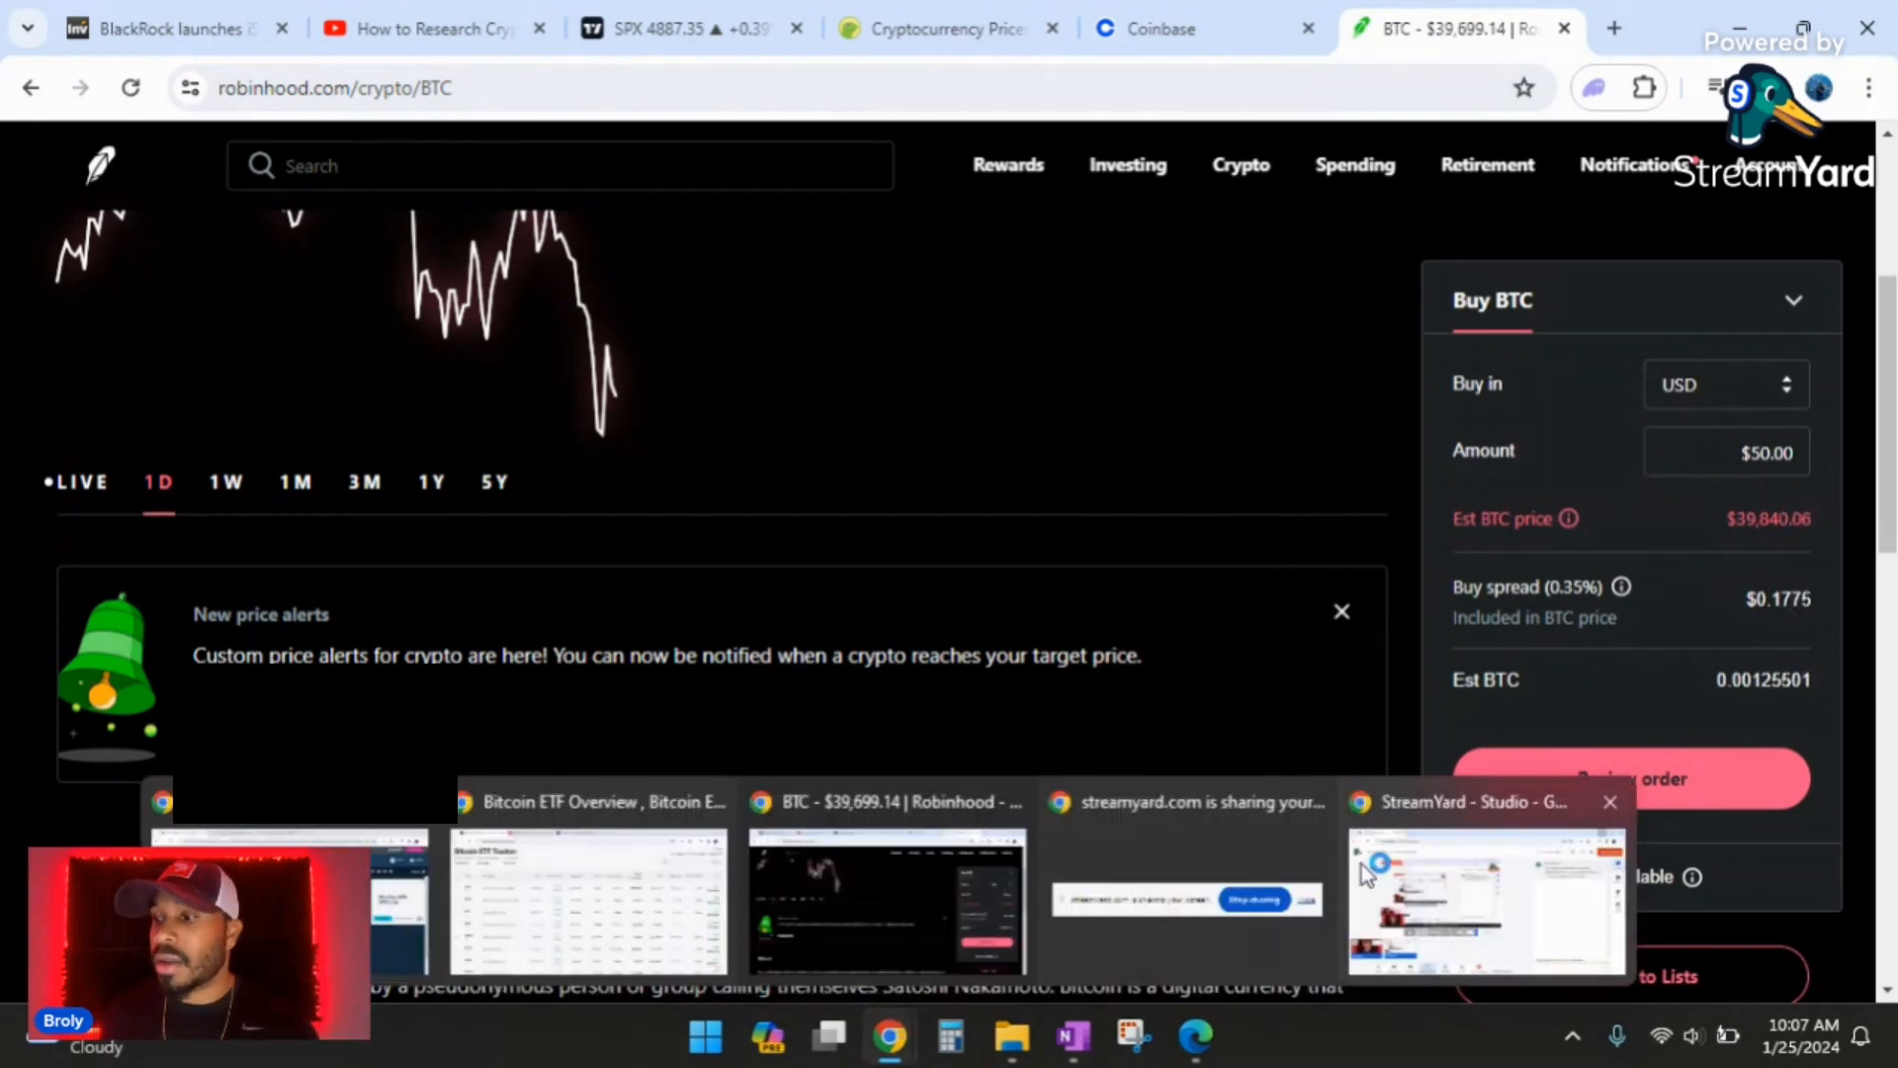